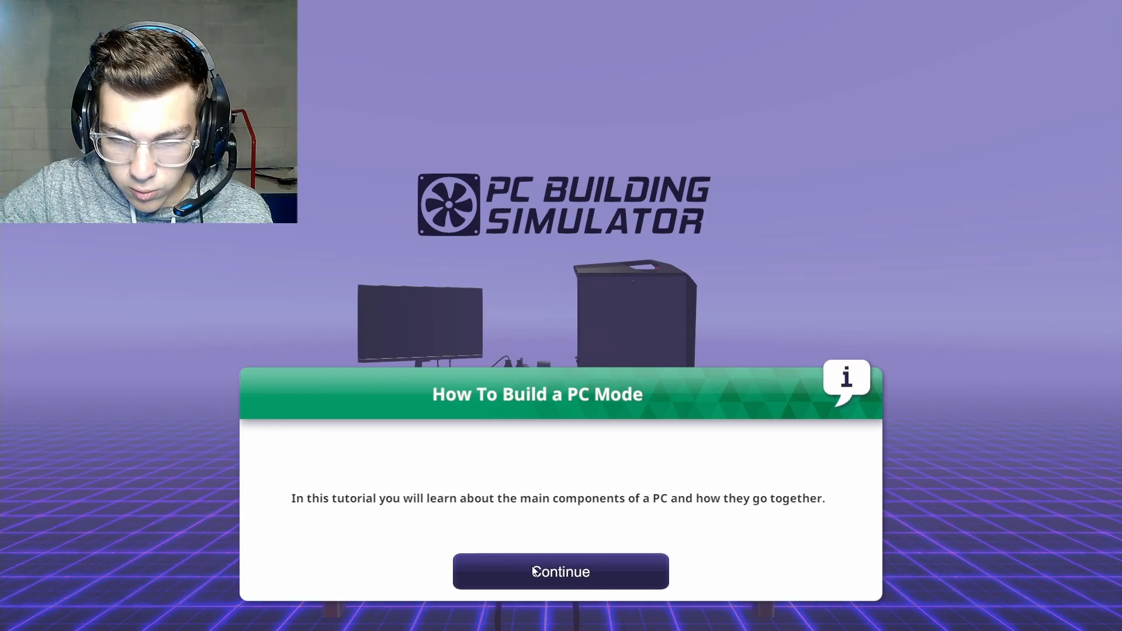
Dismiss the How To Build a PC intro and the Open the Case instructions
left_click(561, 571)
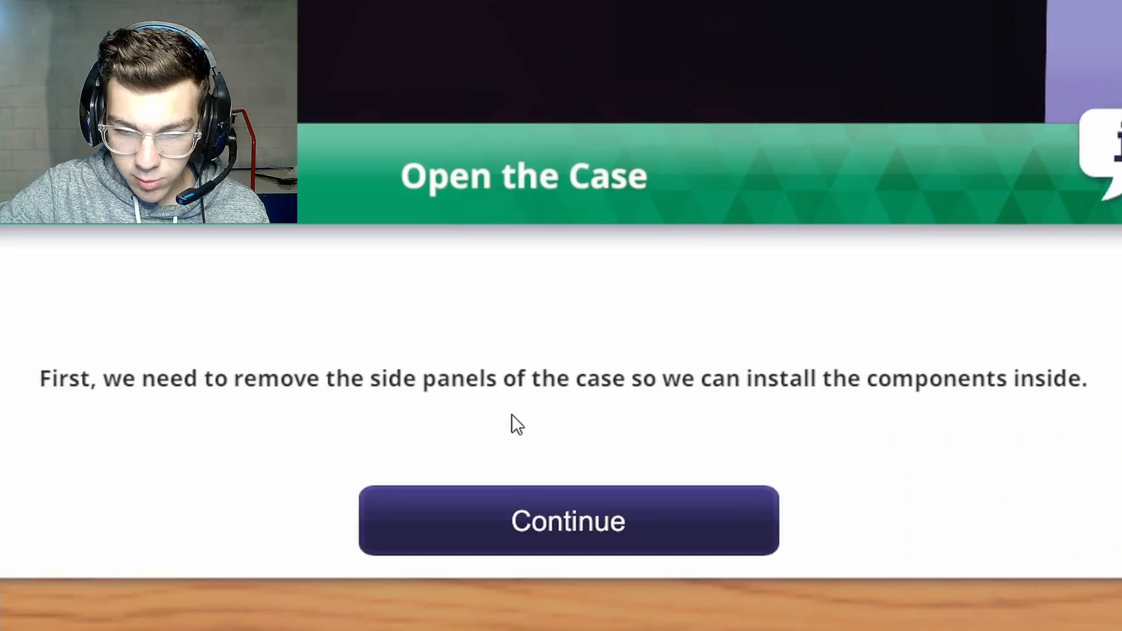
left_click(568, 520)
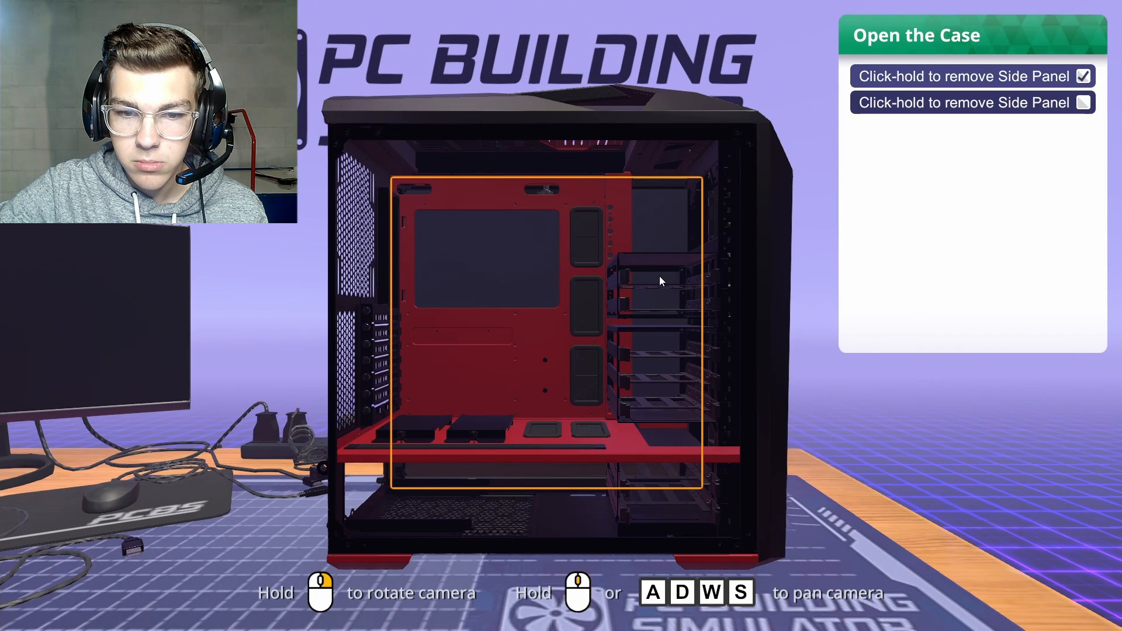
mouse_move(693, 271)
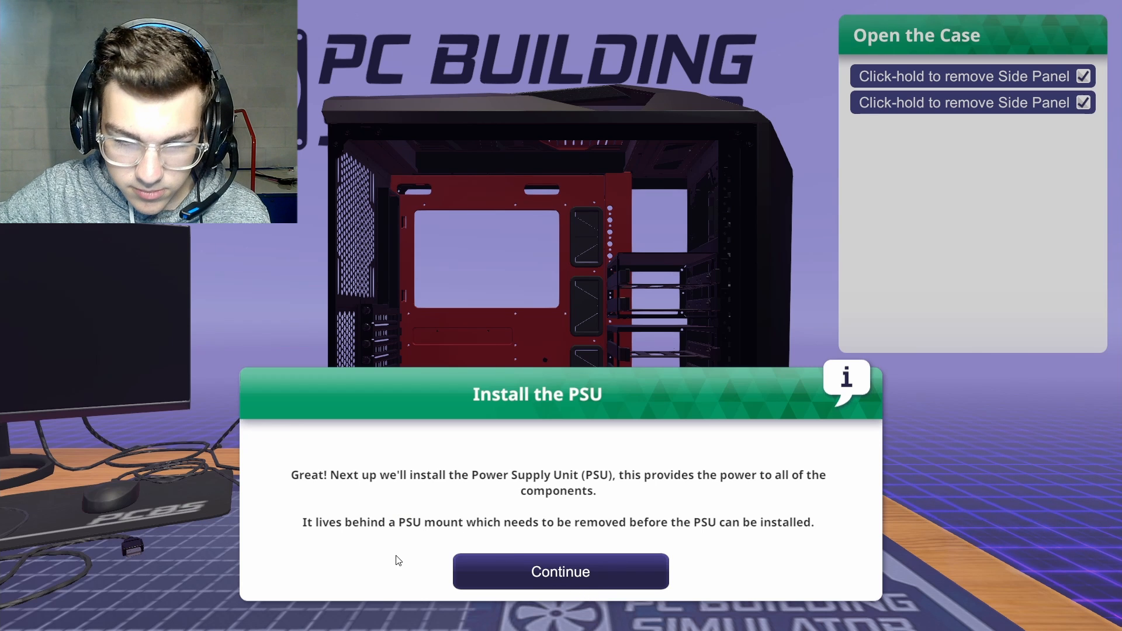
mouse_move(772, 542)
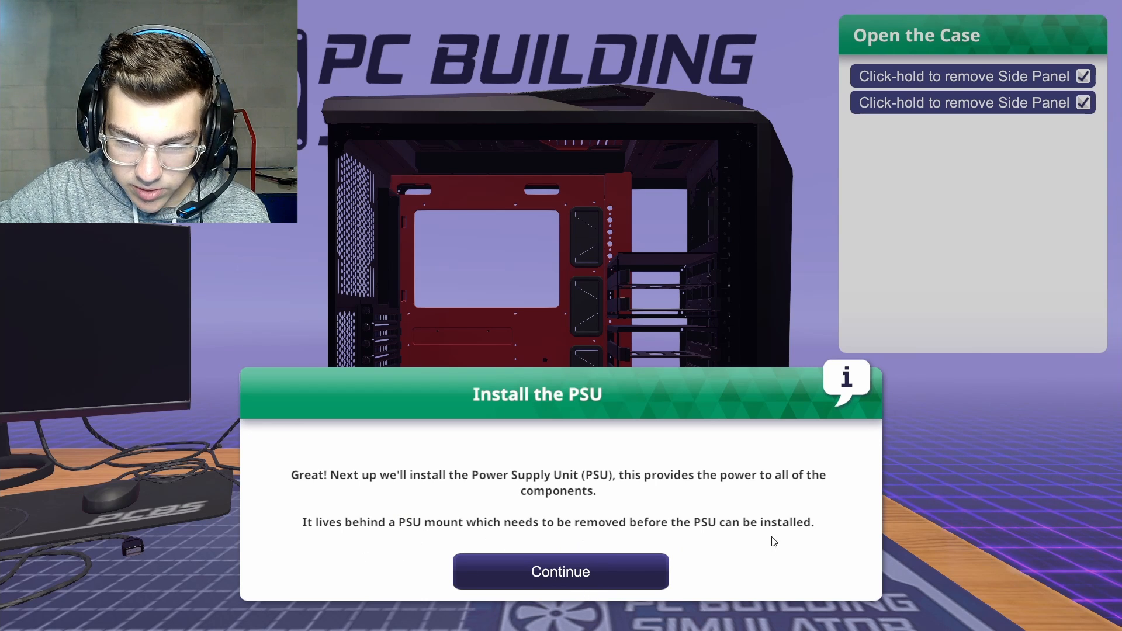
Remove the PSU mount, fit the power supply from inventory, and screw the mount back
left_click(561, 572)
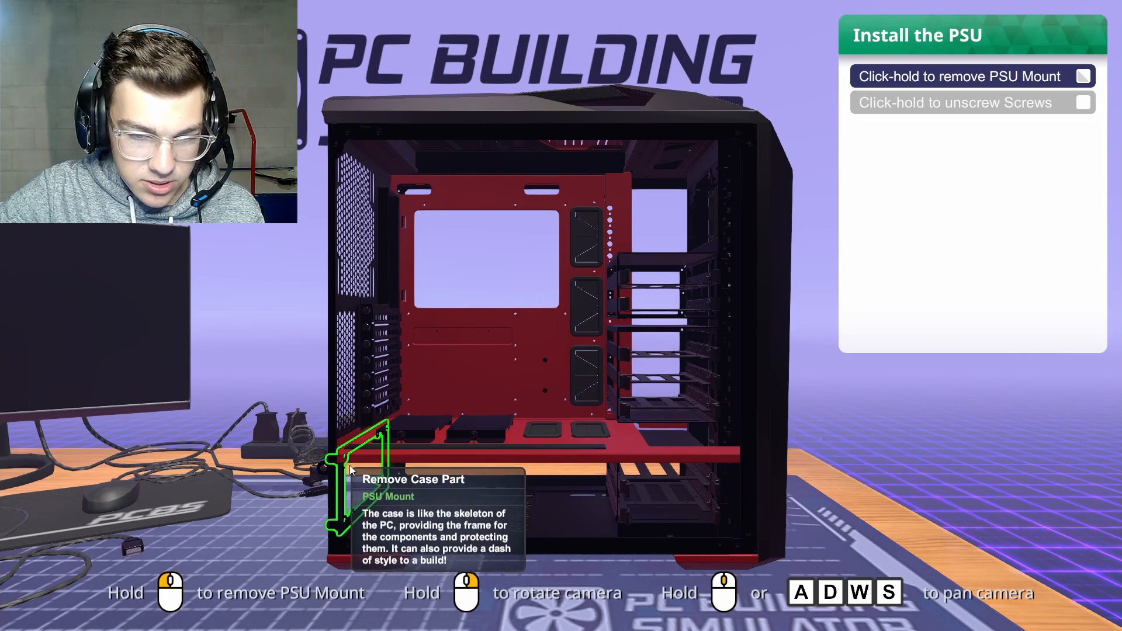
left_click(365, 472)
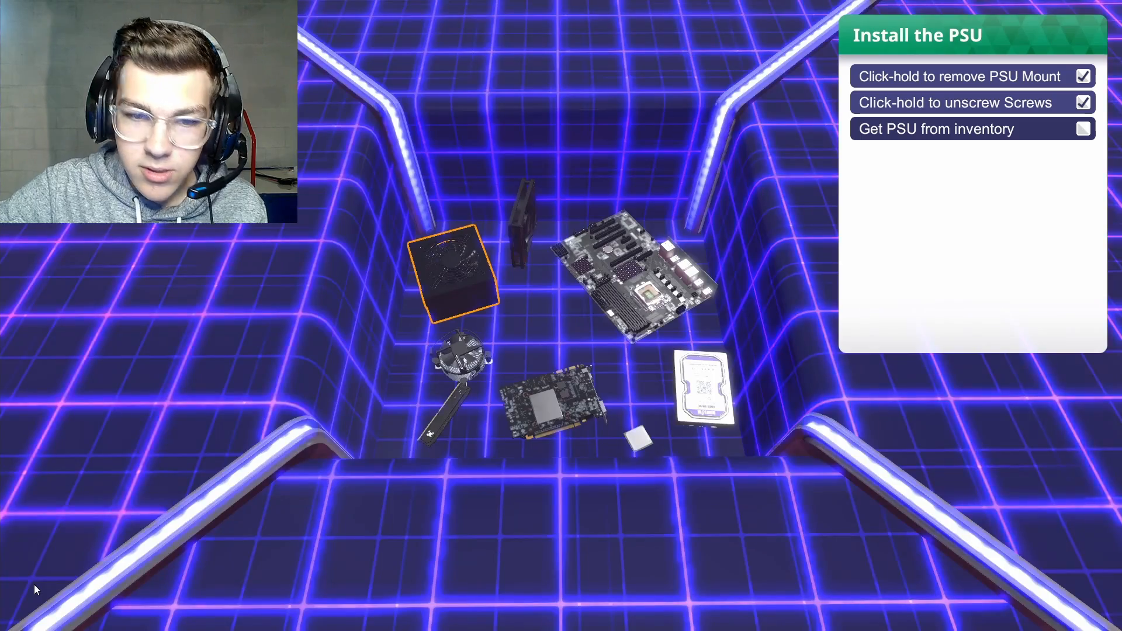
left_click(447, 276)
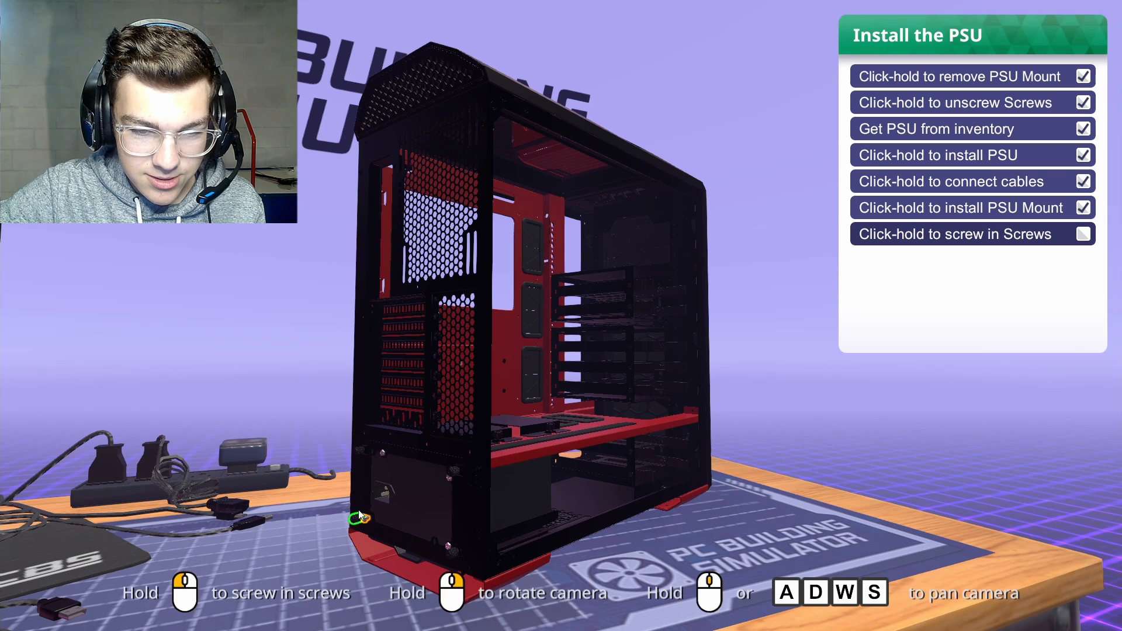
left_click(361, 516)
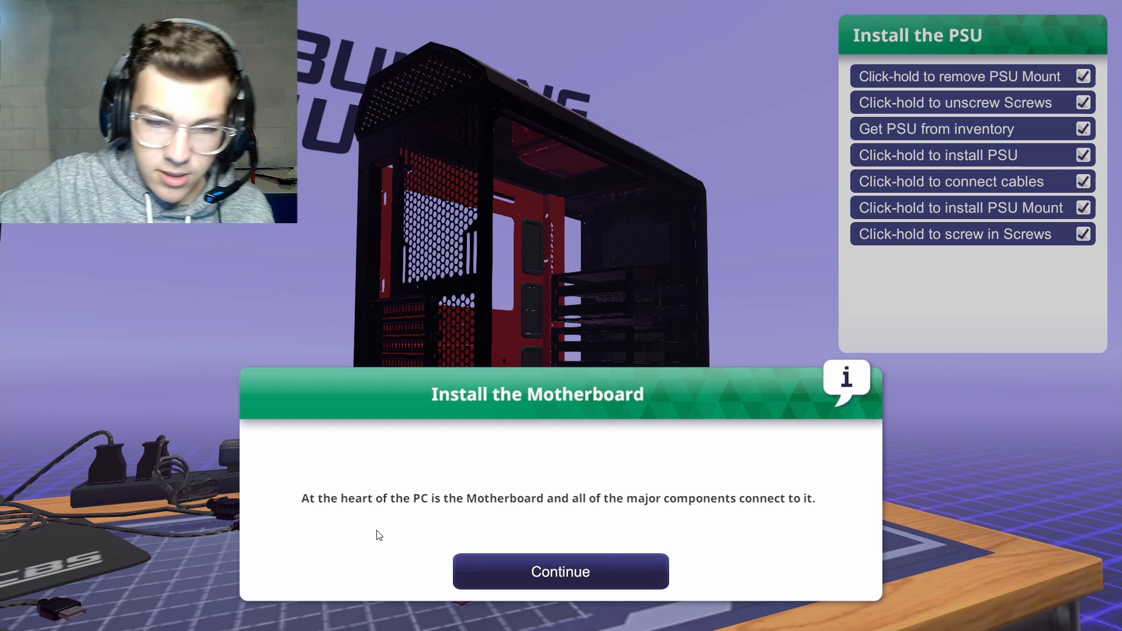
mouse_move(524, 542)
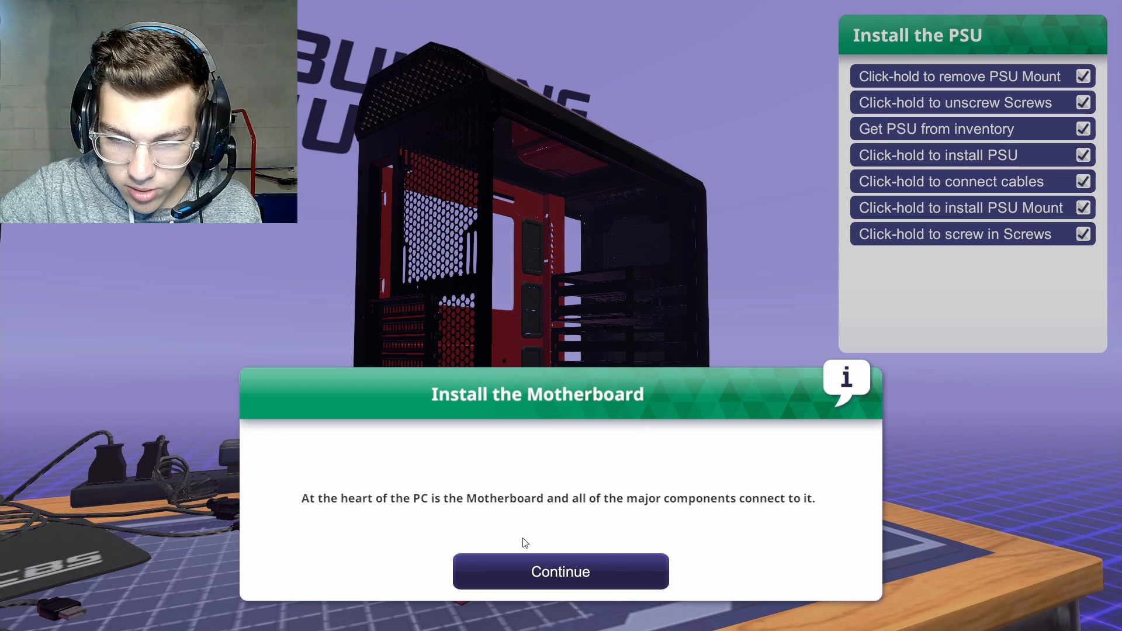
Take the motherboard from inventory, inspect it, and install it in the case
left_click(561, 571)
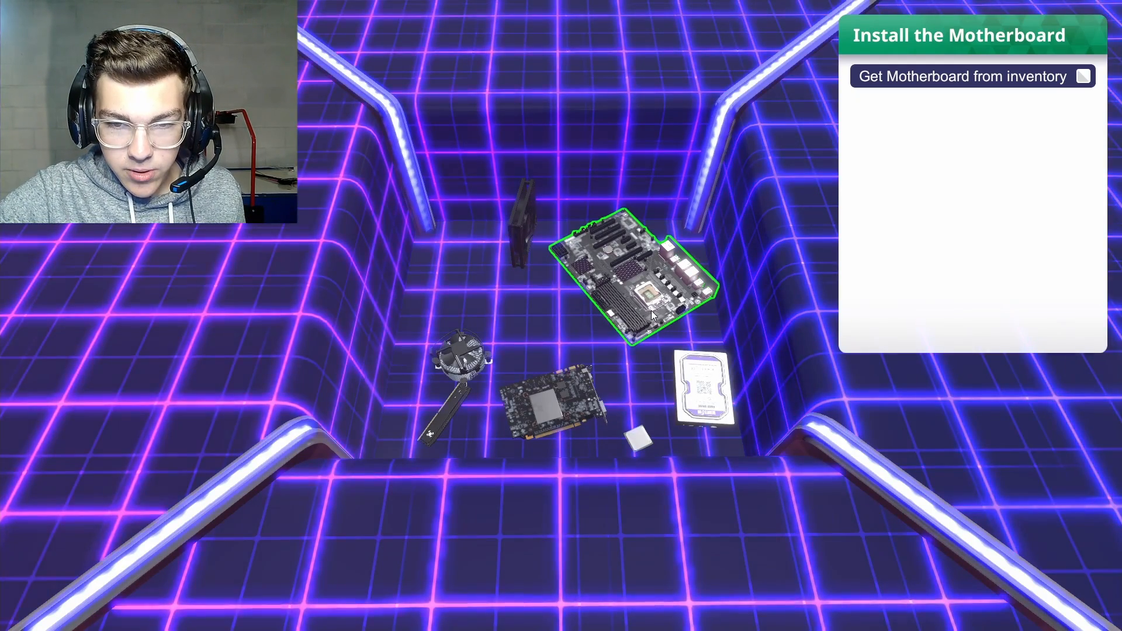
left_click(634, 280)
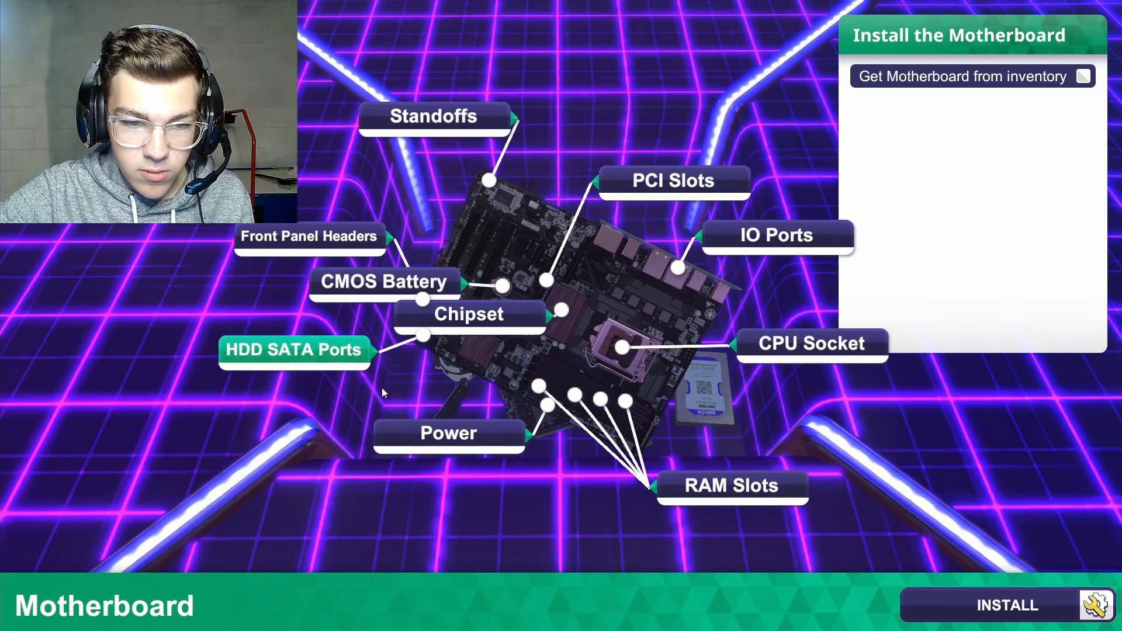
left_click(541, 405)
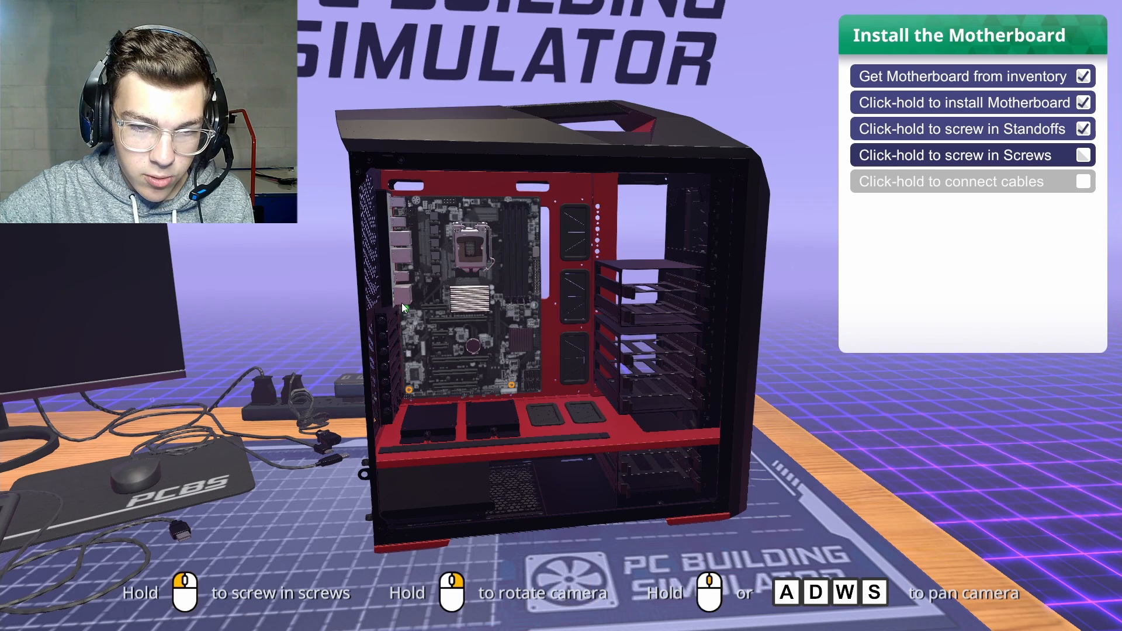
Screw the motherboard to the case and connect the 24-pin ATX power cable
left_click(516, 392)
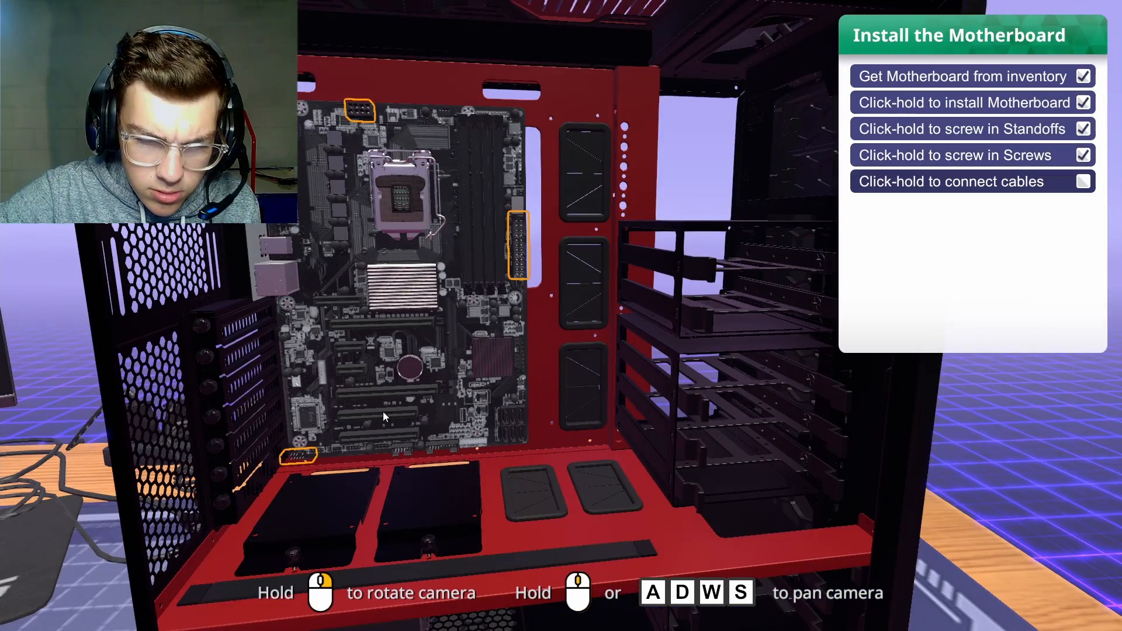
mouse_move(463, 129)
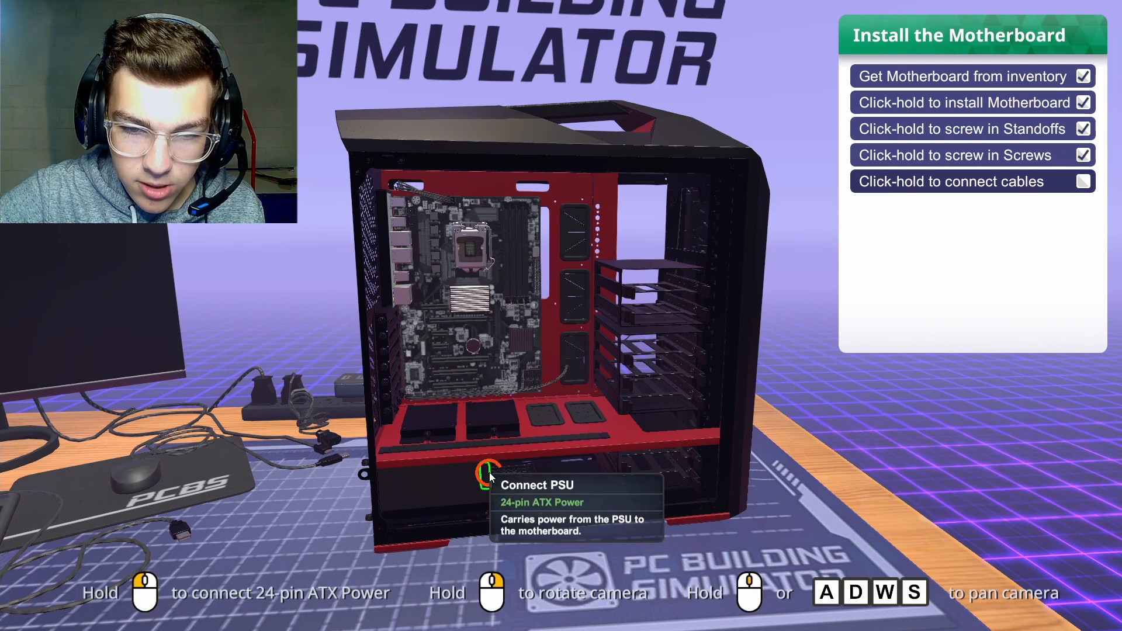
left_click(490, 476)
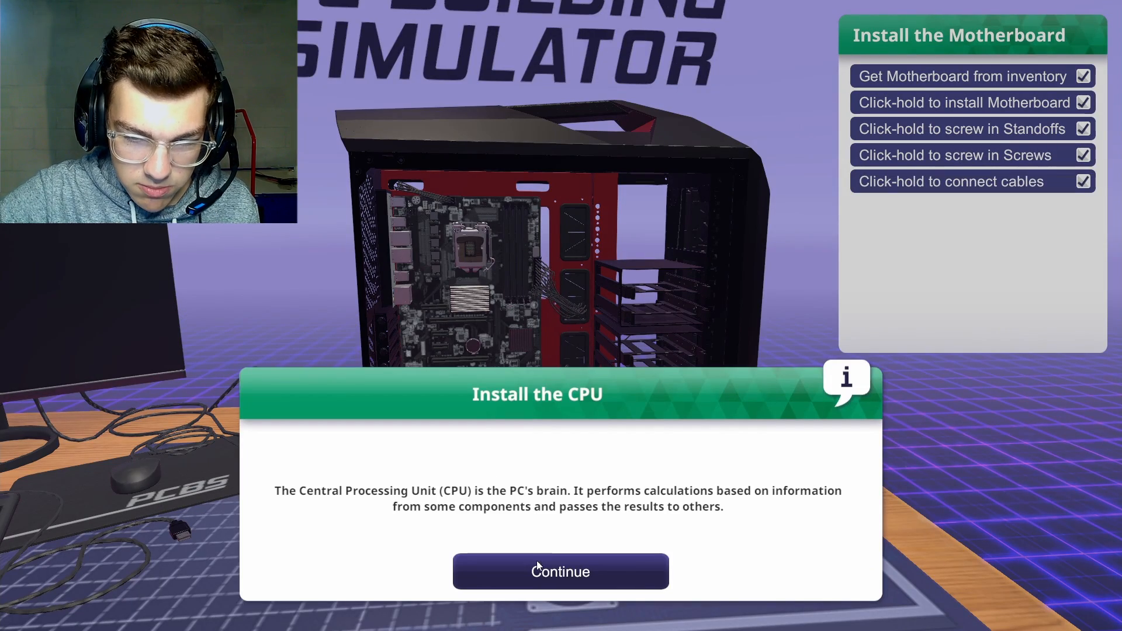
Place the CPU from inventory in the socket, close the shield, and reach the thermal paste stage
left_click(561, 572)
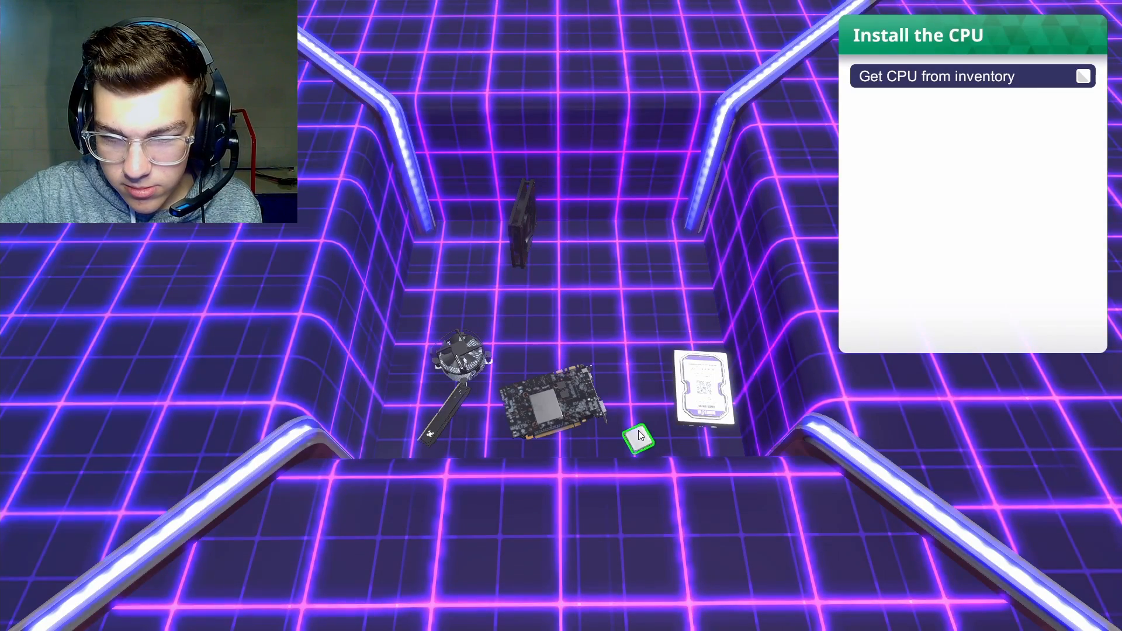
left_click(637, 437)
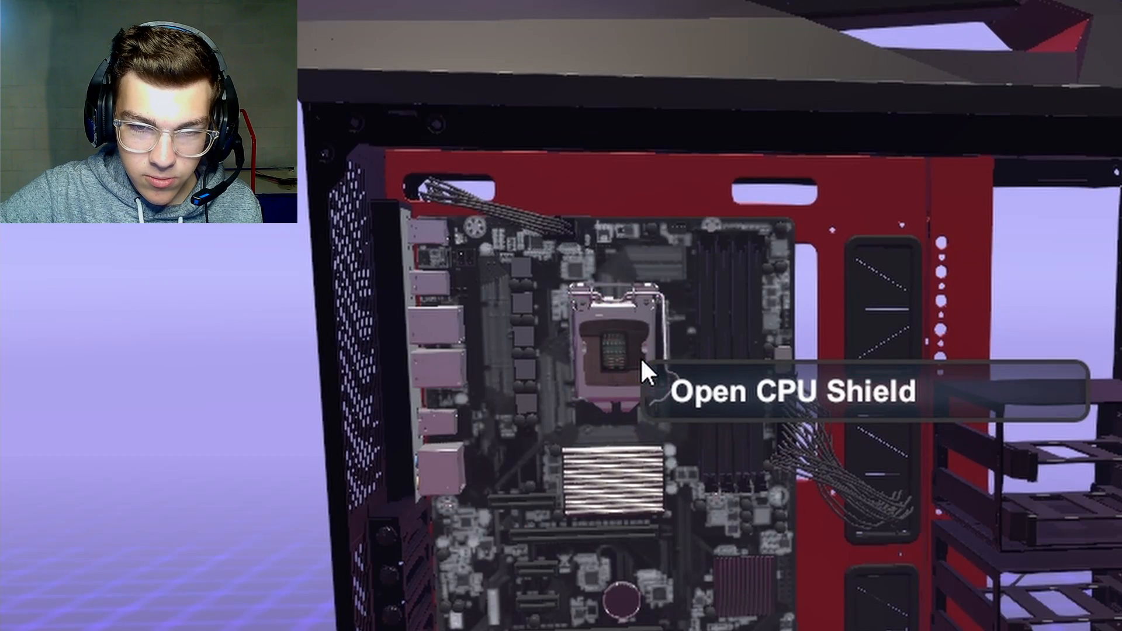
left_click(616, 343)
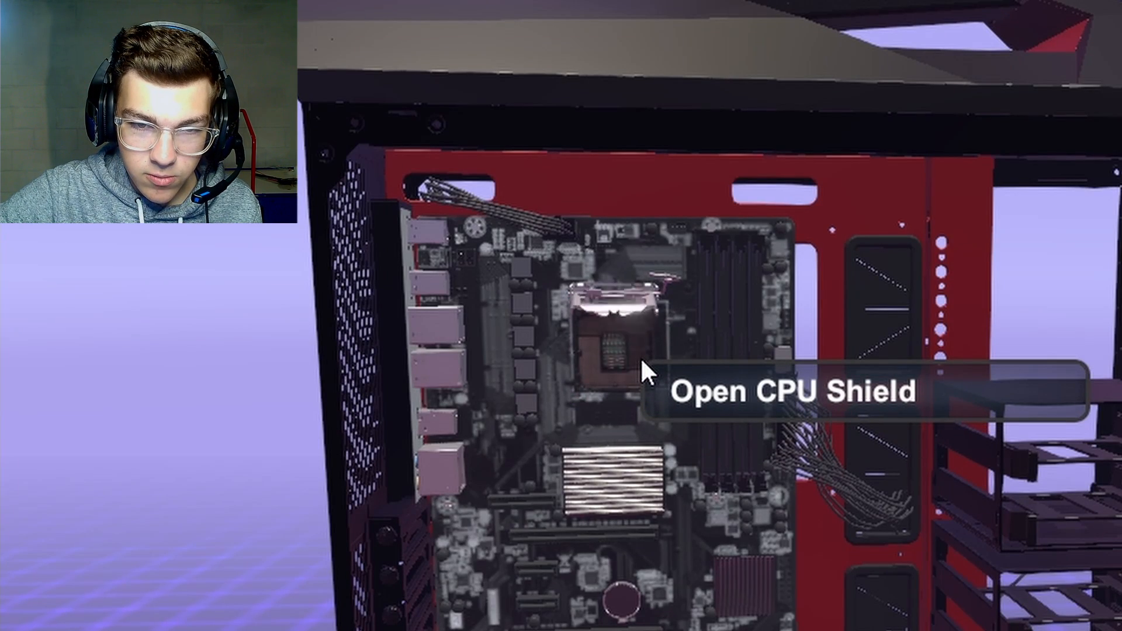
left_click(619, 351)
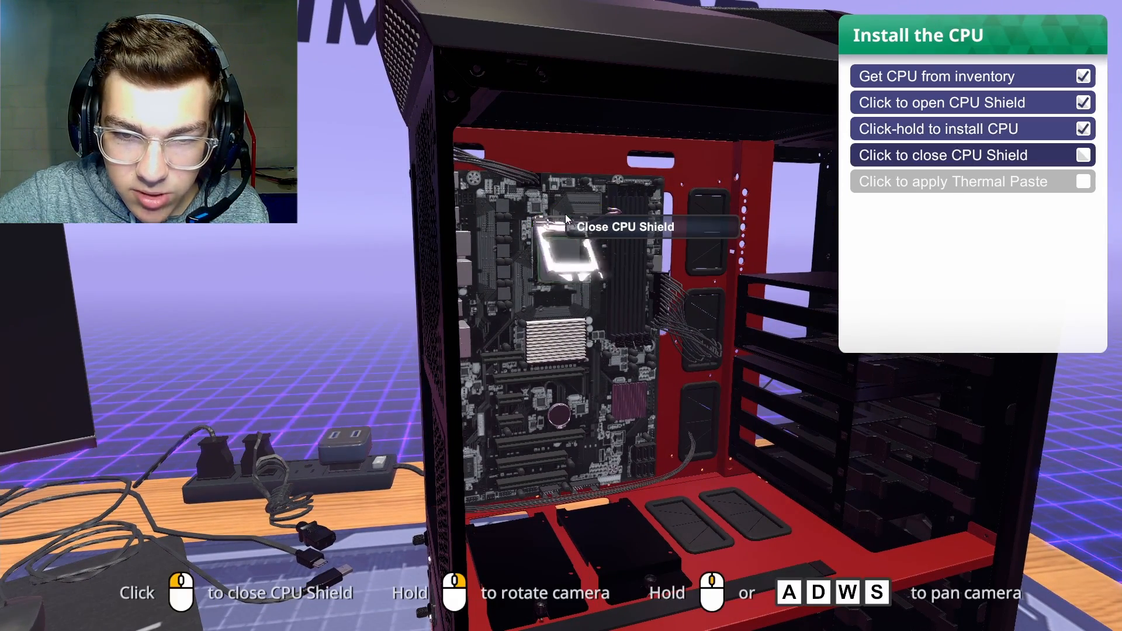
left_click(565, 243)
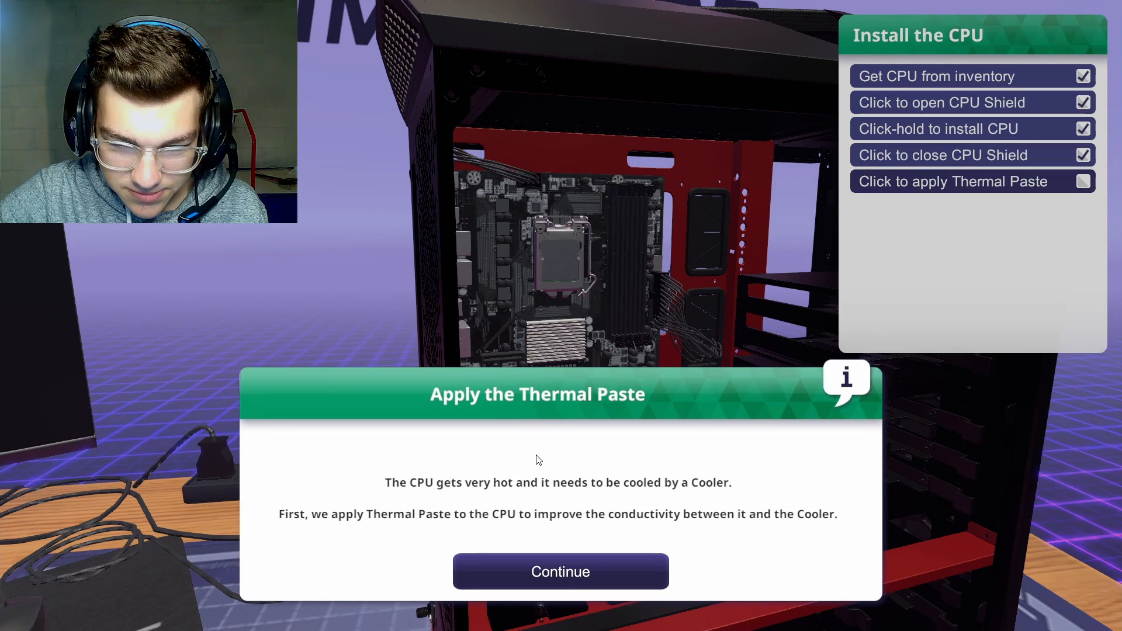
left_click(560, 571)
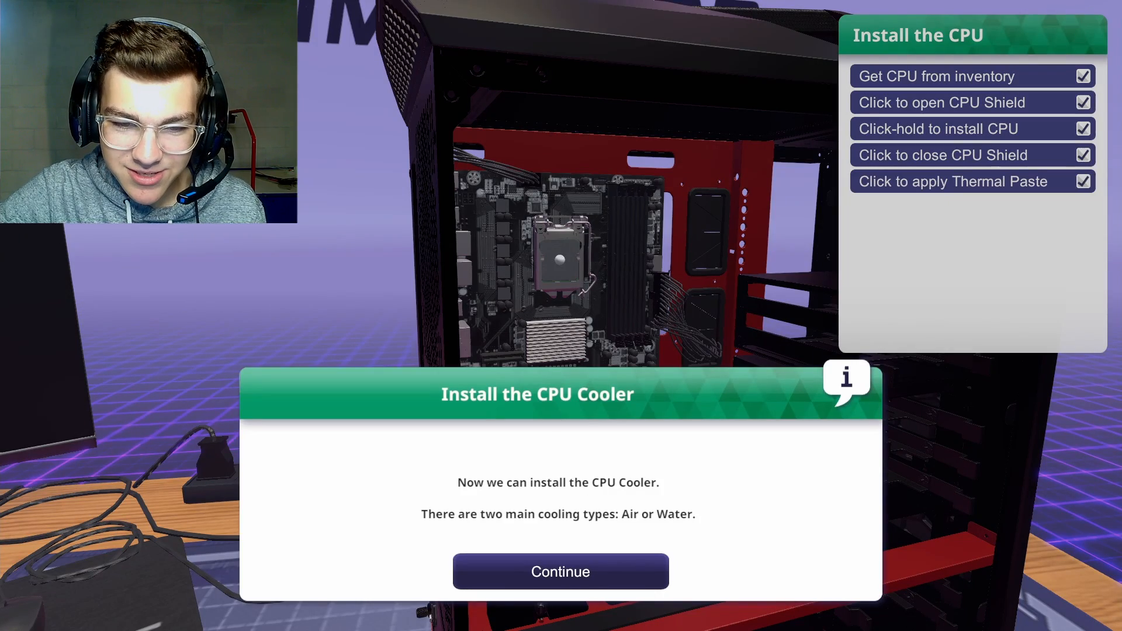
Take the air cooler from inventory and mount it on top of the CPU
left_click(560, 571)
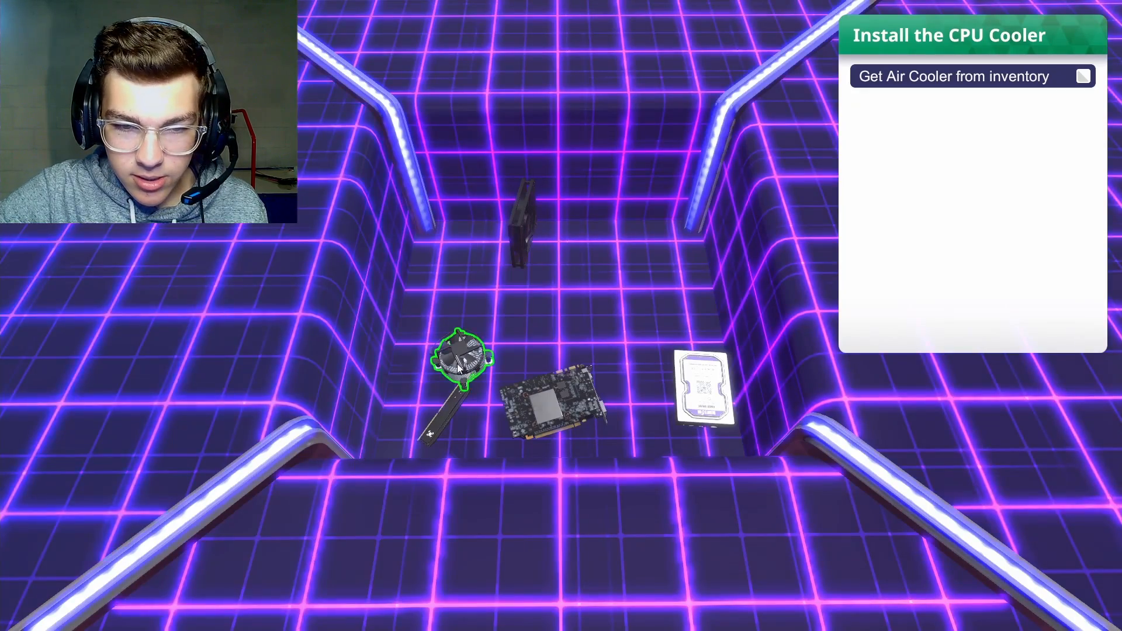
left_click(459, 358)
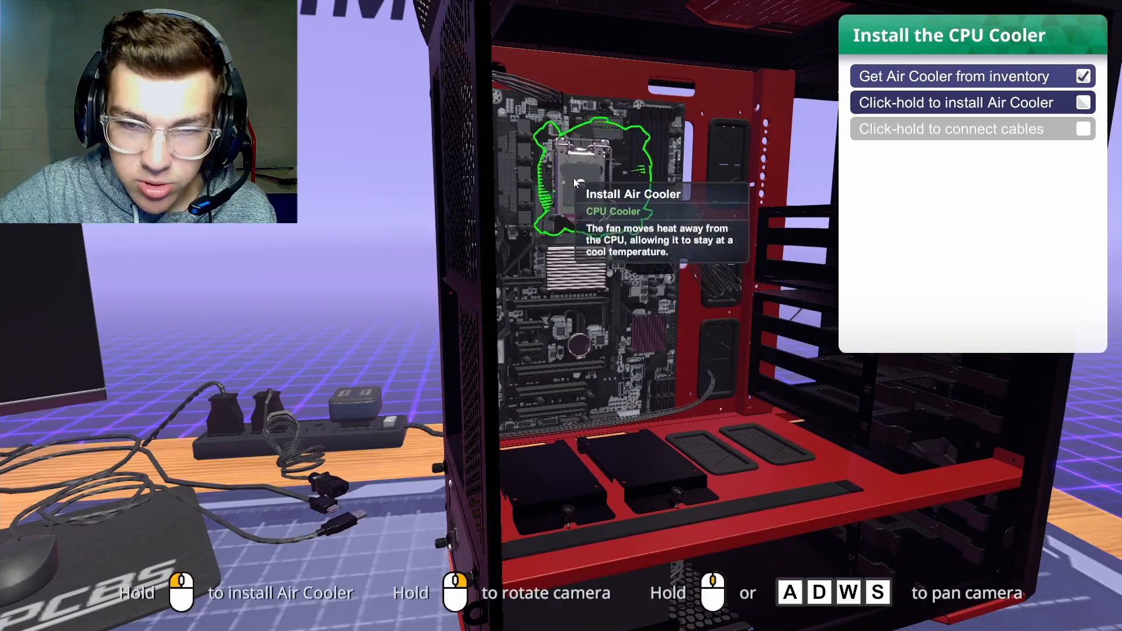
left_click(594, 179)
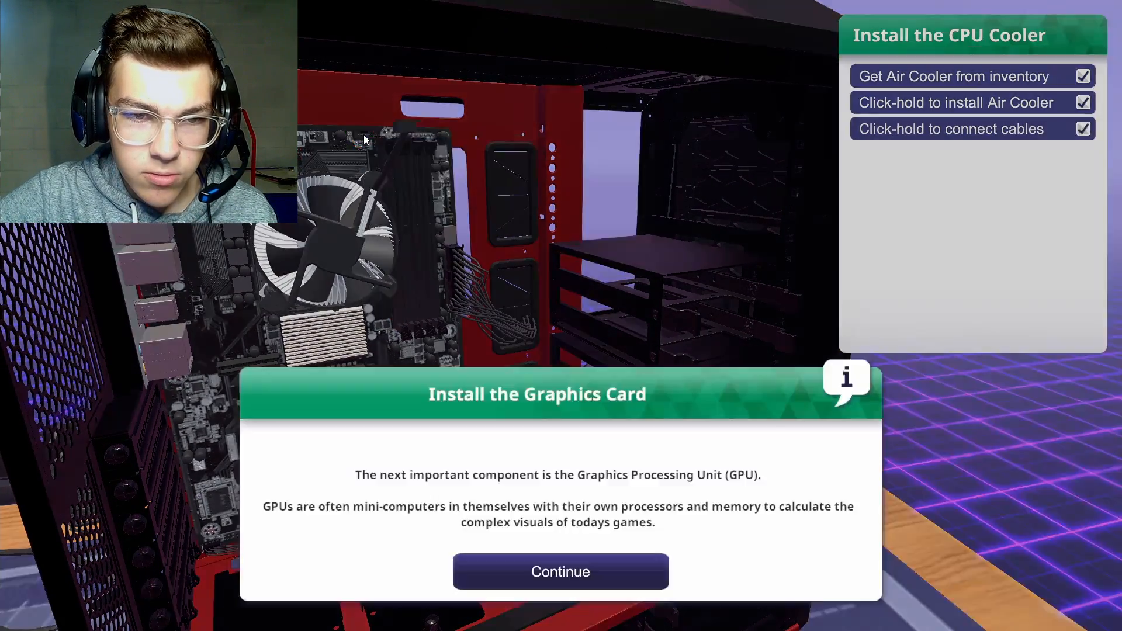
Remove the expansion slot cover, seat the graphics card, and connect its cables
left_click(561, 571)
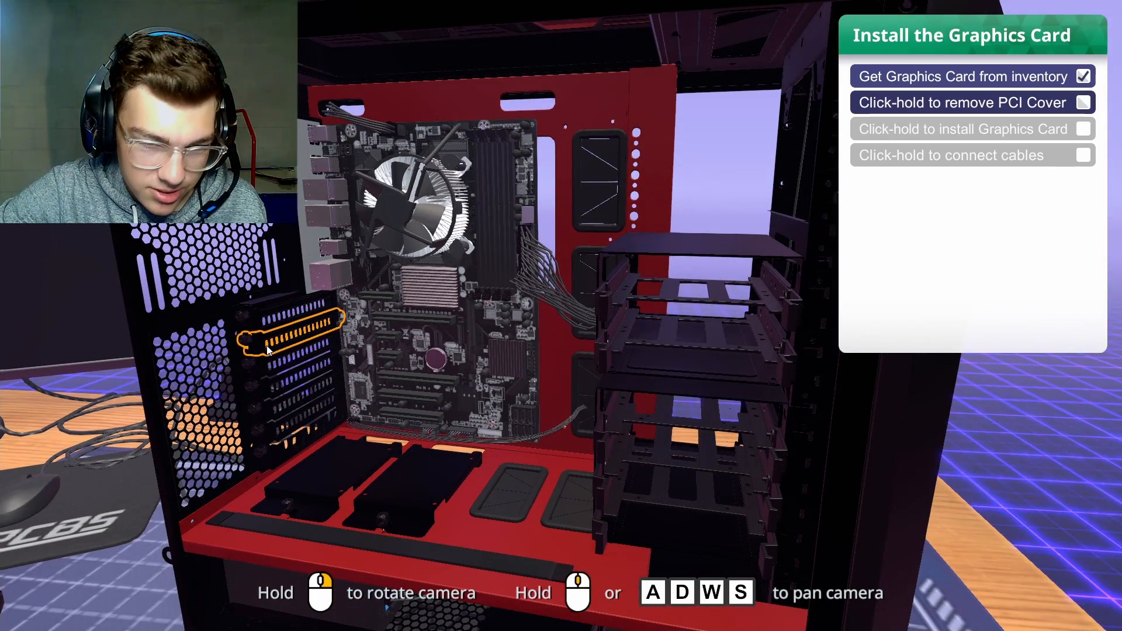
left_click(289, 337)
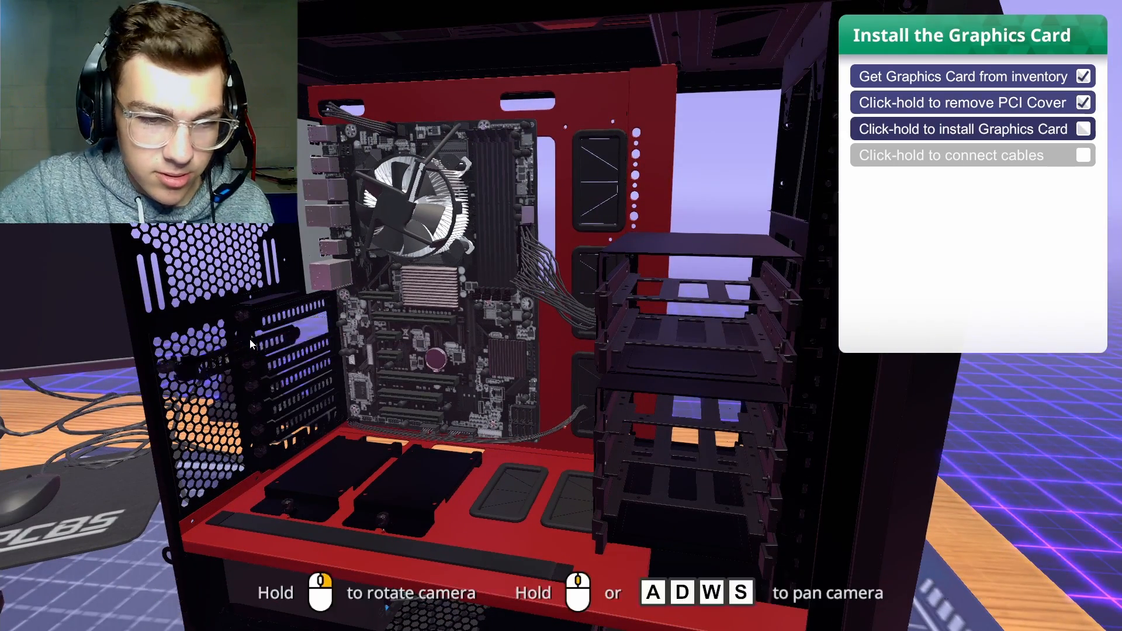
left_click(246, 342)
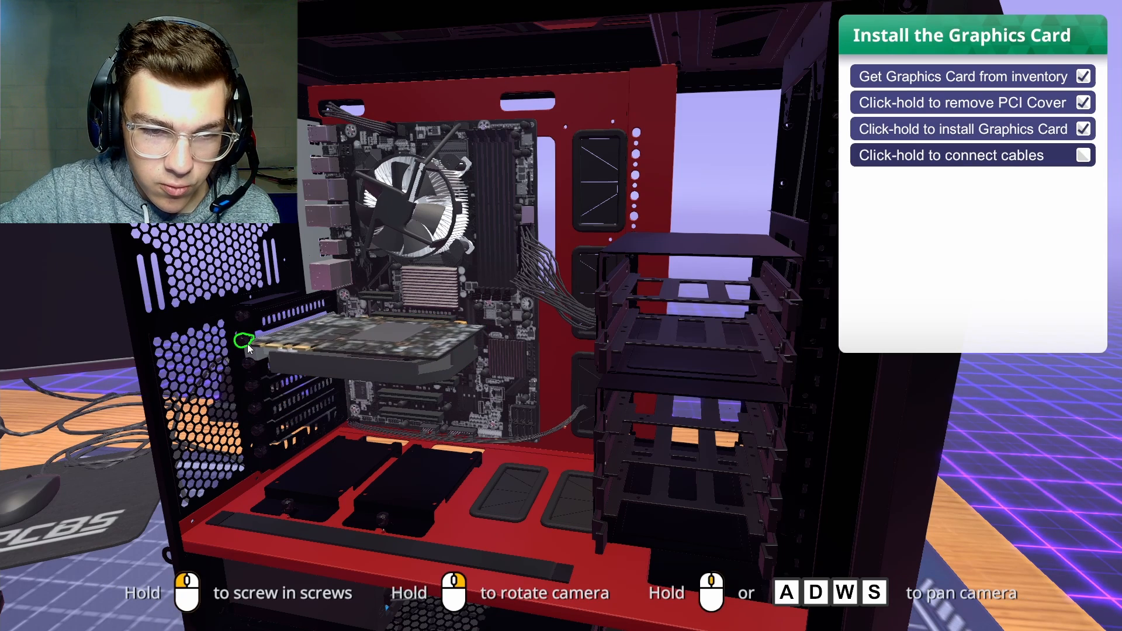
left_click(950, 156)
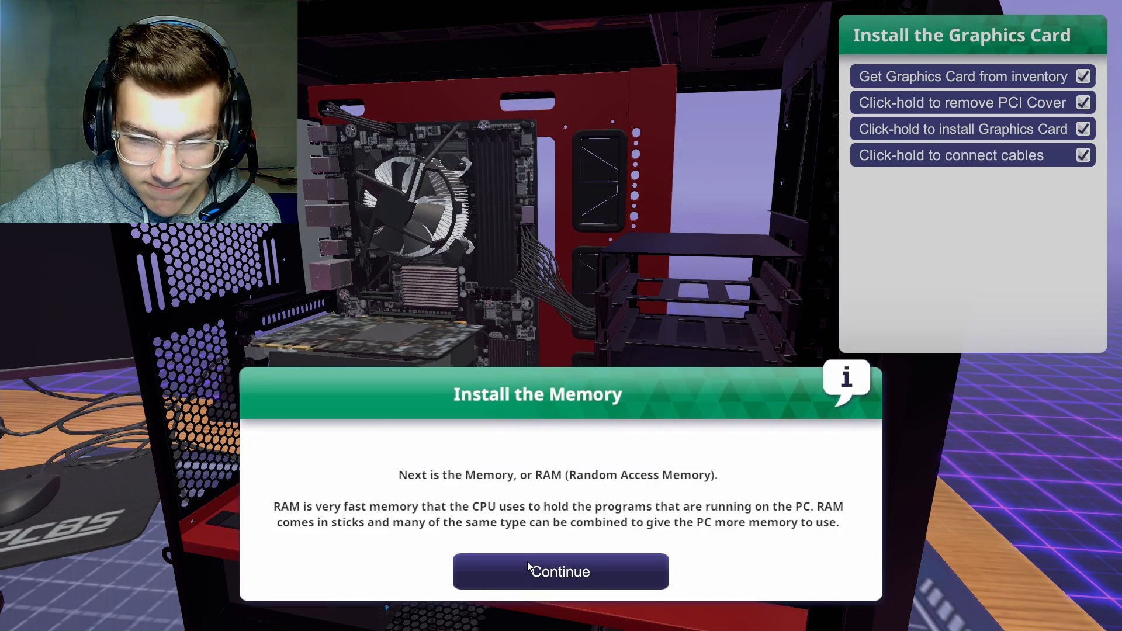
Take the RAM stick from inventory and open a memory clip on the motherboard
left_click(560, 571)
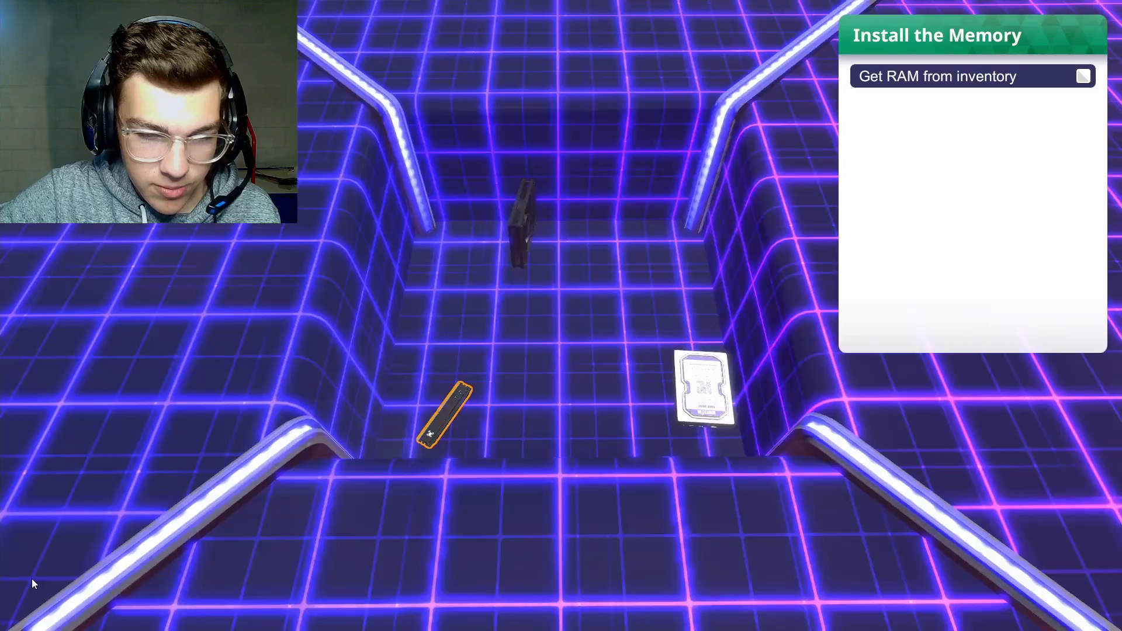
left_click(442, 415)
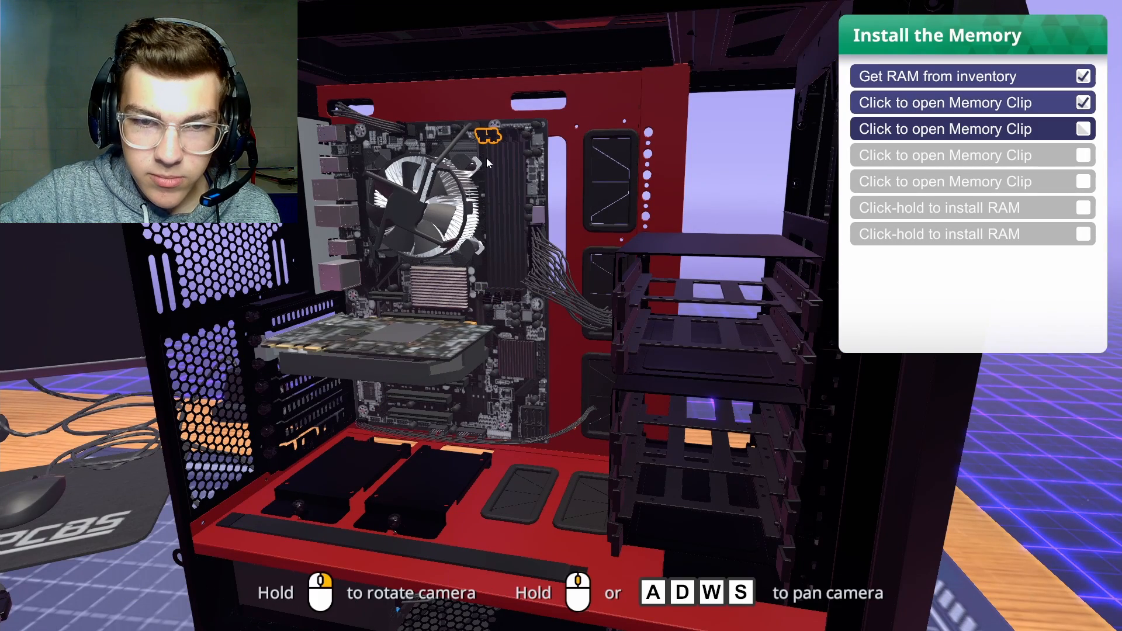
left_click(490, 136)
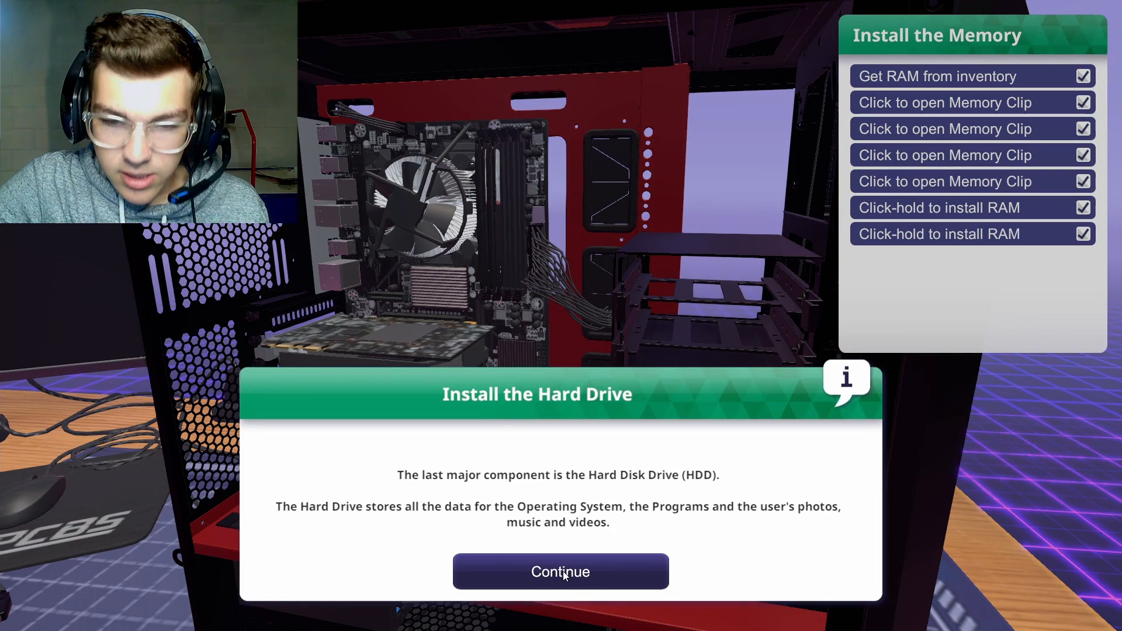
Take the hard drive from inventory and connect its SATA cable in the drive bay
left_click(560, 571)
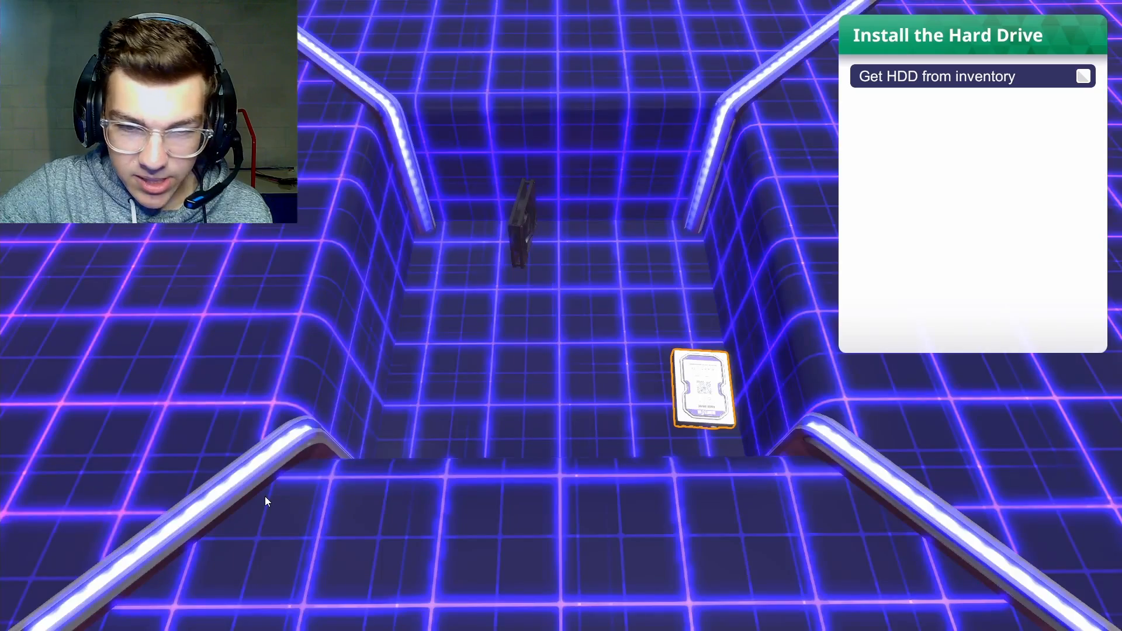
left_click(702, 390)
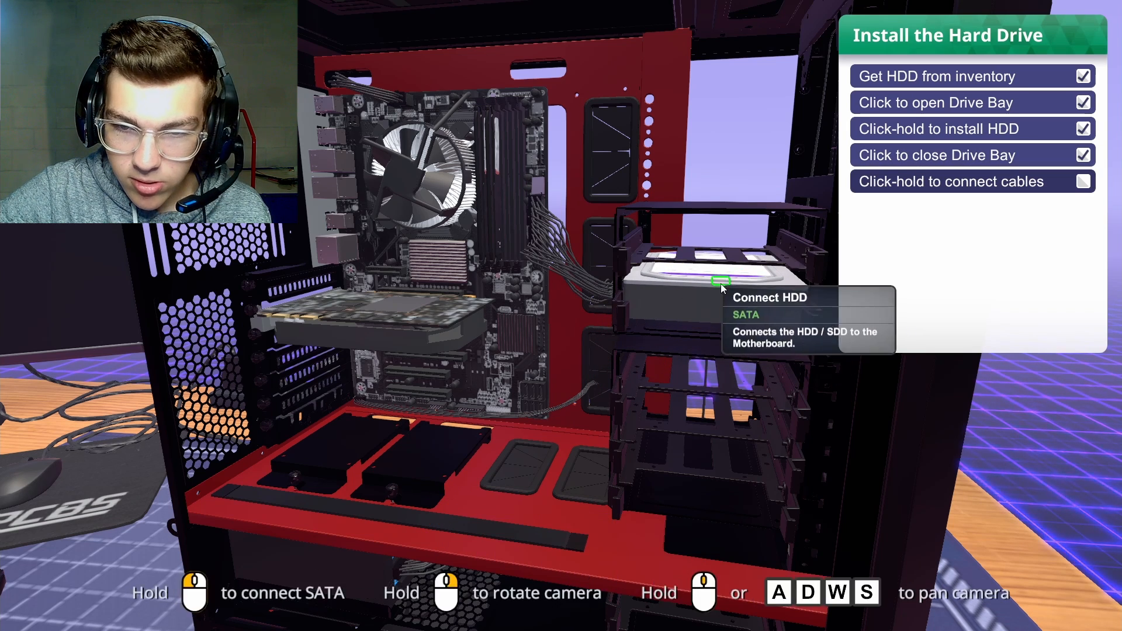
left_click(721, 280)
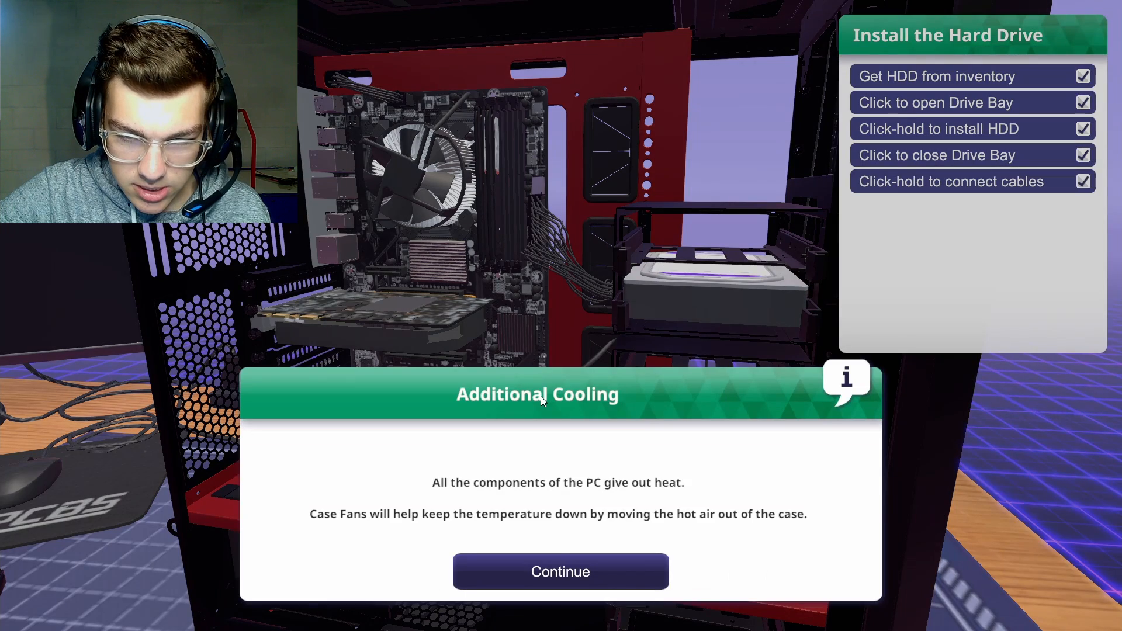
Choose the case fan from the parts inventory and install it in the case
left_click(560, 571)
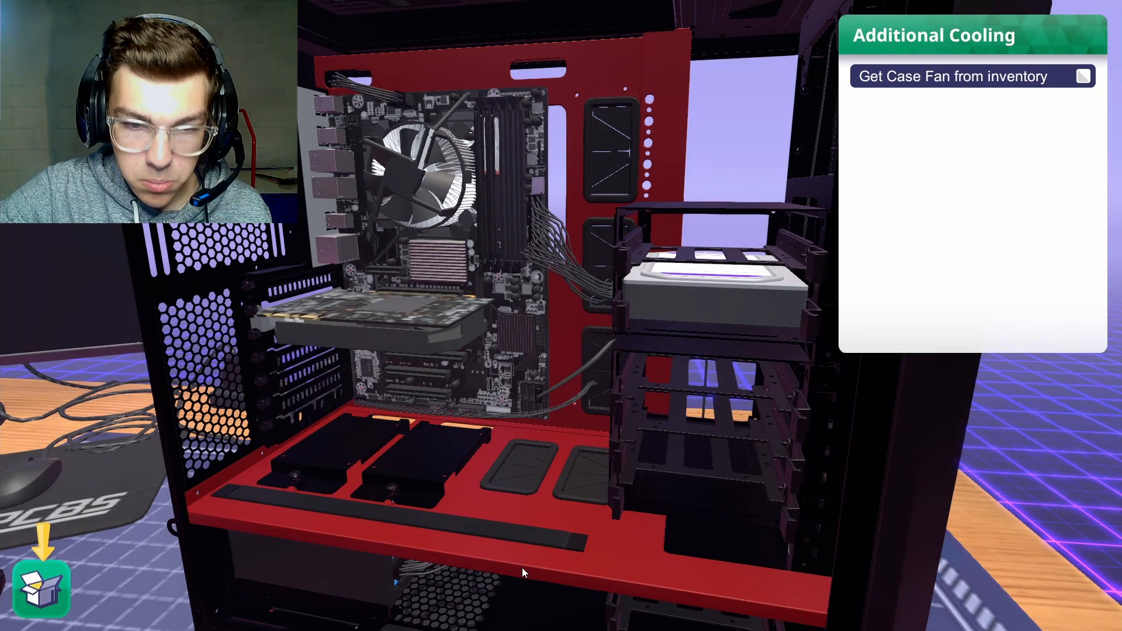
left_click(39, 589)
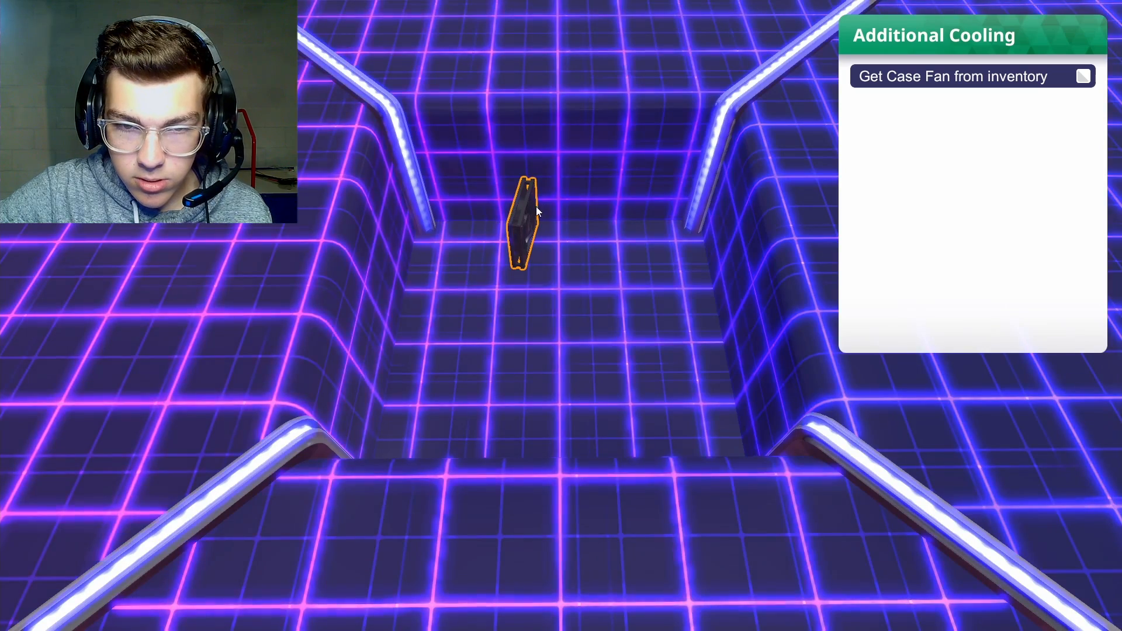
left_click(523, 226)
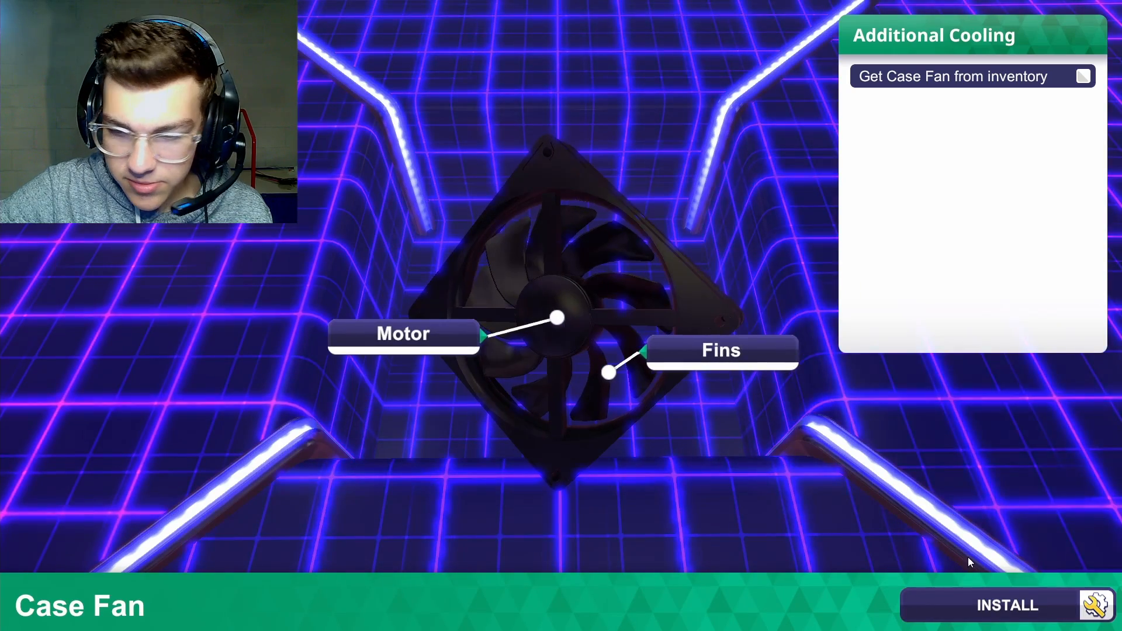
left_click(1007, 606)
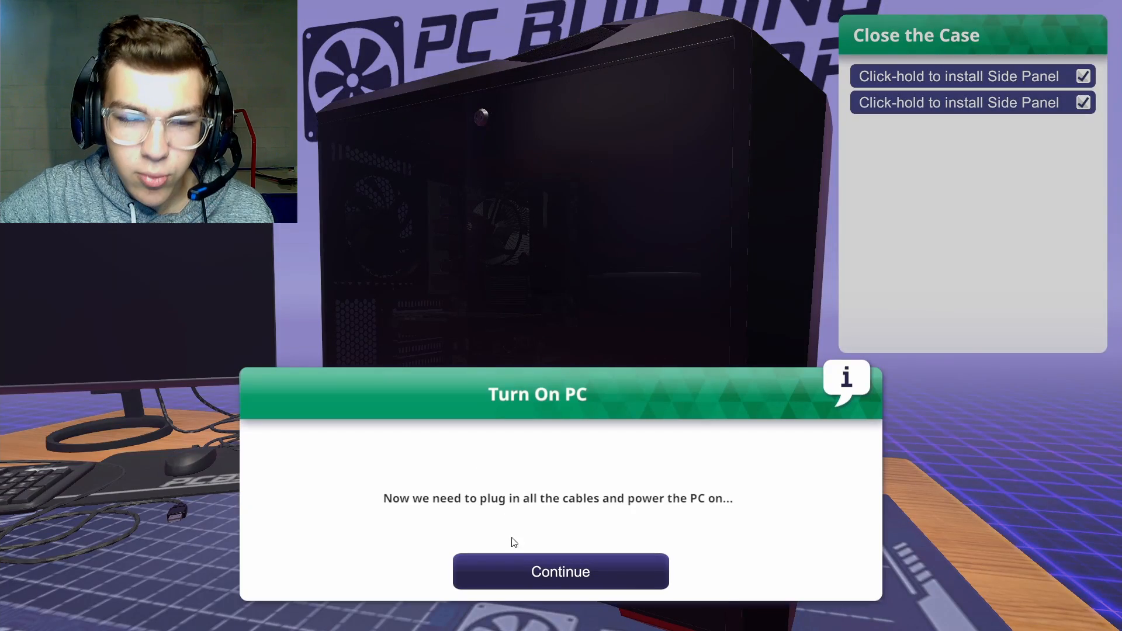
Dismiss the Turn On PC introduction to power on and finish the tutorial
left_click(560, 571)
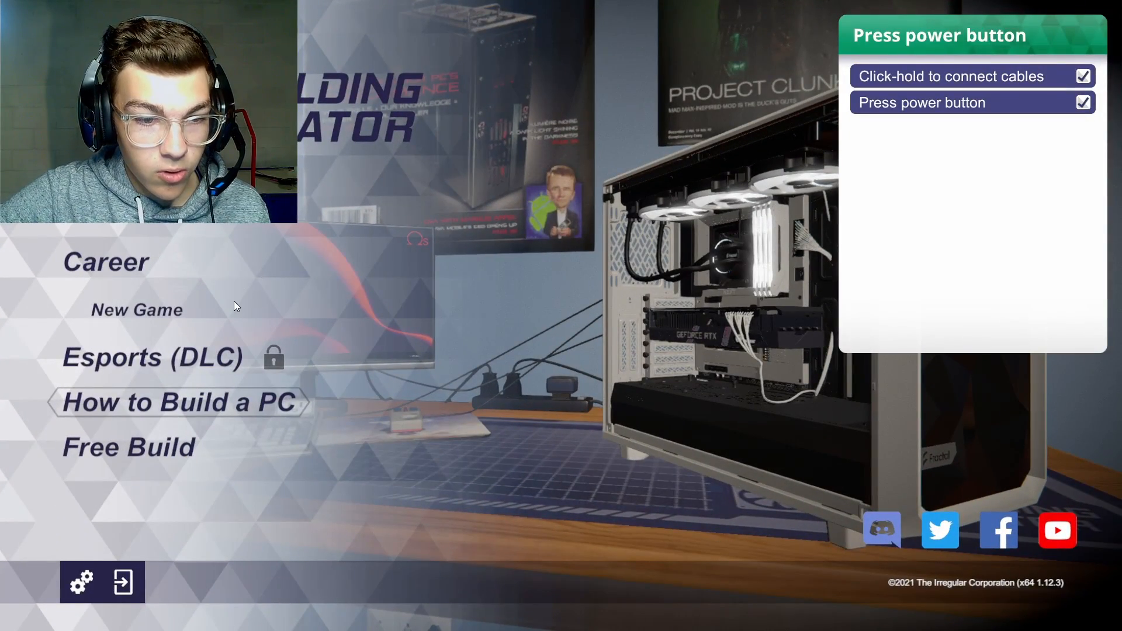
Start a new Career game and accept the career introduction screen
left_click(150, 357)
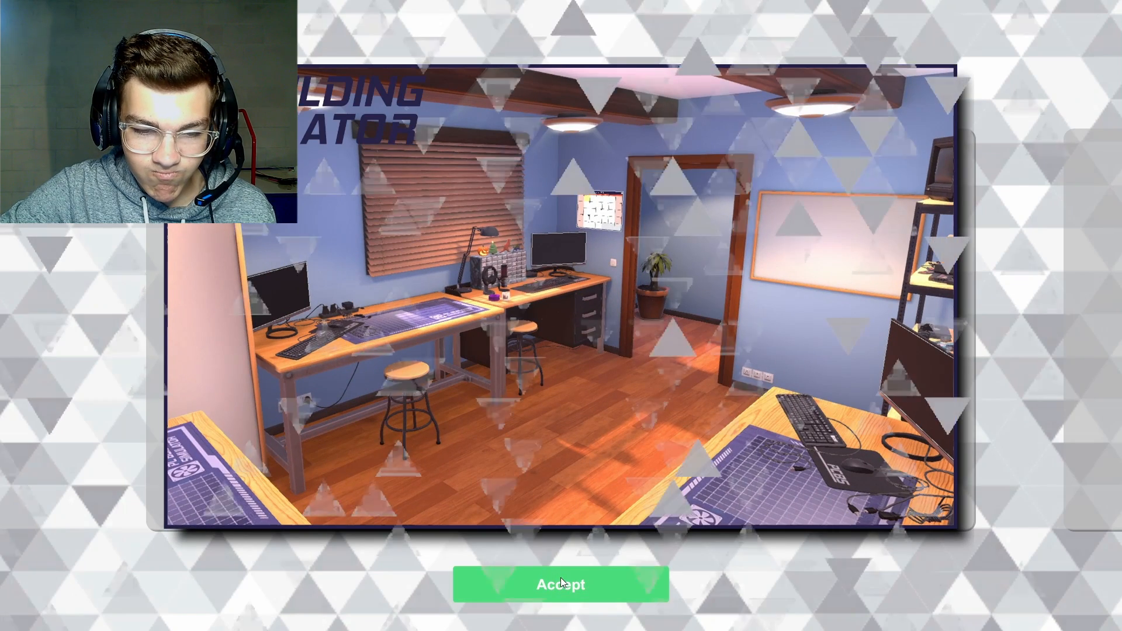
left_click(560, 583)
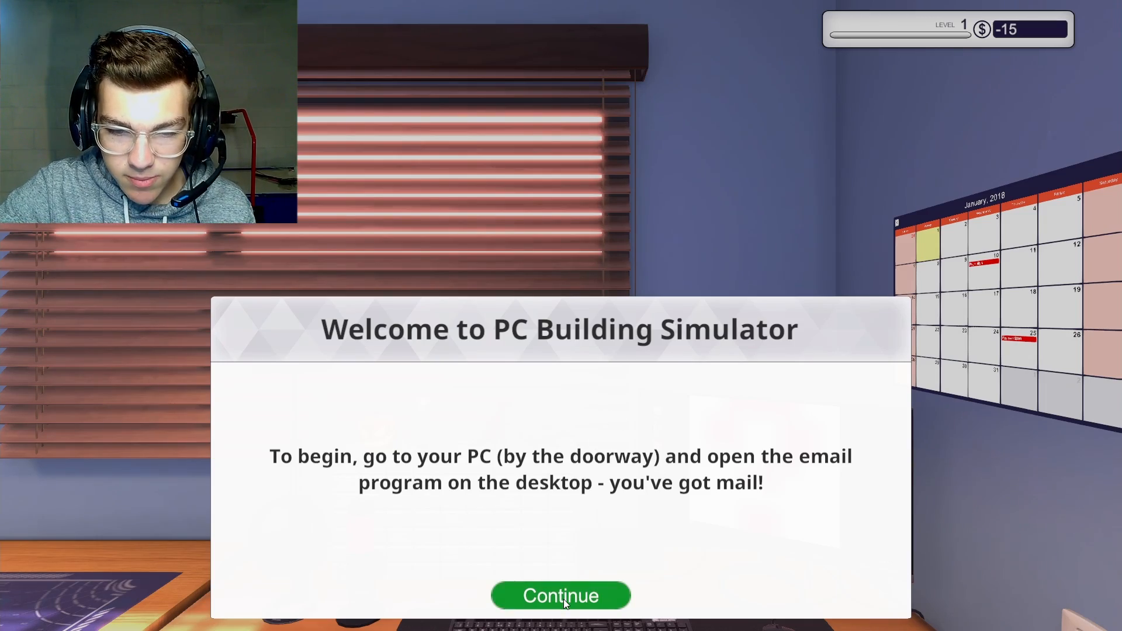
Dismiss the welcome message and scroll through the Cloud Notes email
left_click(560, 596)
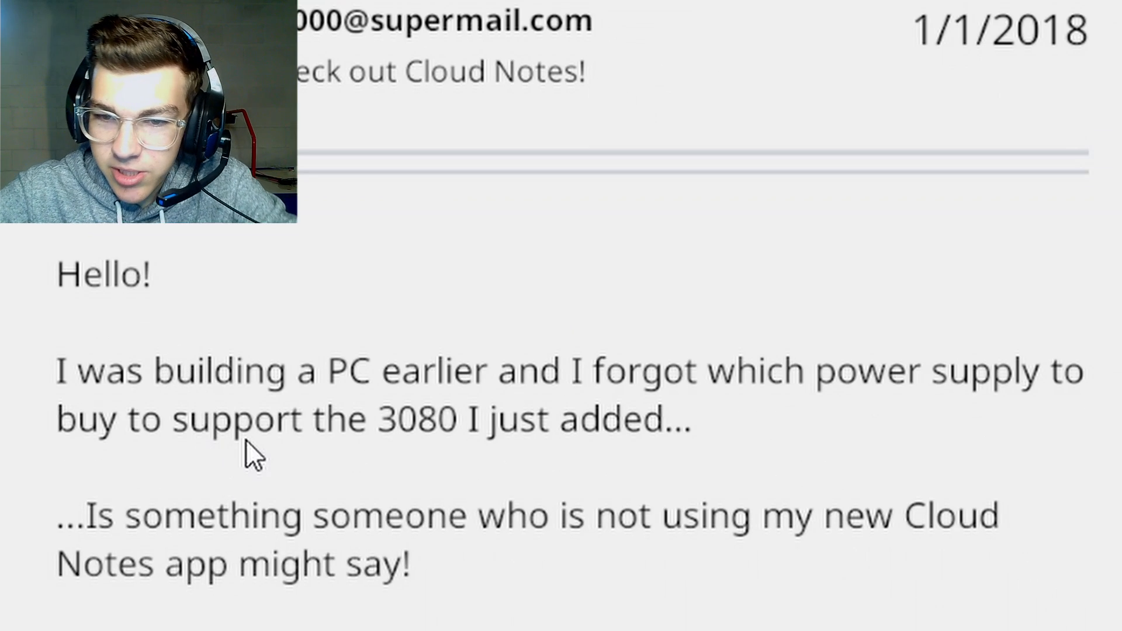
scroll("down", 3)
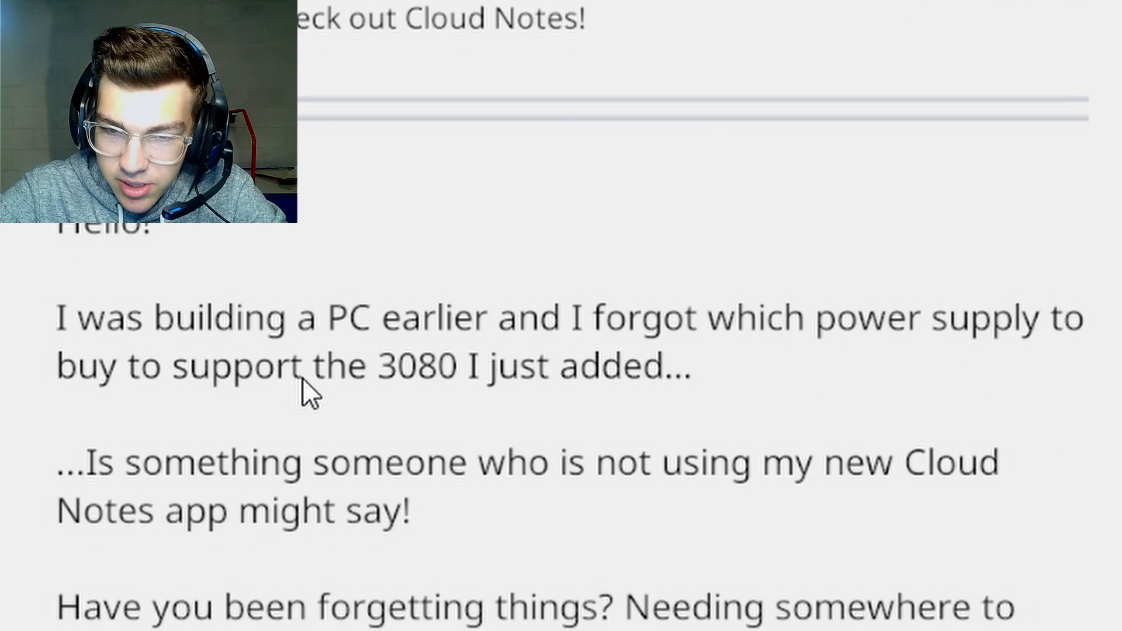
mouse_move(329, 469)
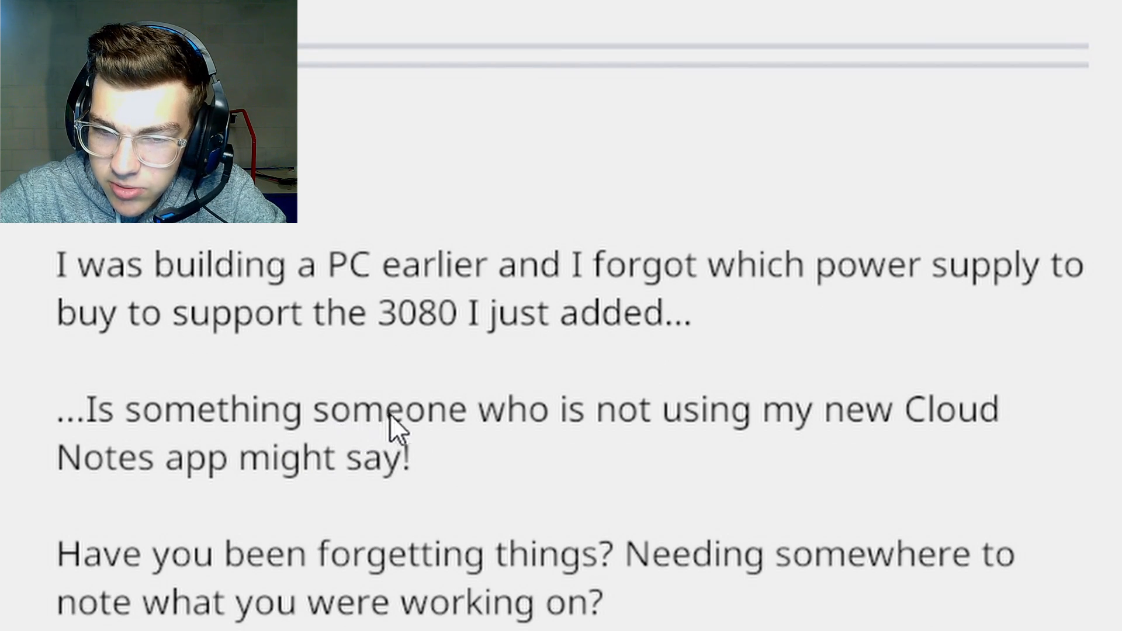
mouse_move(348, 490)
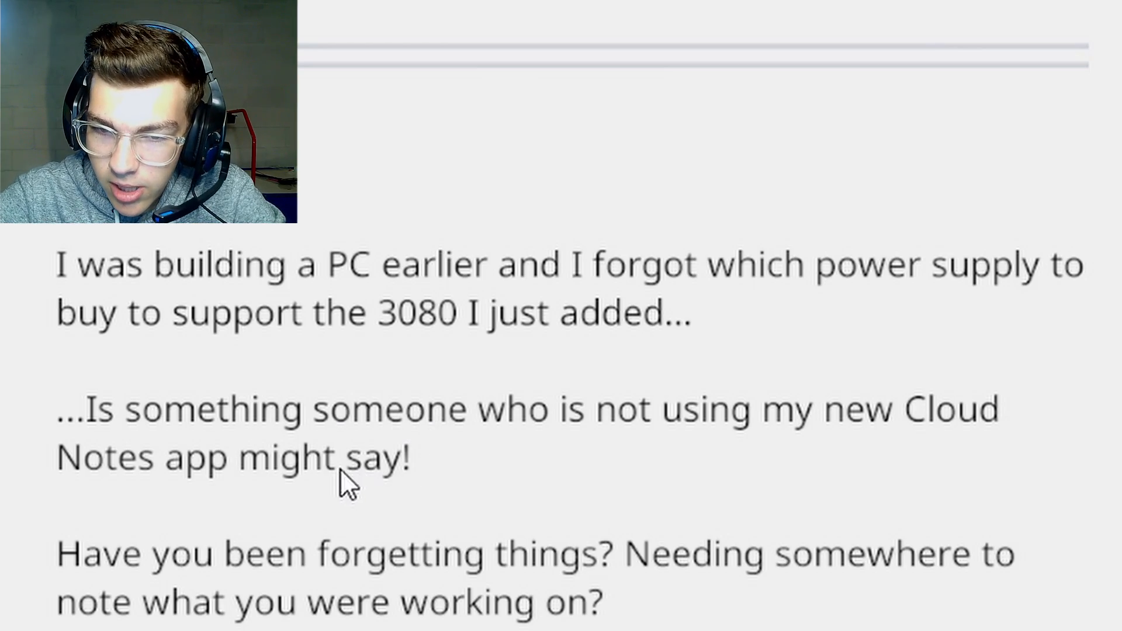
scroll("down", 3)
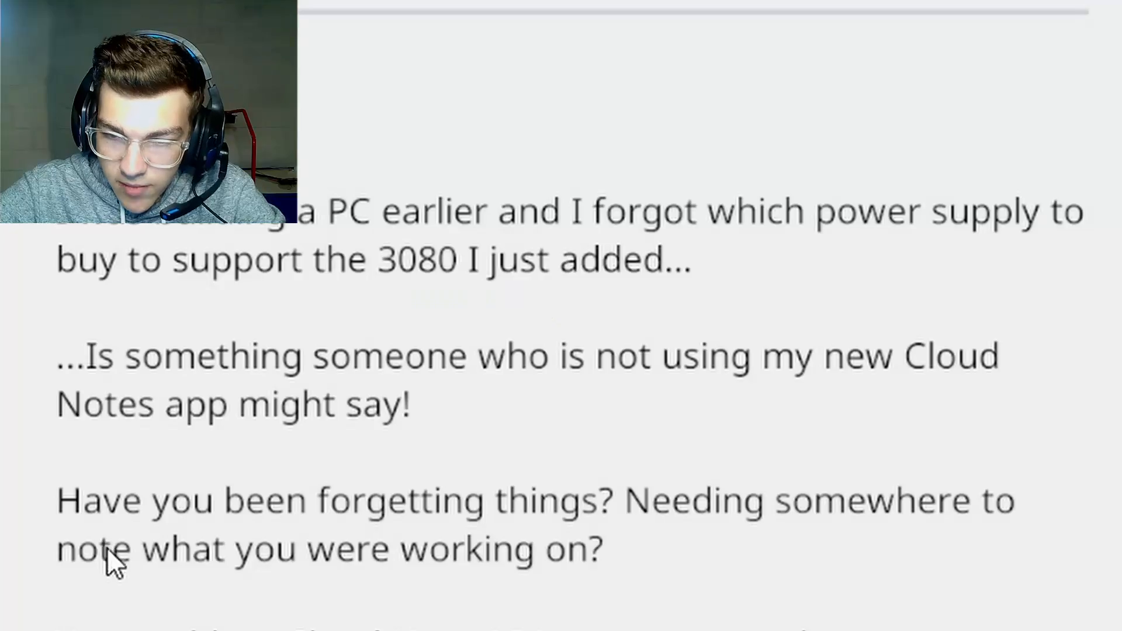
mouse_move(659, 550)
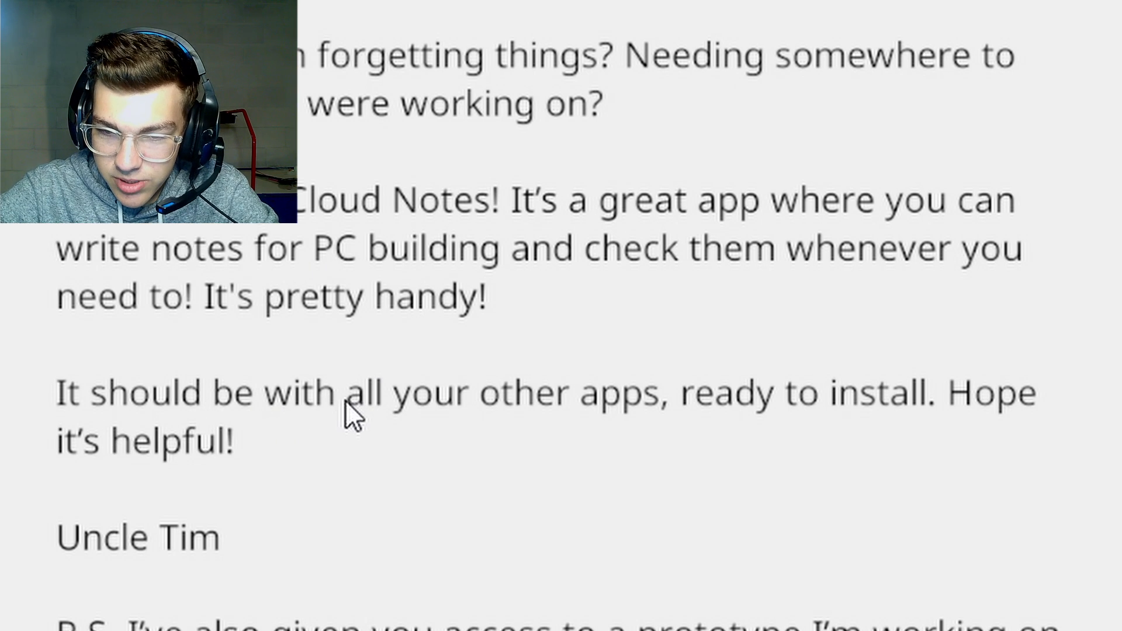
mouse_move(99, 612)
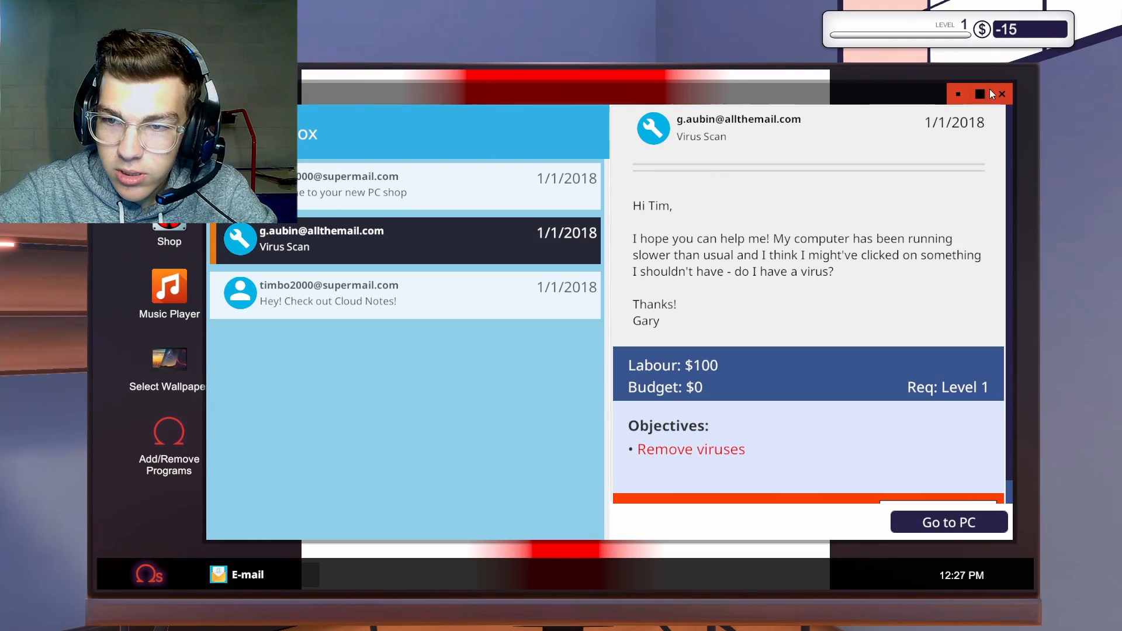
Close the email window and open programs from the desktop
left_click(1002, 94)
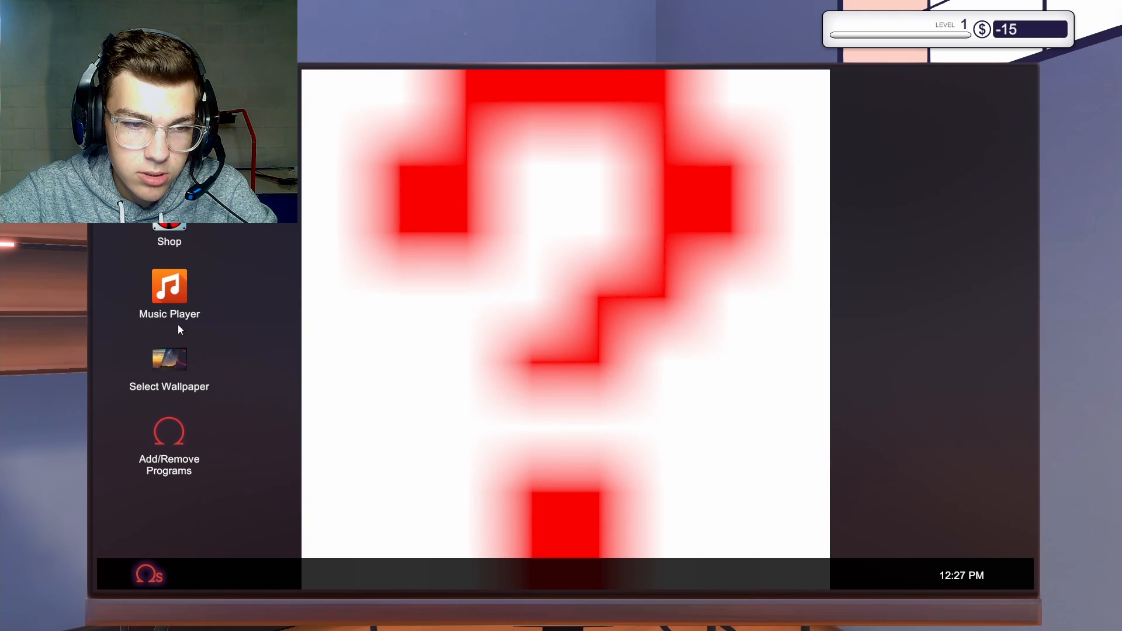
left_click(169, 293)
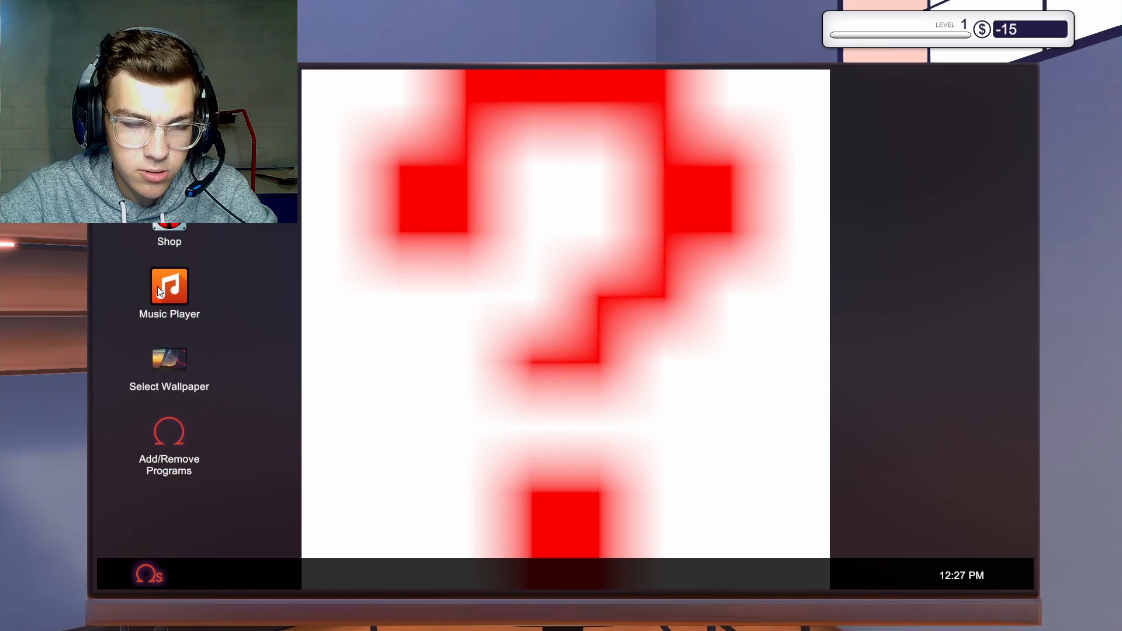
left_click(169, 287)
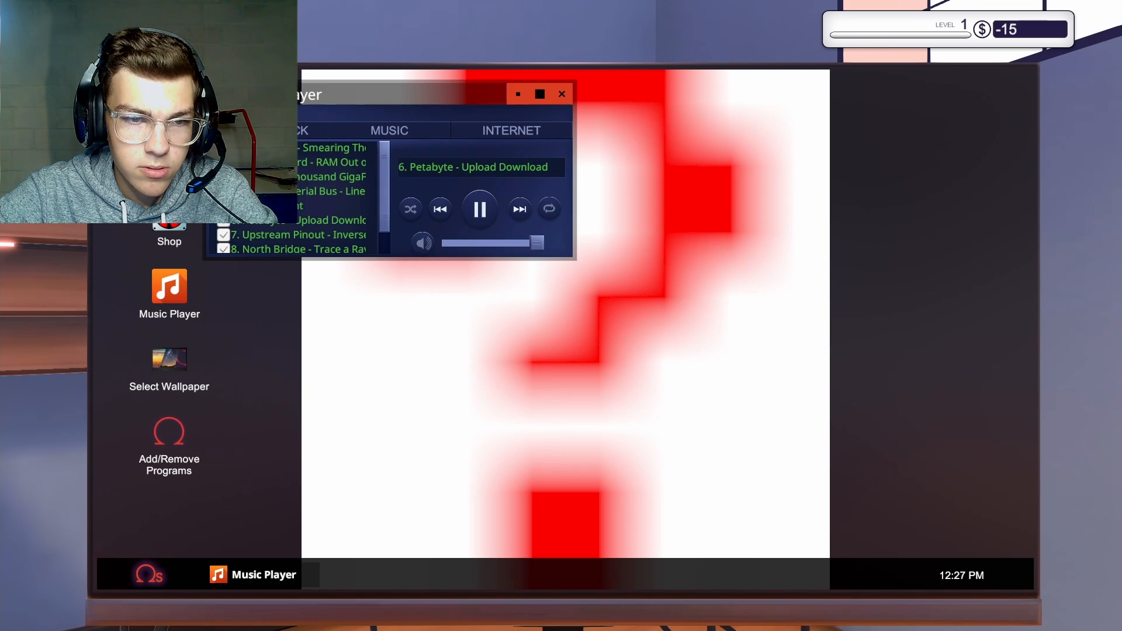
Install Cloud Notes from the installable programs list and restart the PC
left_click(561, 93)
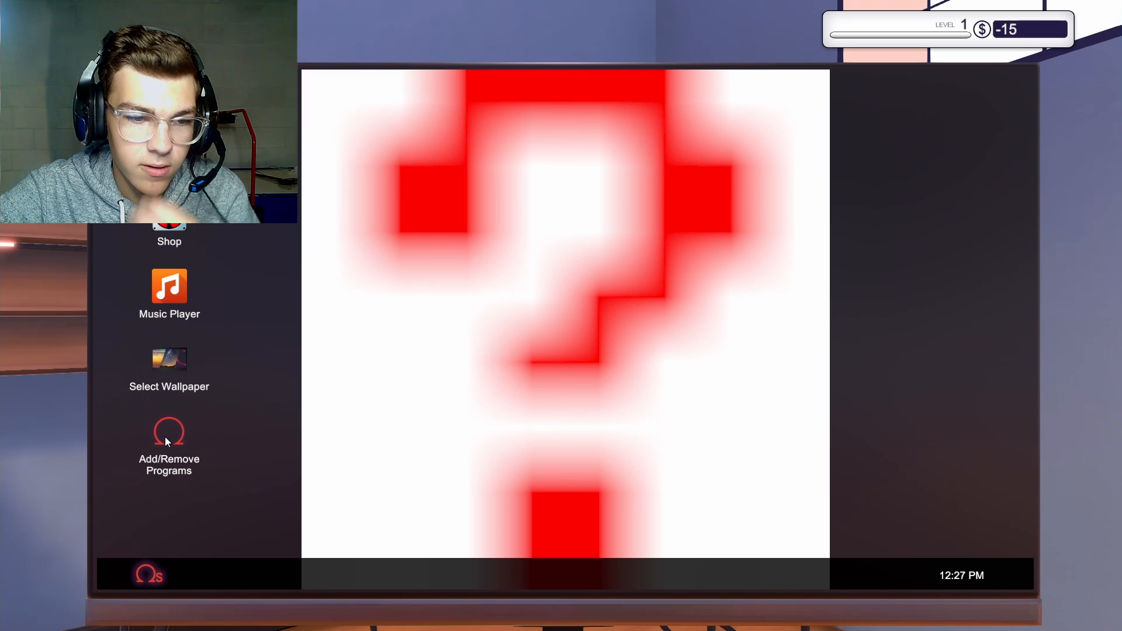
left_click(169, 444)
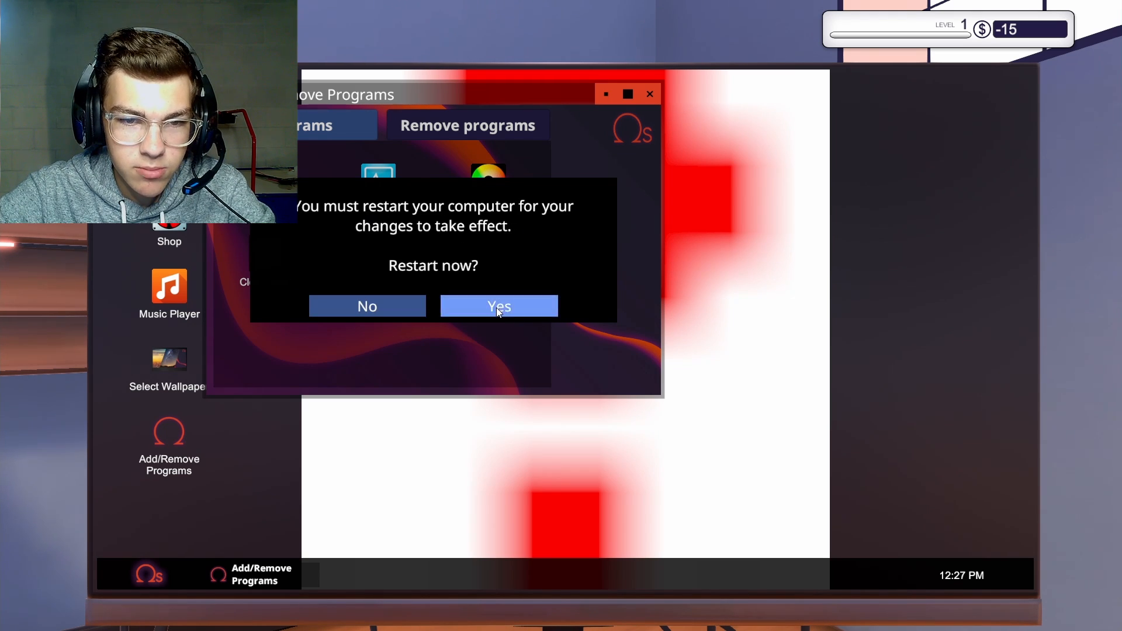
left_click(498, 306)
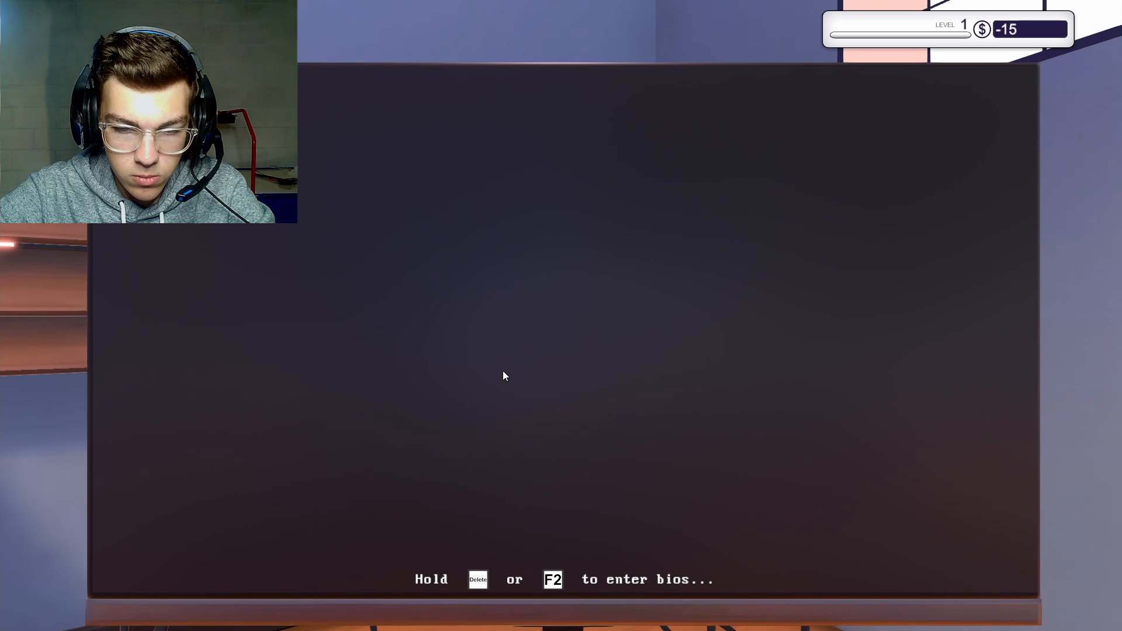
mouse_move(564, 374)
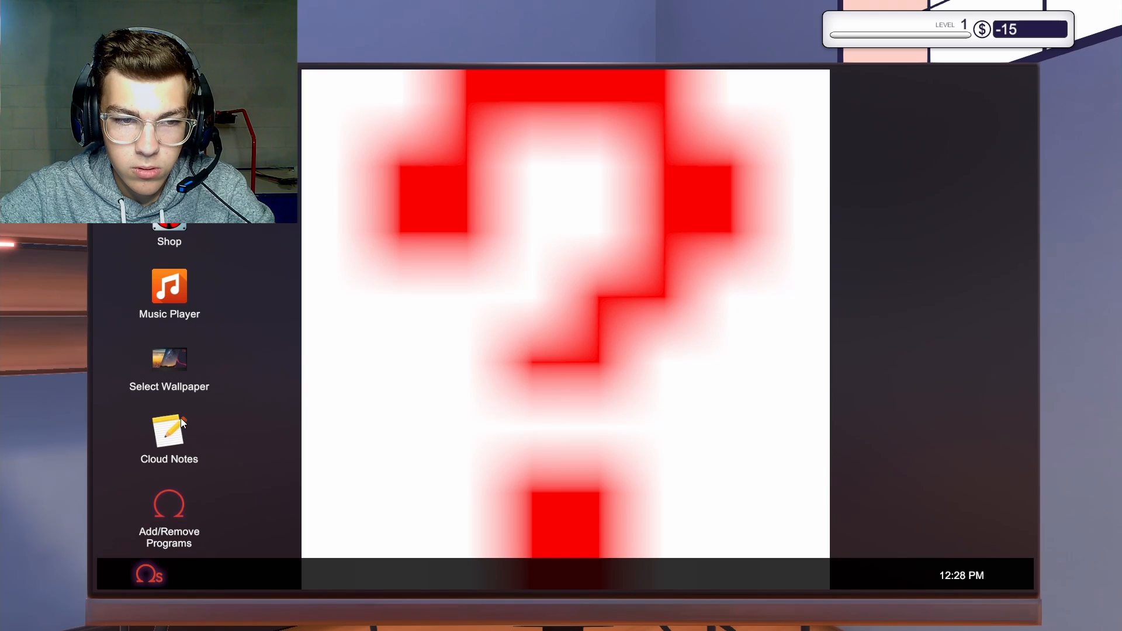
Apply the puppy and kitten wallpaper and scroll through the remaining wallpapers
left_click(169, 369)
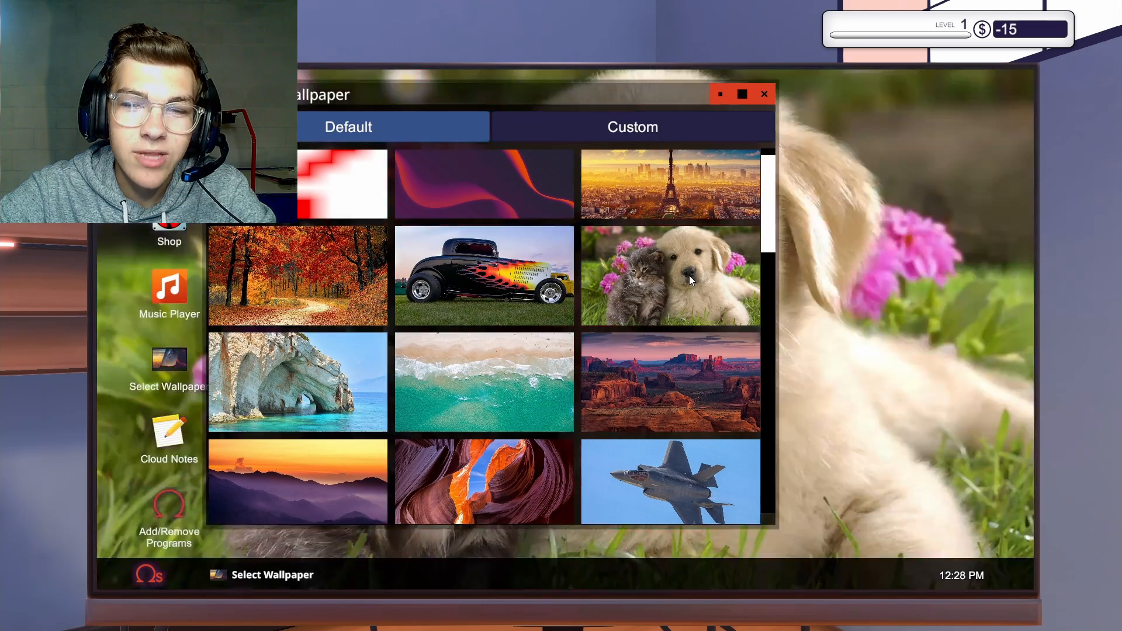
scroll("down", 3)
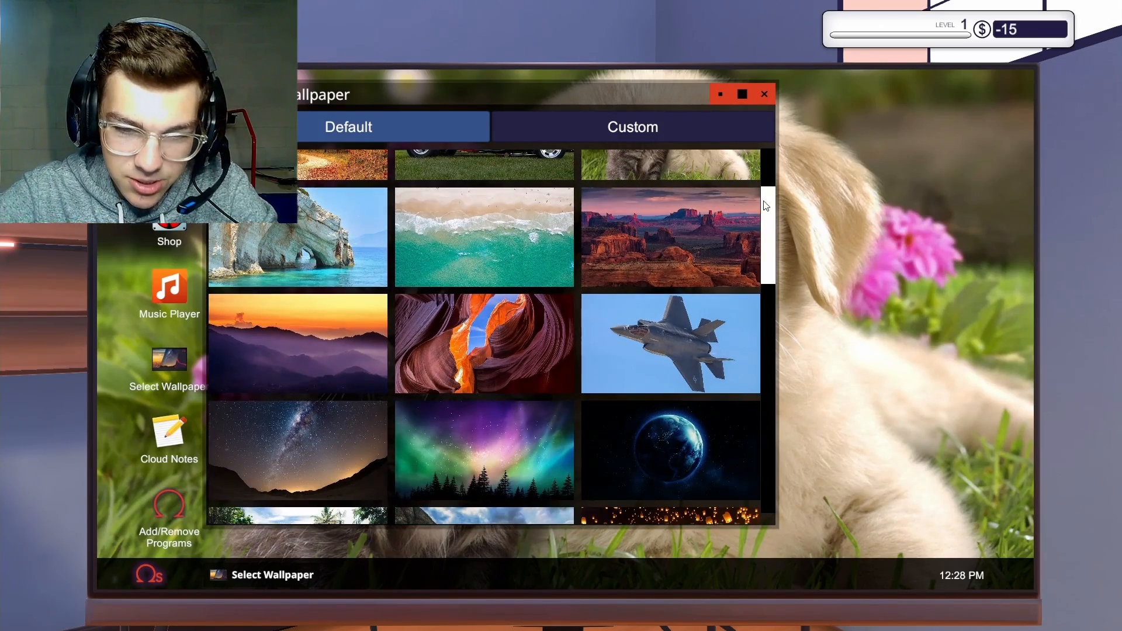
scroll("down", 3)
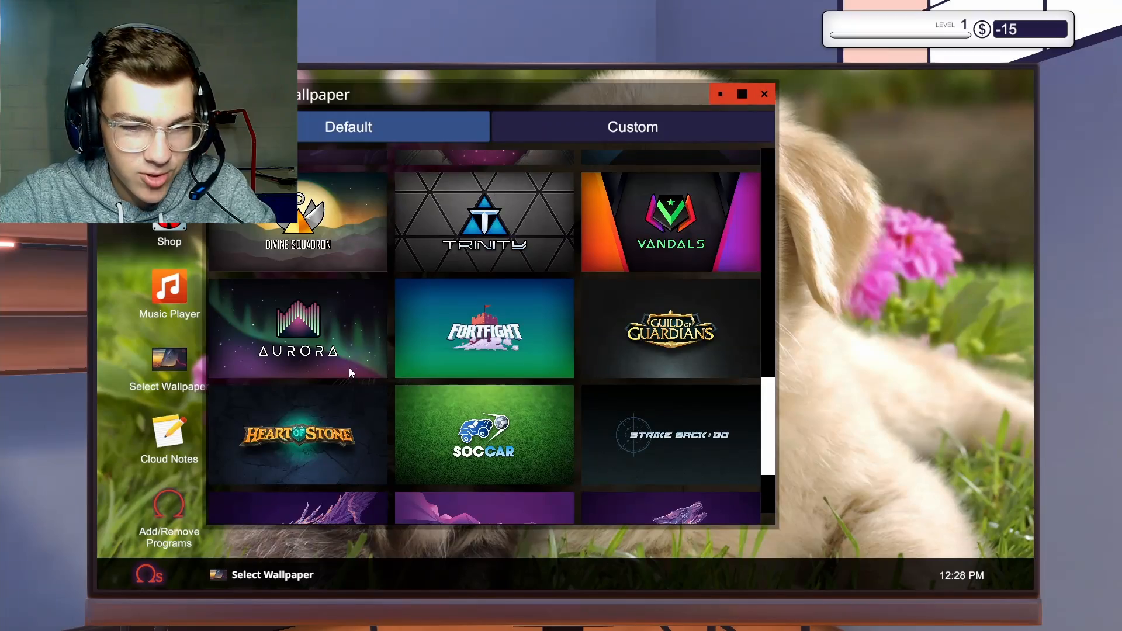
scroll("down", 3)
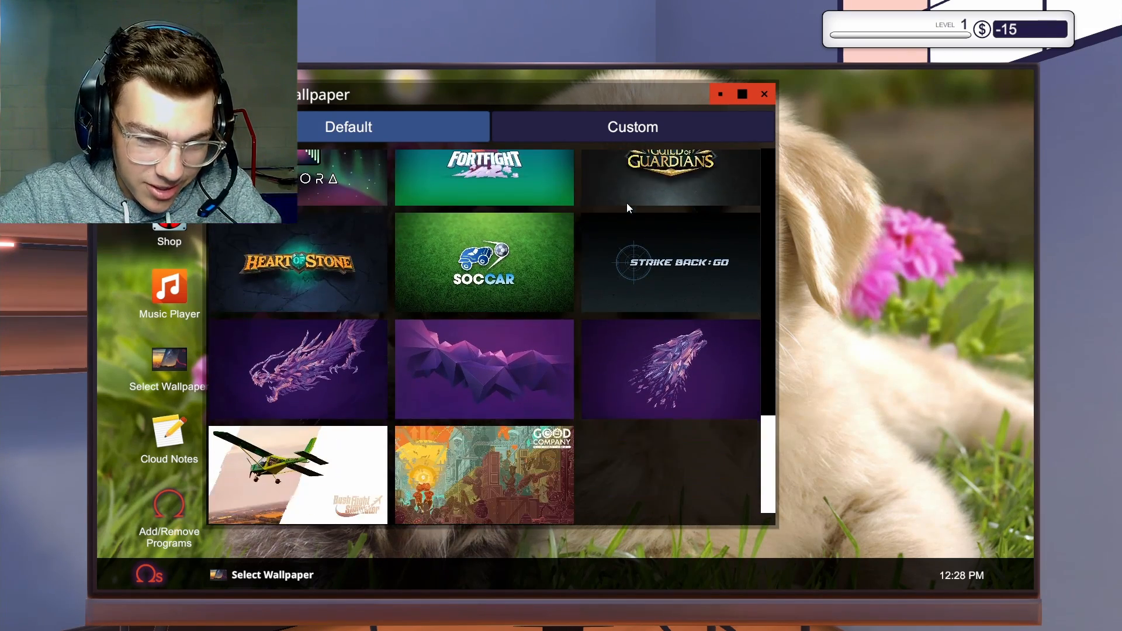
mouse_move(357, 432)
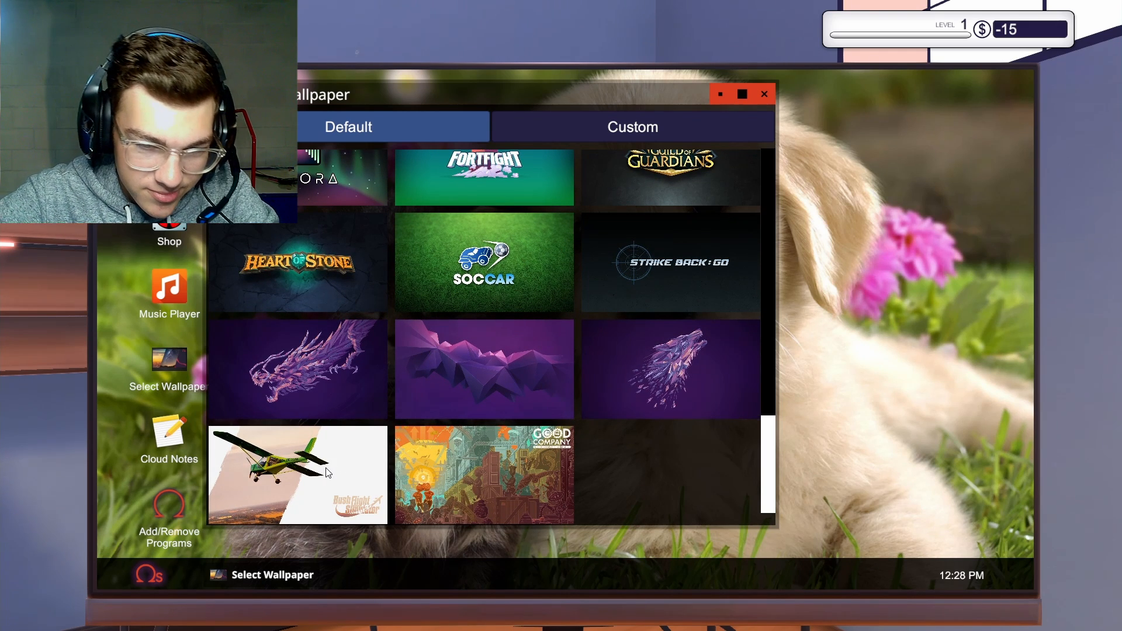
scroll("down", 3)
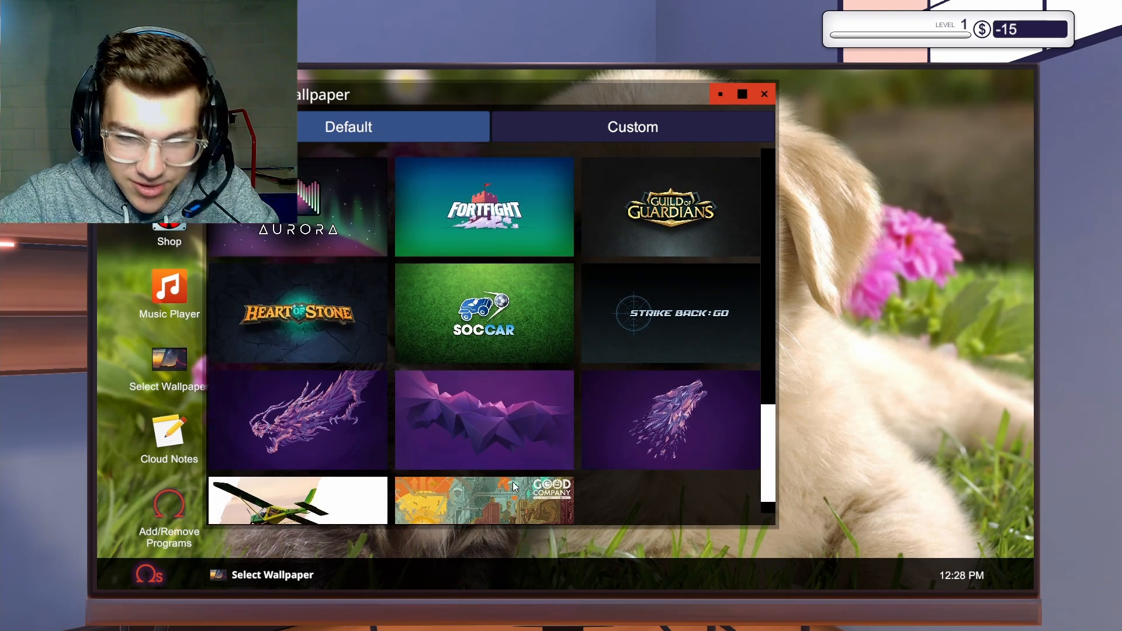
Close wallpapers, open Cloud Notes, then read Gary's Virus Scan job email
scroll("down", 3)
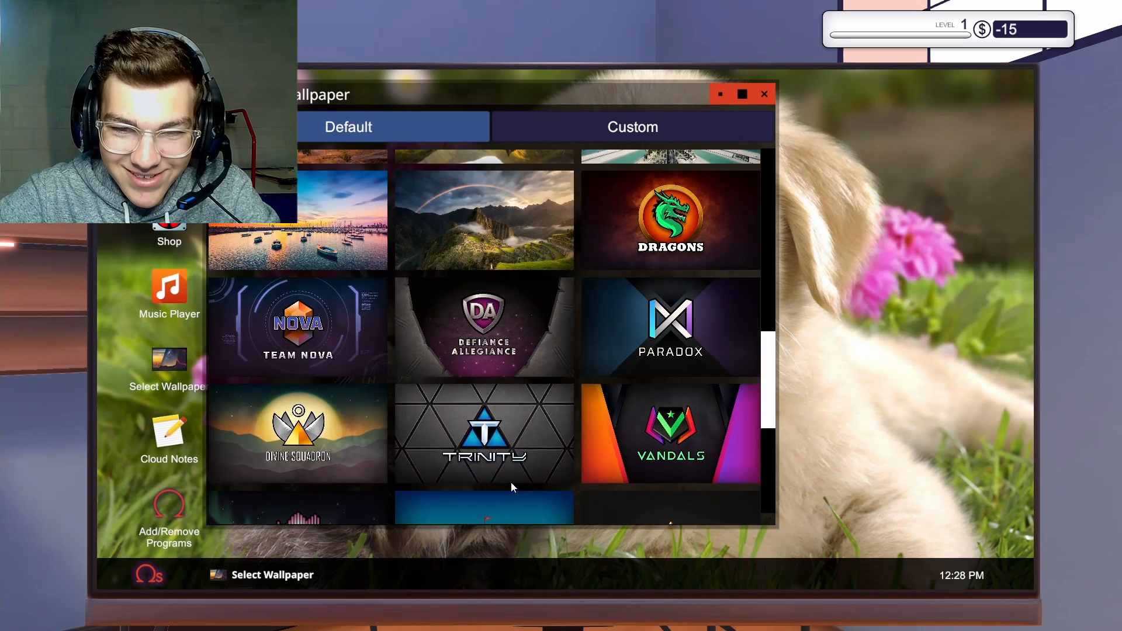
left_click(765, 94)
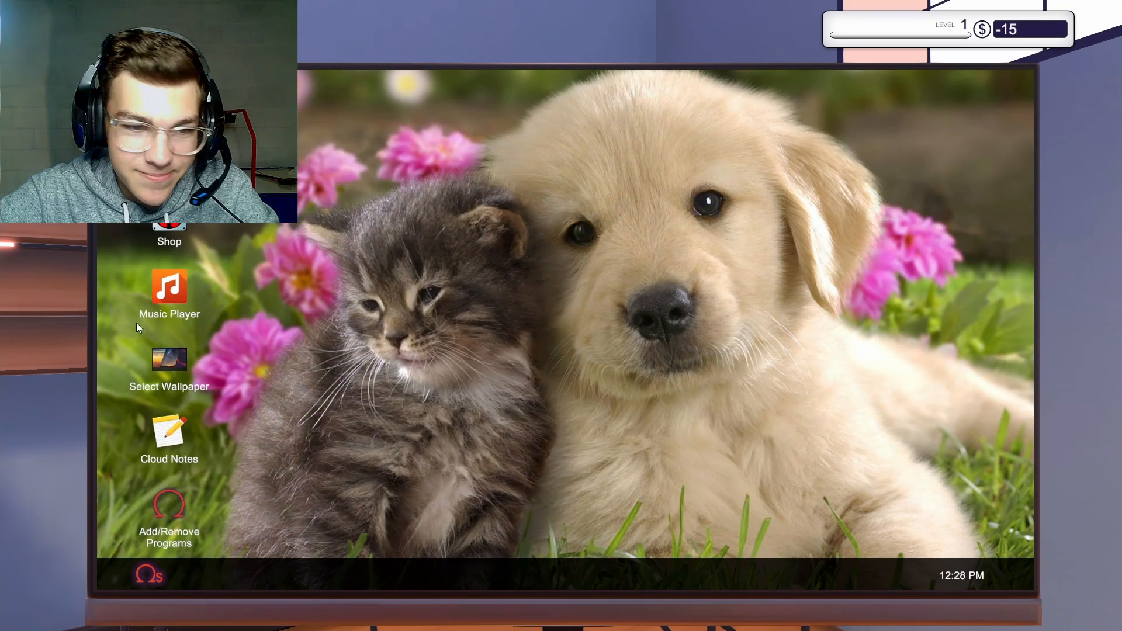
left_click(169, 437)
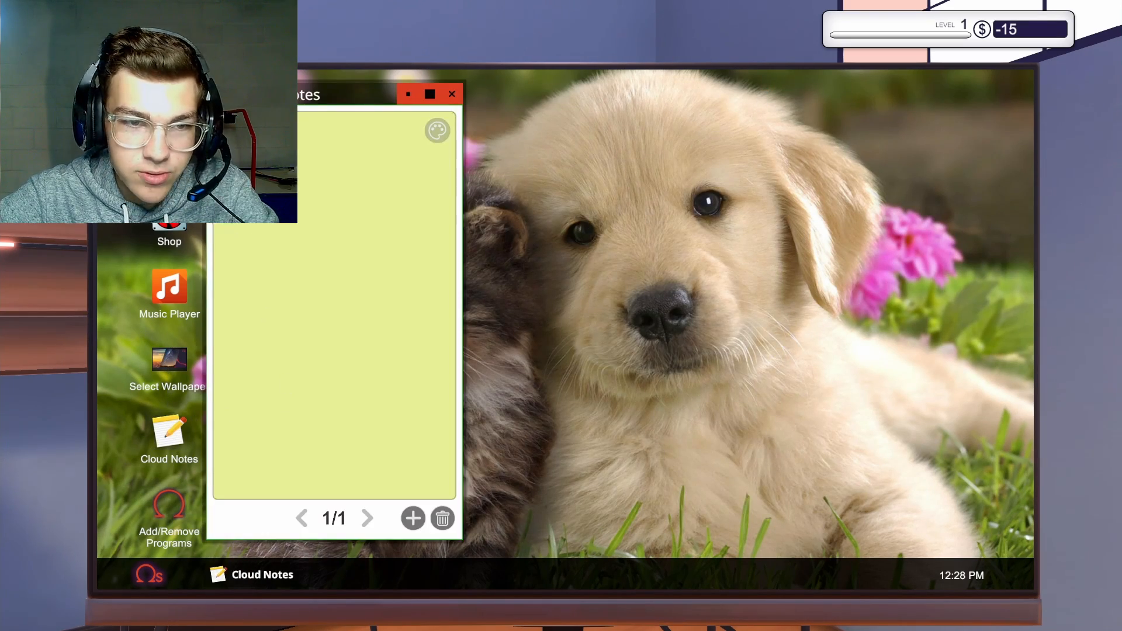
left_click(452, 94)
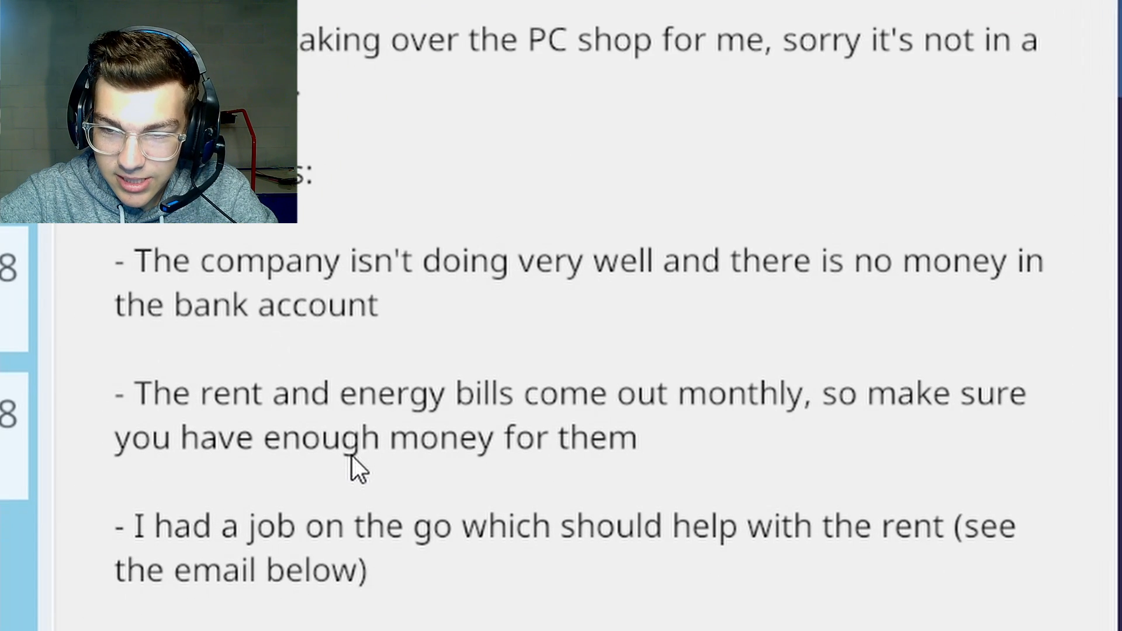
mouse_move(351, 580)
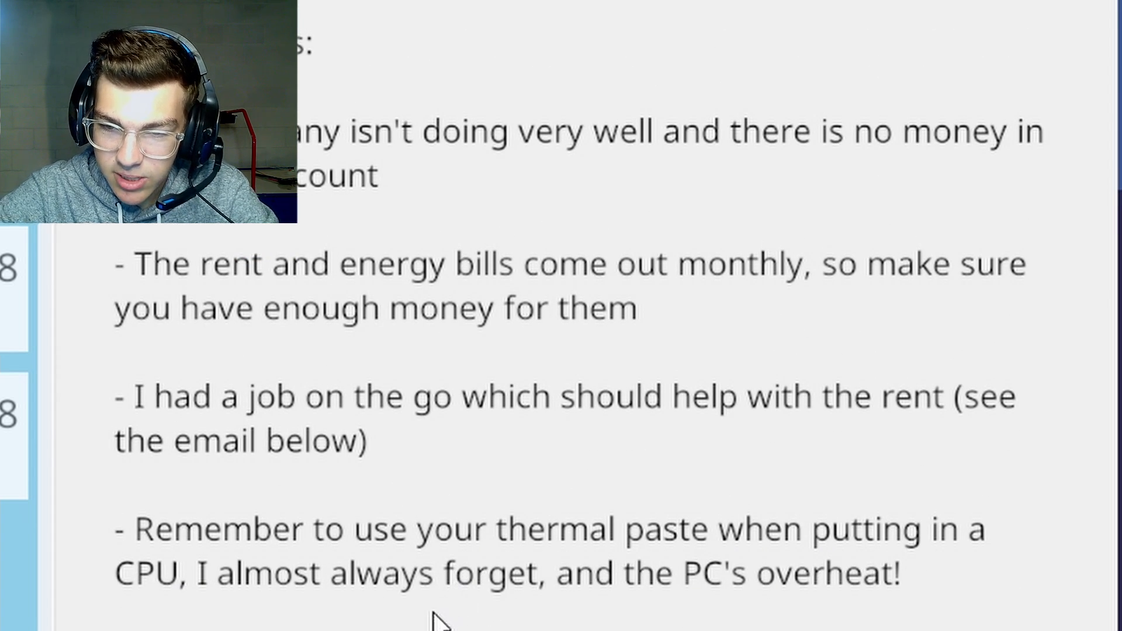
scroll("down", 3)
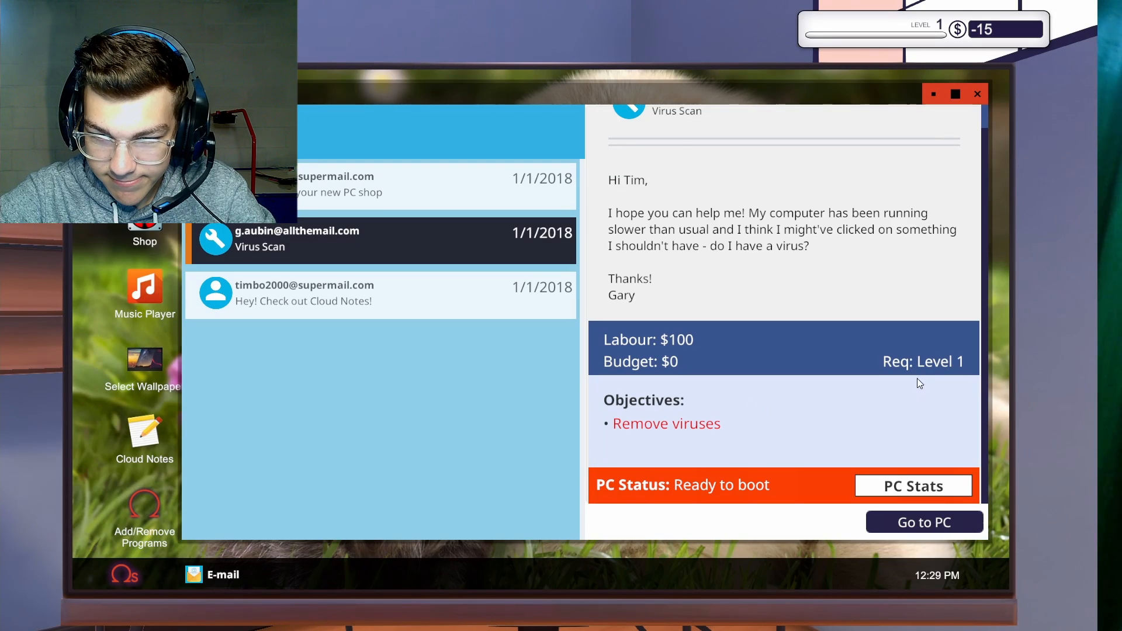
left_click(923, 522)
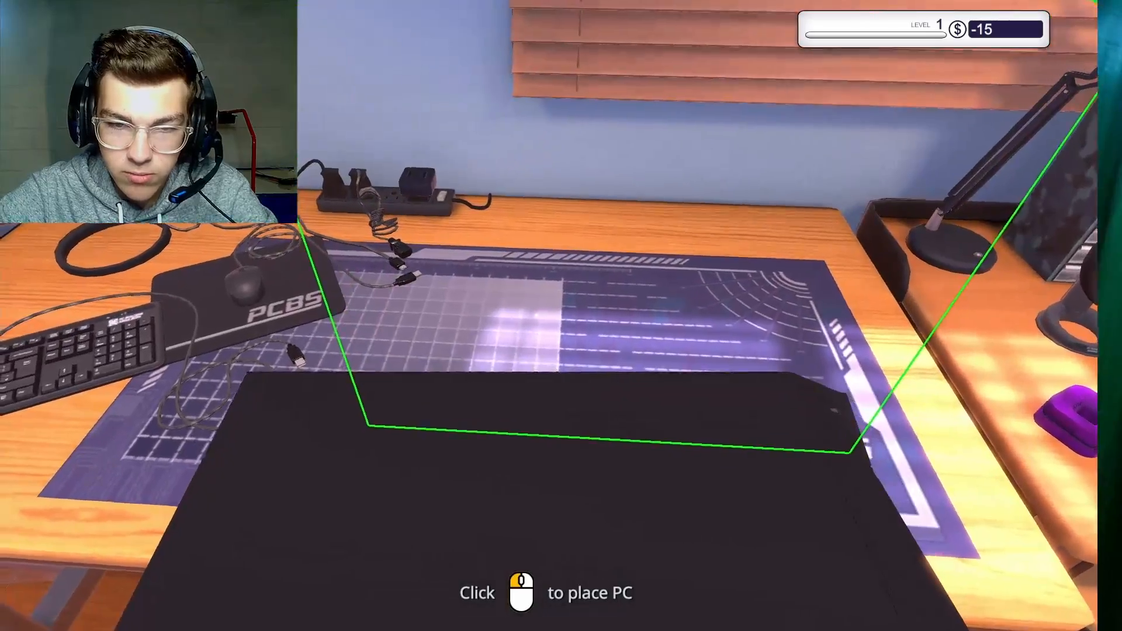
left_click(561, 401)
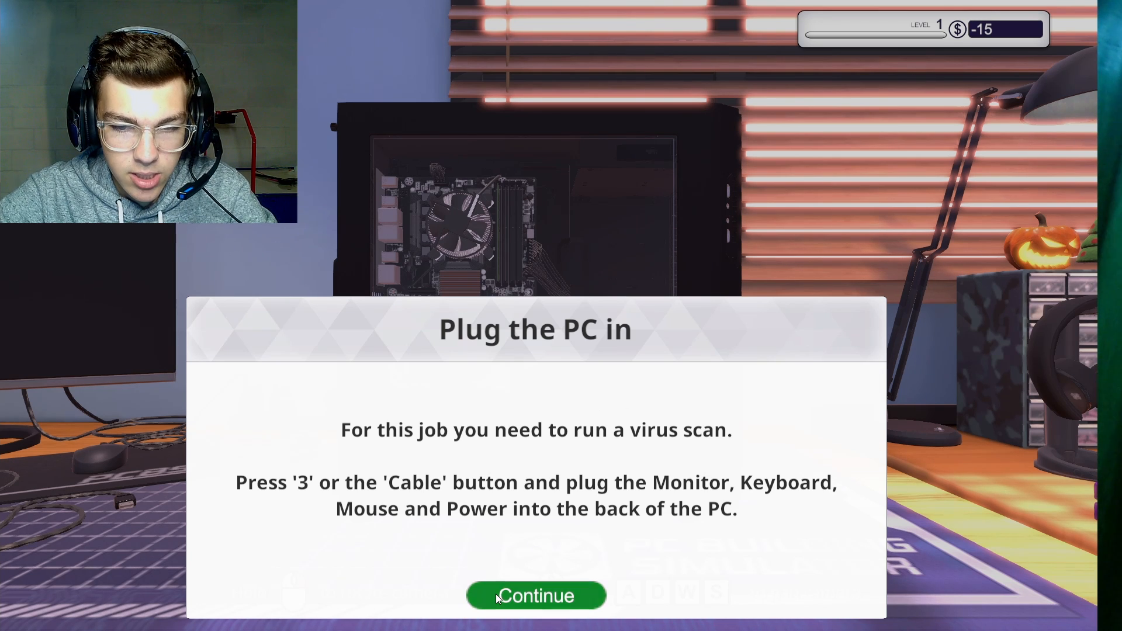
Dismiss the plug-in and USB drive instruction prompts
left_click(535, 596)
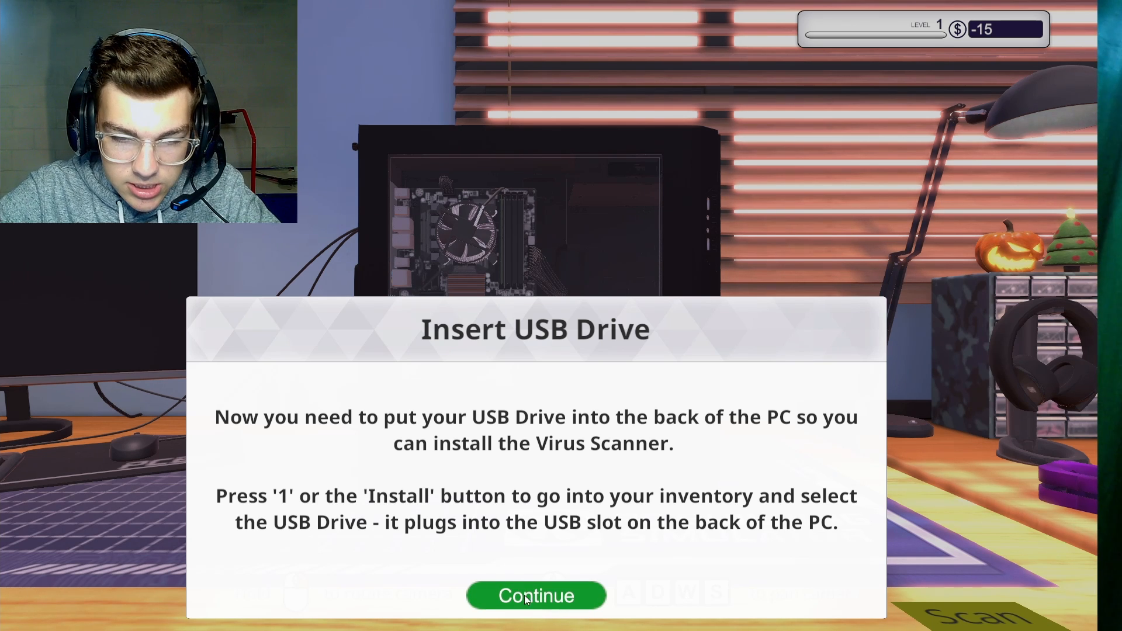
left_click(536, 595)
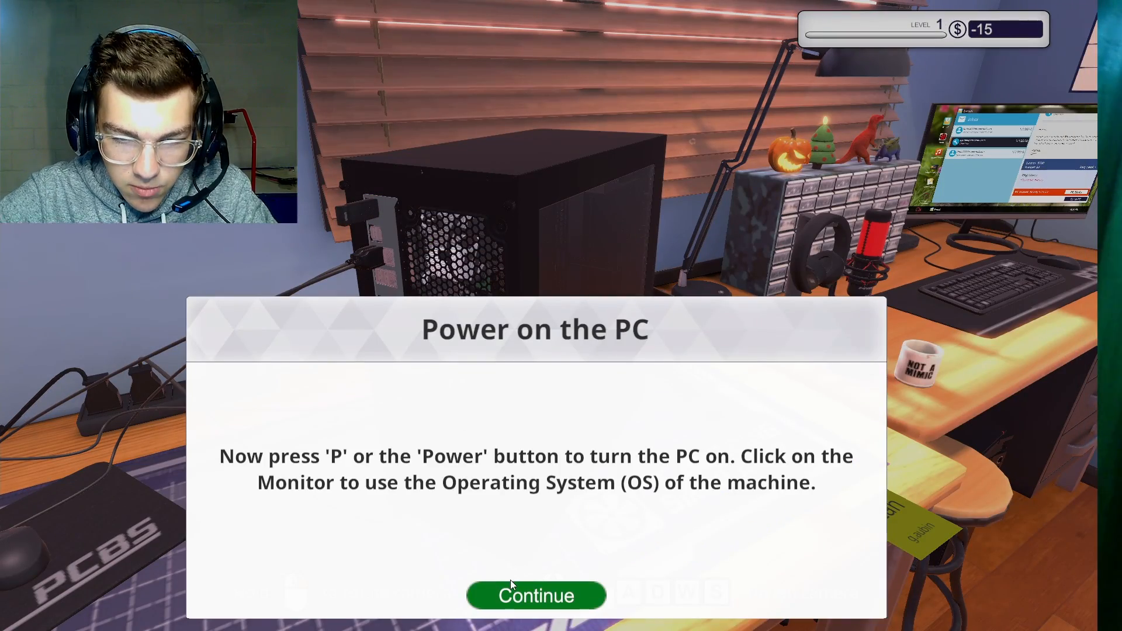
Dismiss the power-on and virus scanner install instruction prompts
left_click(536, 596)
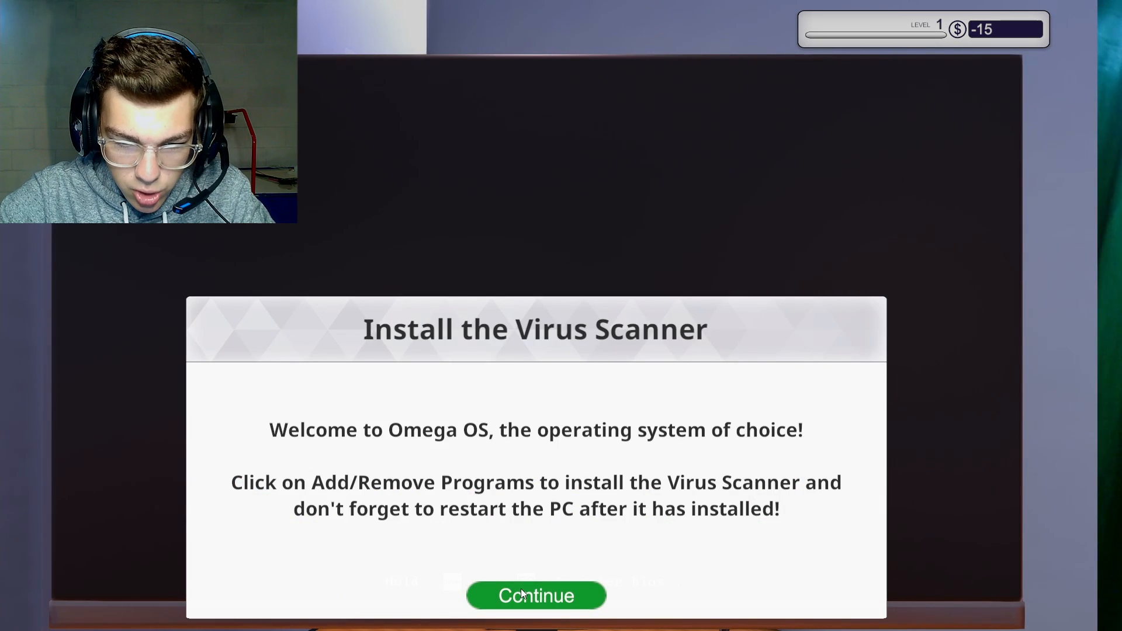
left_click(535, 595)
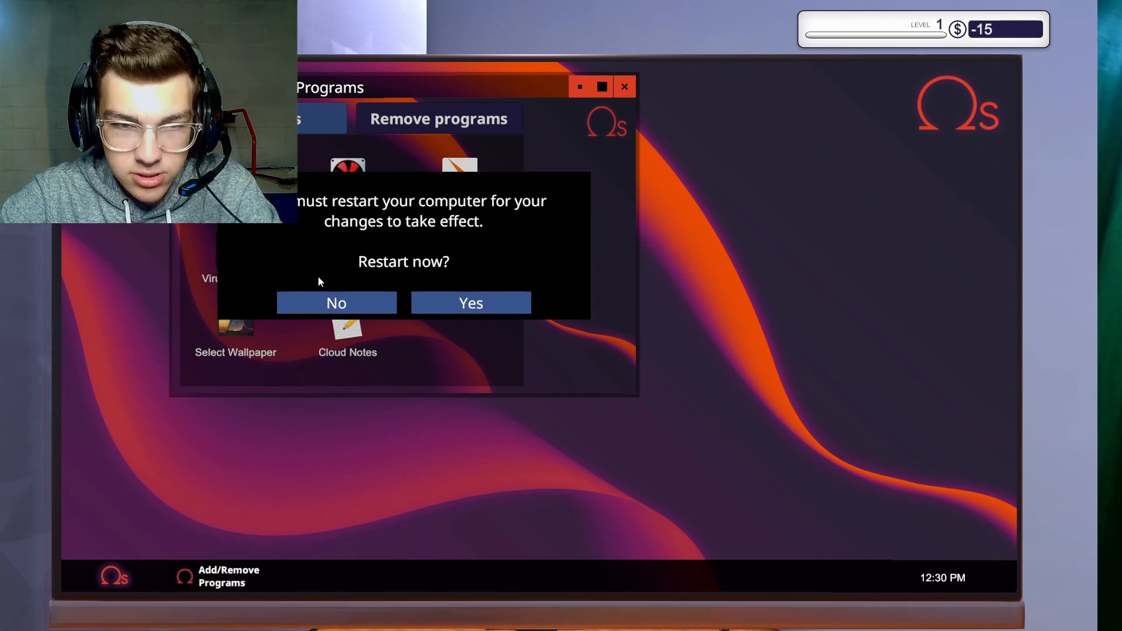
Restart the PC, clean the 307 infected files, and dismiss All Done
left_click(470, 303)
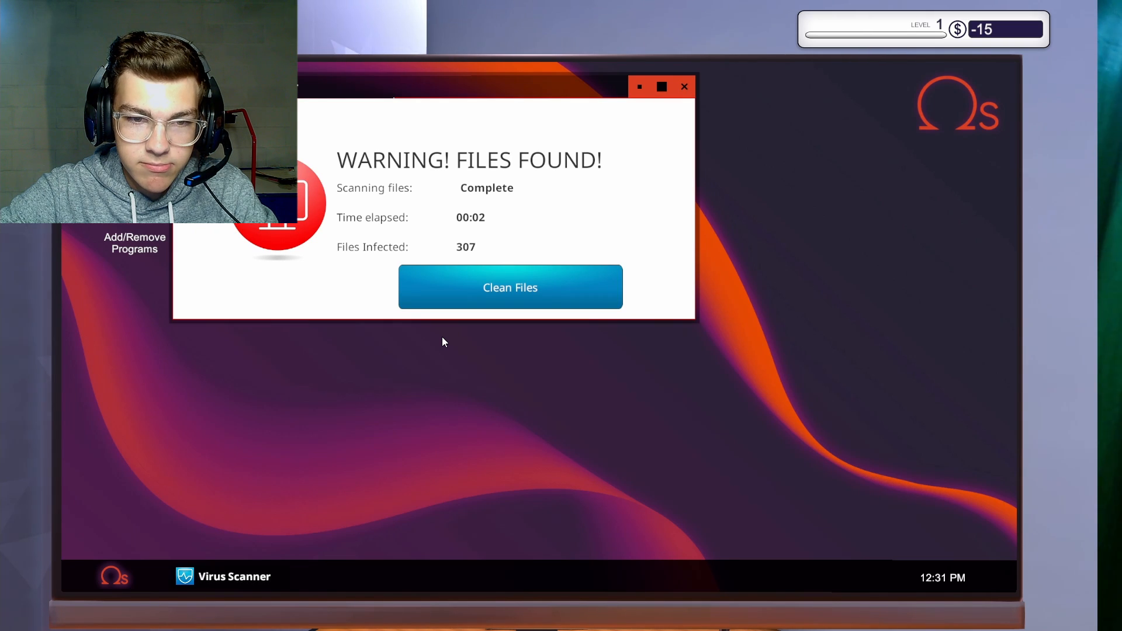
left_click(510, 287)
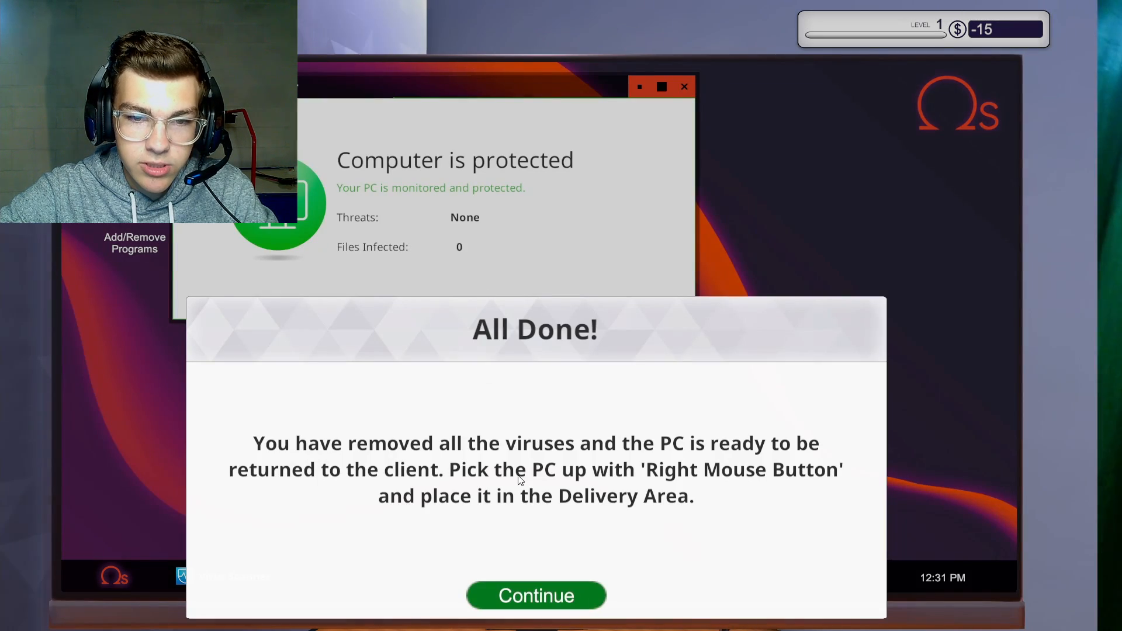
mouse_move(536, 596)
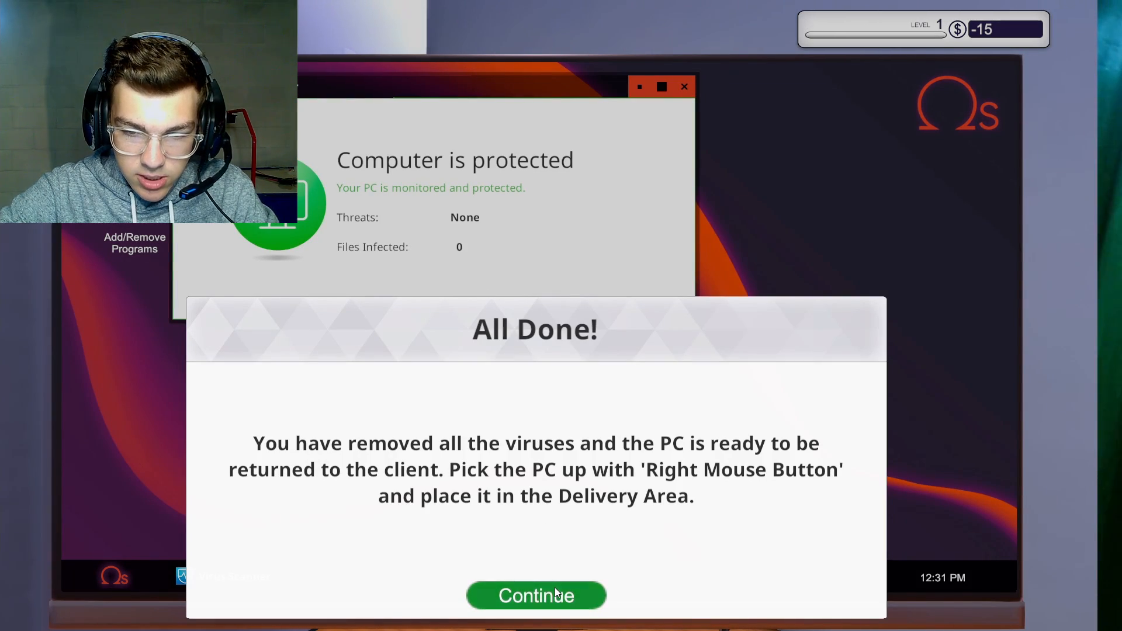
left_click(535, 596)
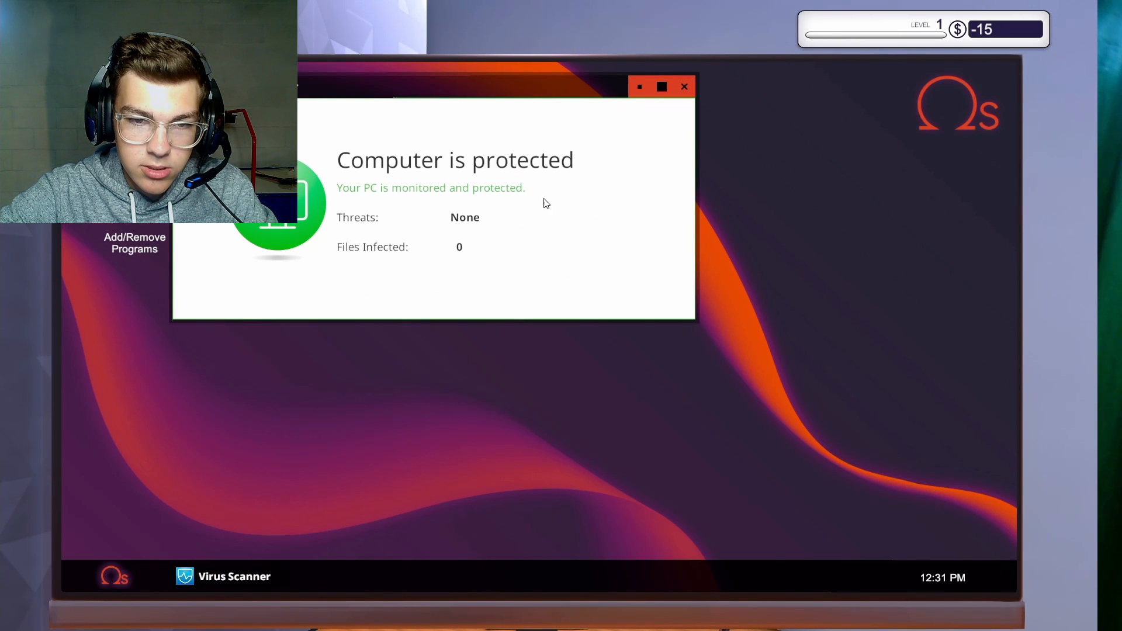
Place the virus-cleaned PC on the customer collection shelf to trigger the payment reminder
left_click(683, 86)
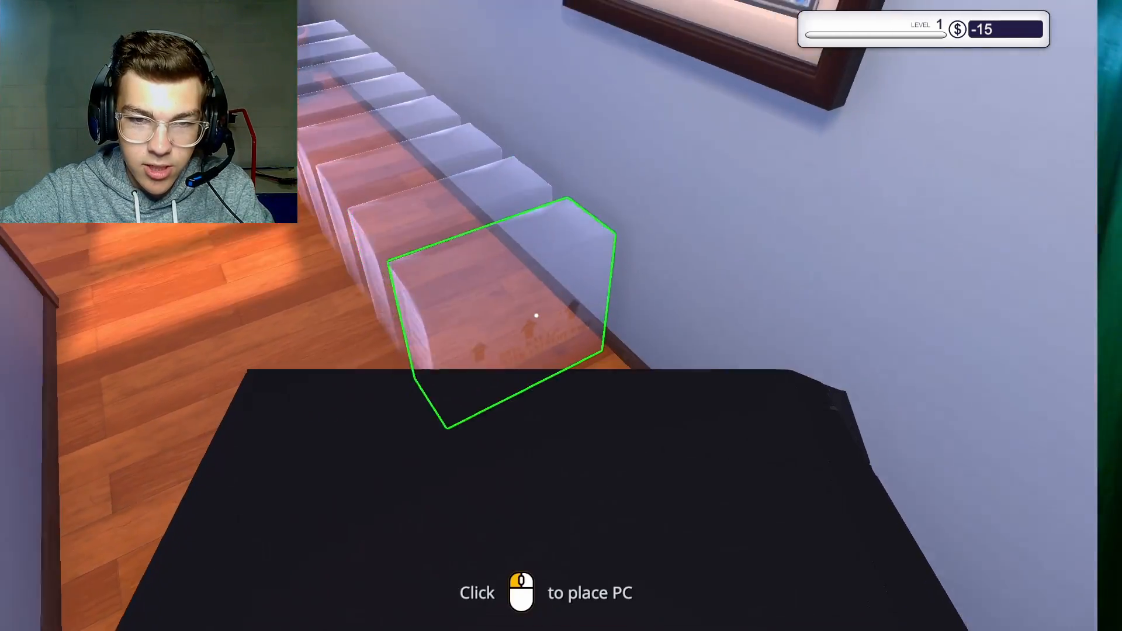
left_click(535, 316)
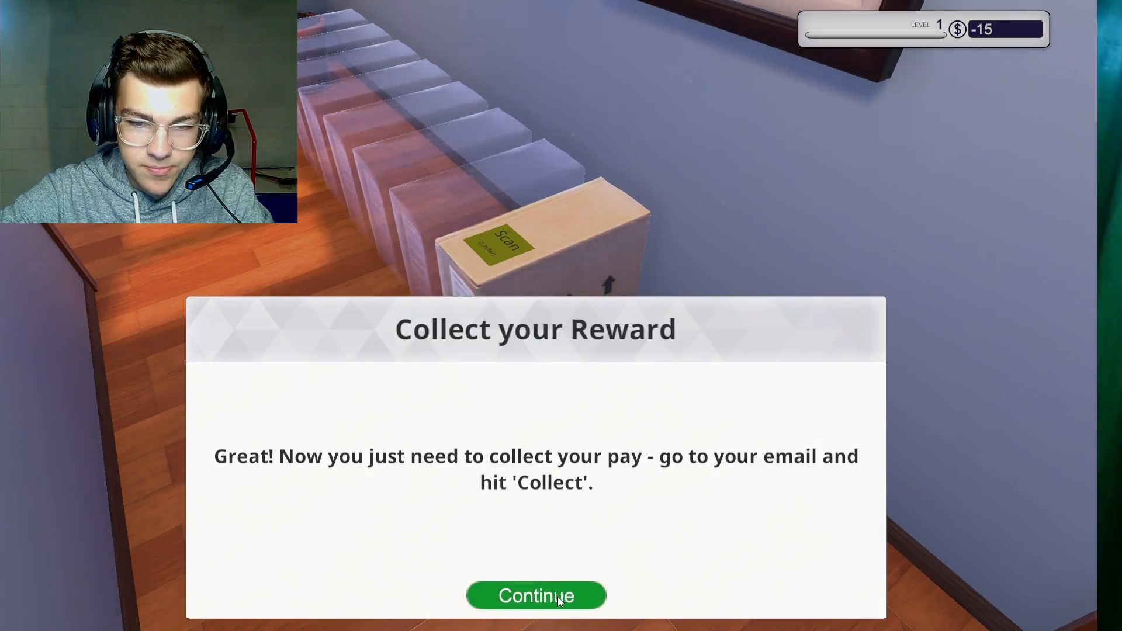
Collect the $100 Virus Scan payment from email, accept the invoice, and close Job Complete
left_click(536, 596)
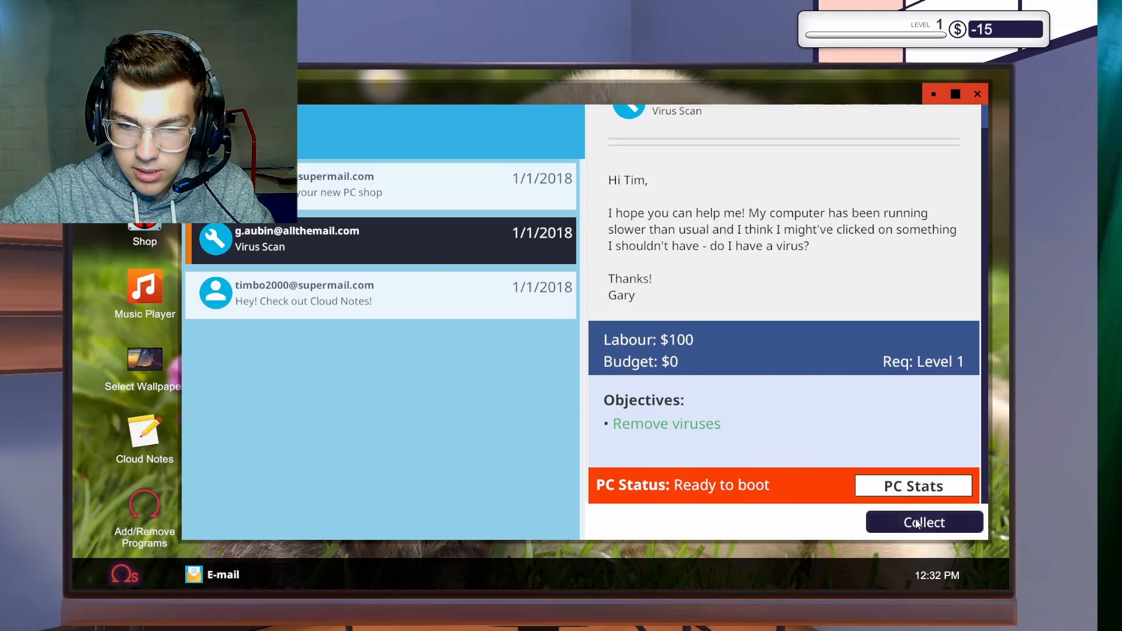
left_click(924, 522)
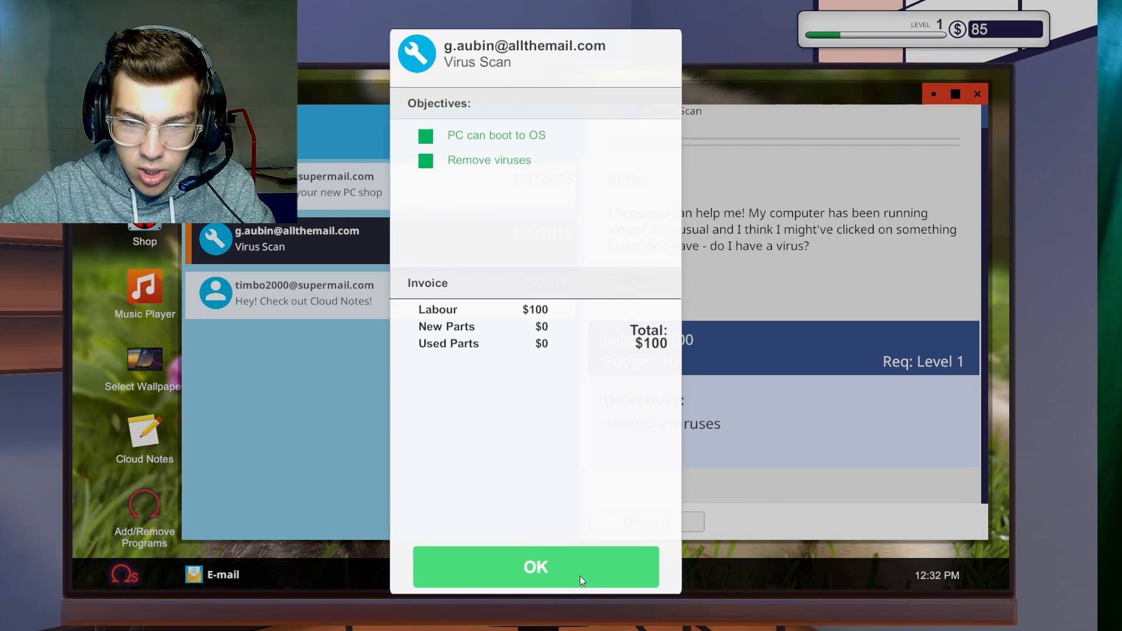
left_click(536, 567)
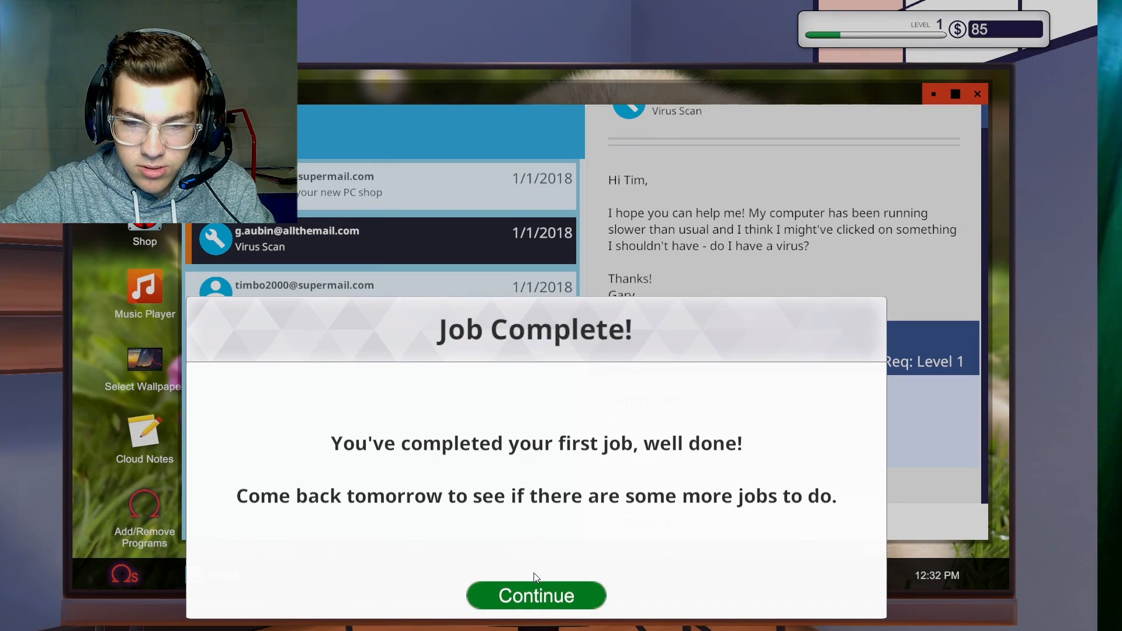
left_click(536, 596)
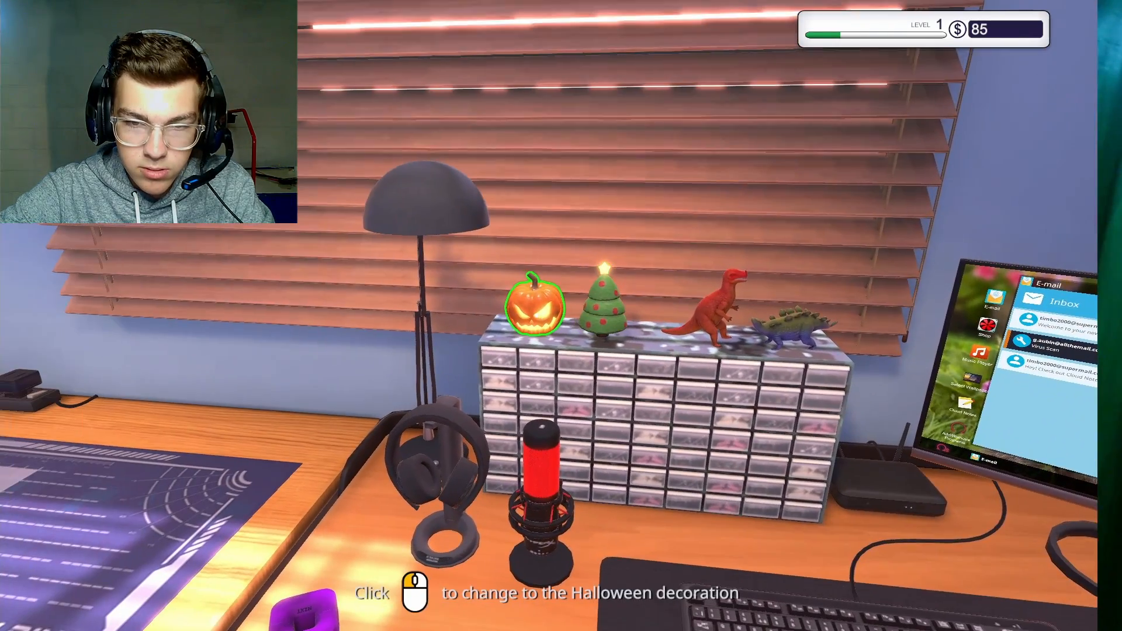
Apply Halloween workshop decorations, browse the inventory, and open the Cloud Notes email
left_click(533, 308)
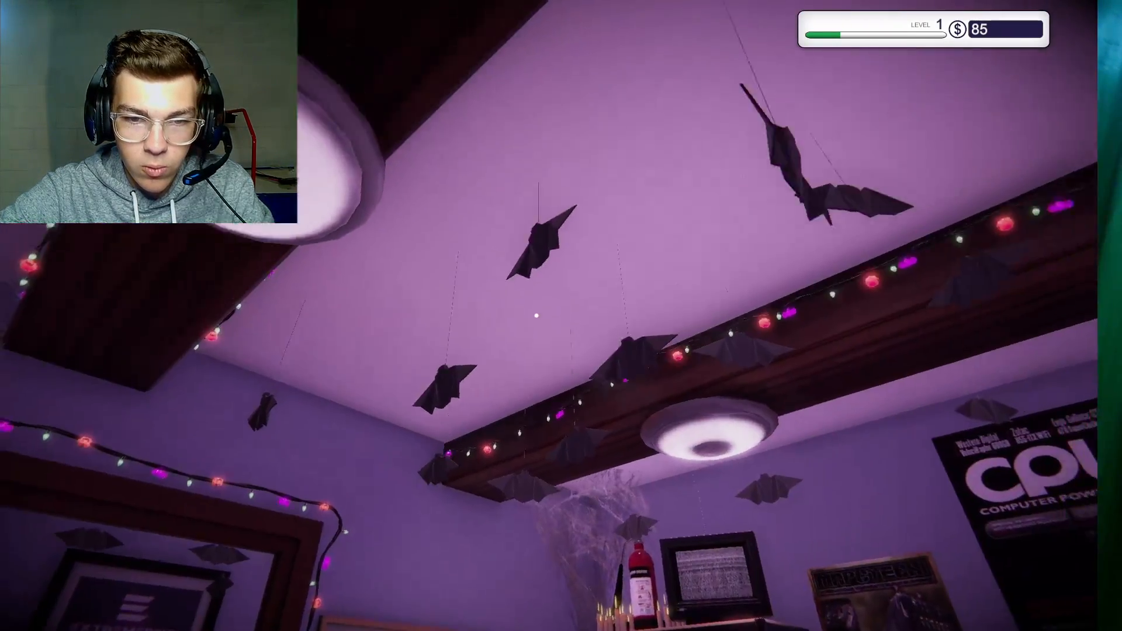
mouse_move(561, 316)
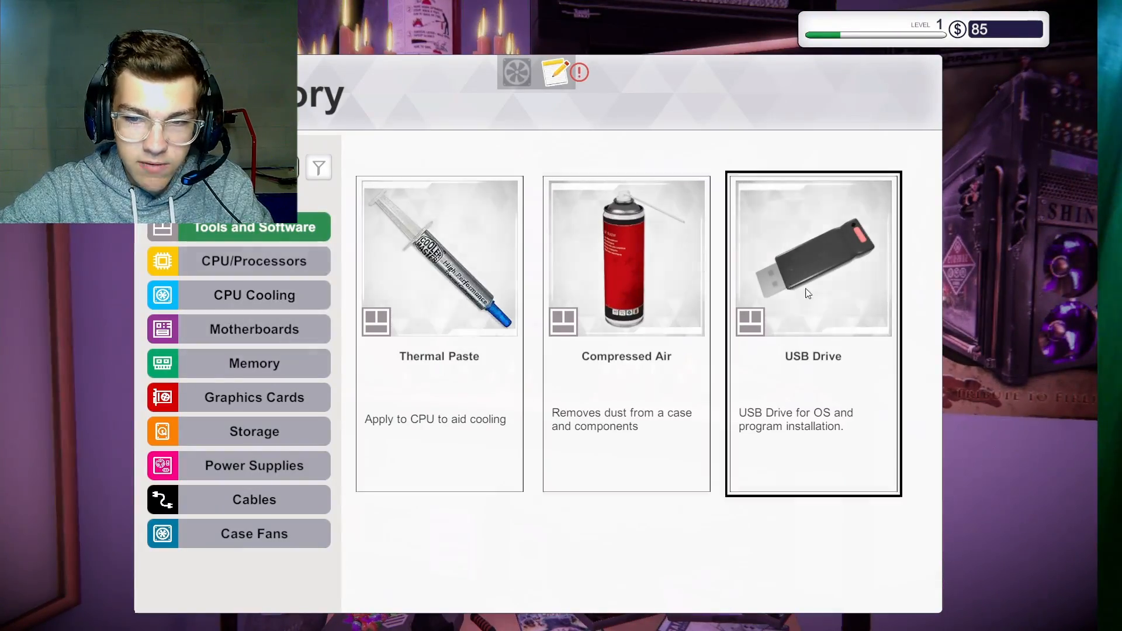
left_click(254, 363)
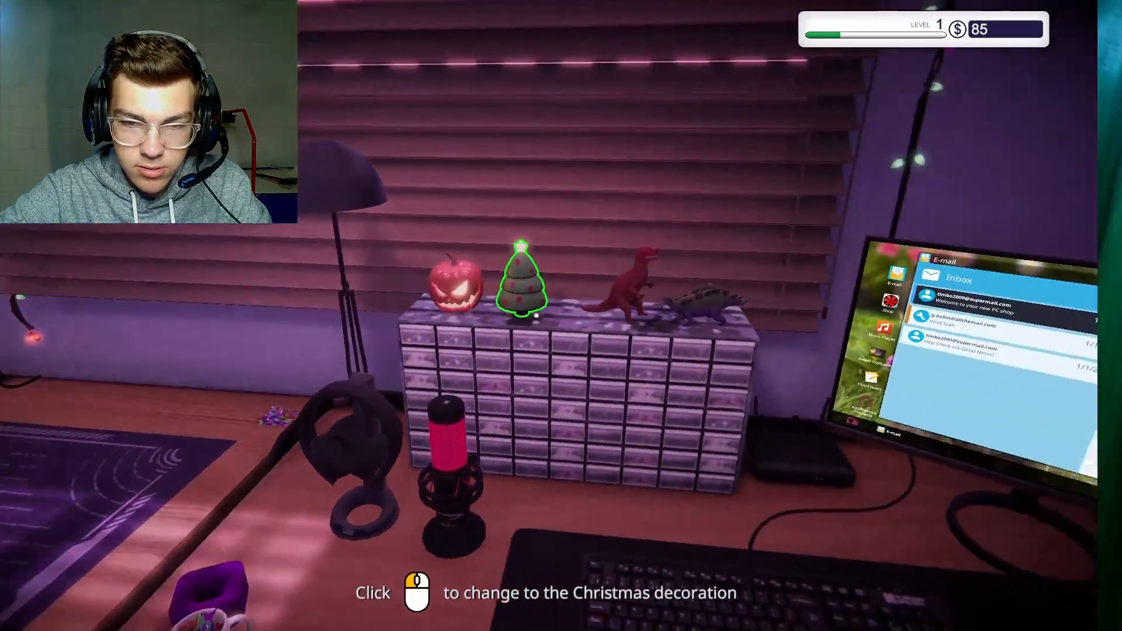
left_click(522, 280)
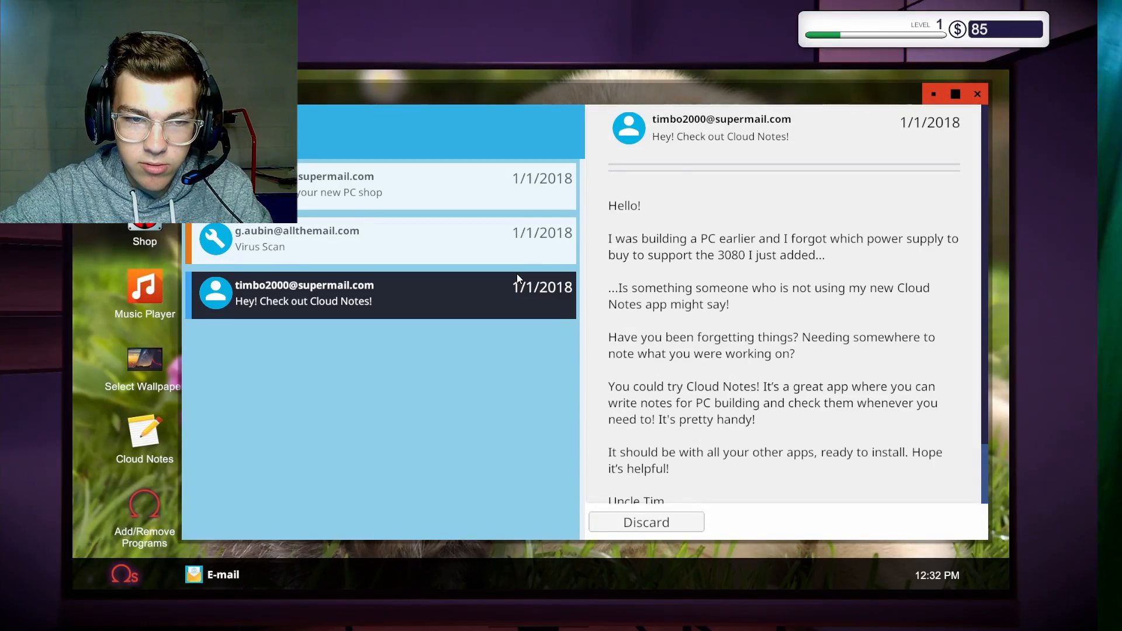
Read and close the Virus Scan email, then set the autumn forest desktop wallpaper
left_click(297, 239)
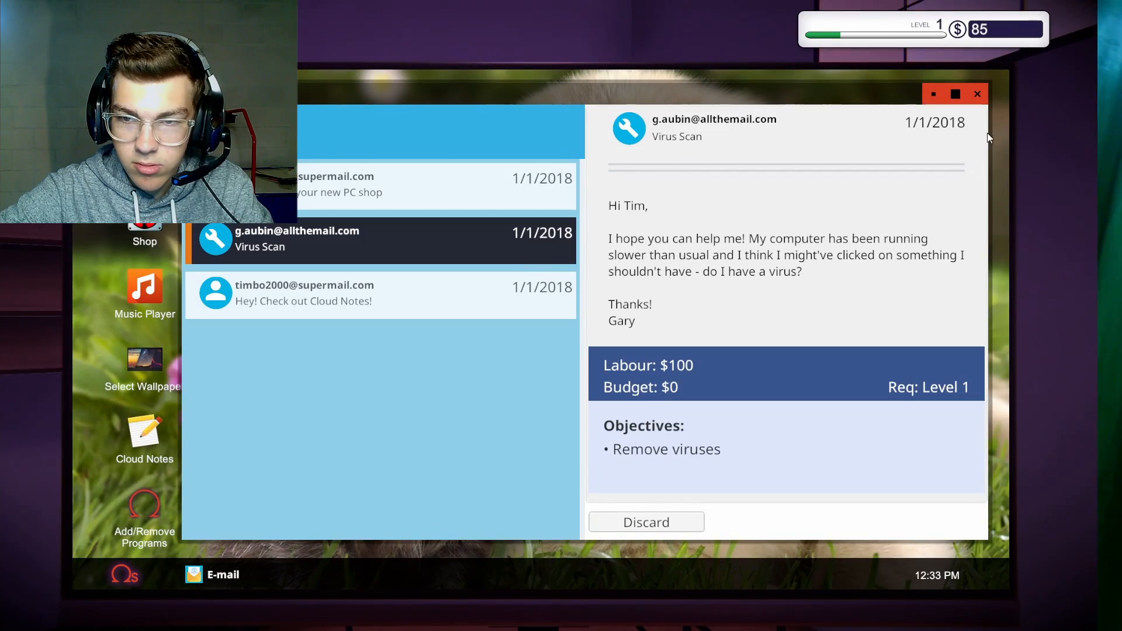
left_click(977, 94)
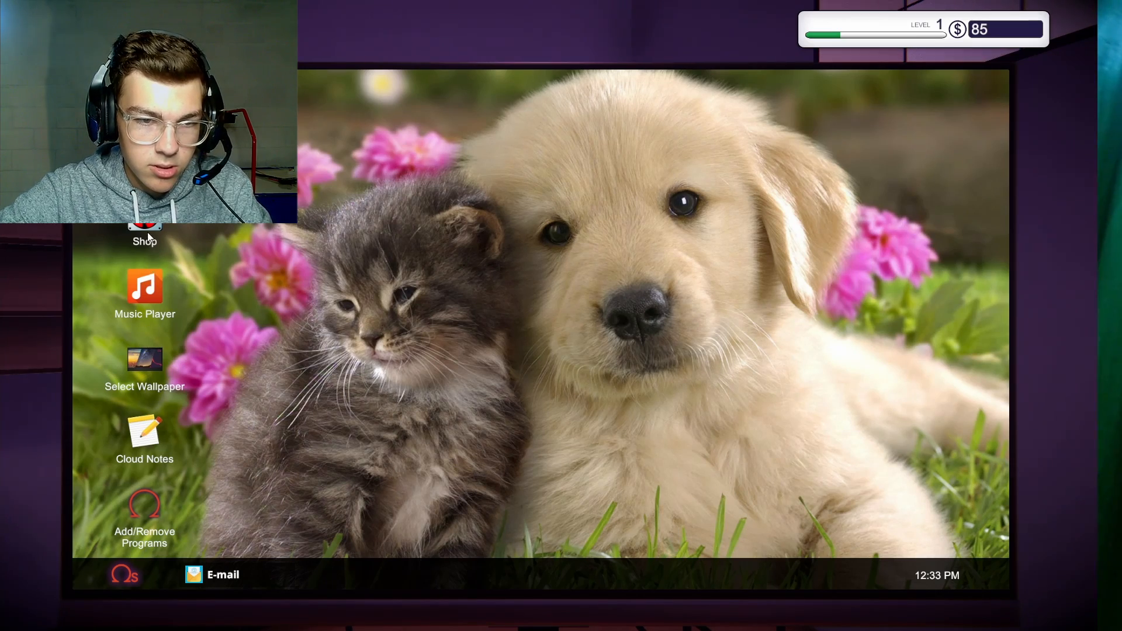
left_click(145, 358)
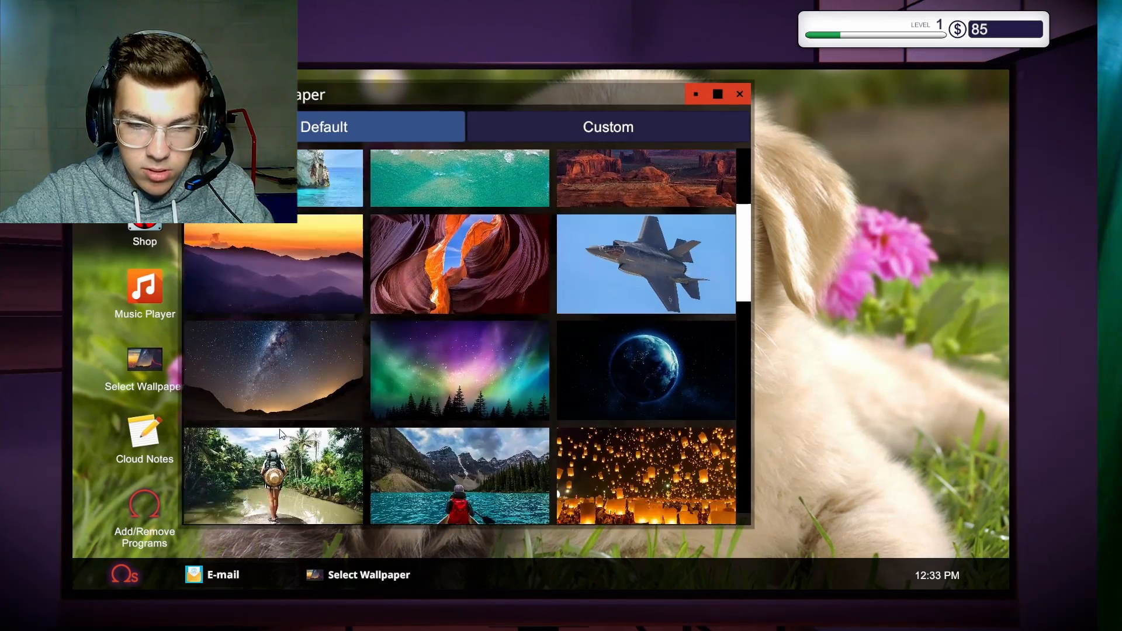
scroll("down", 3)
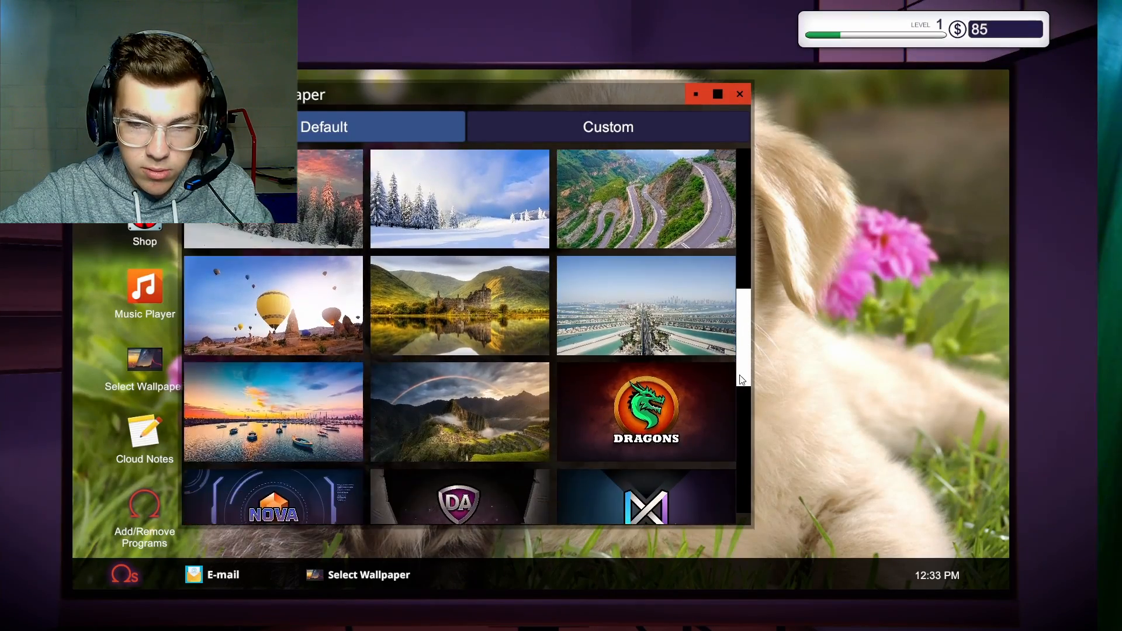
scroll("down", 3)
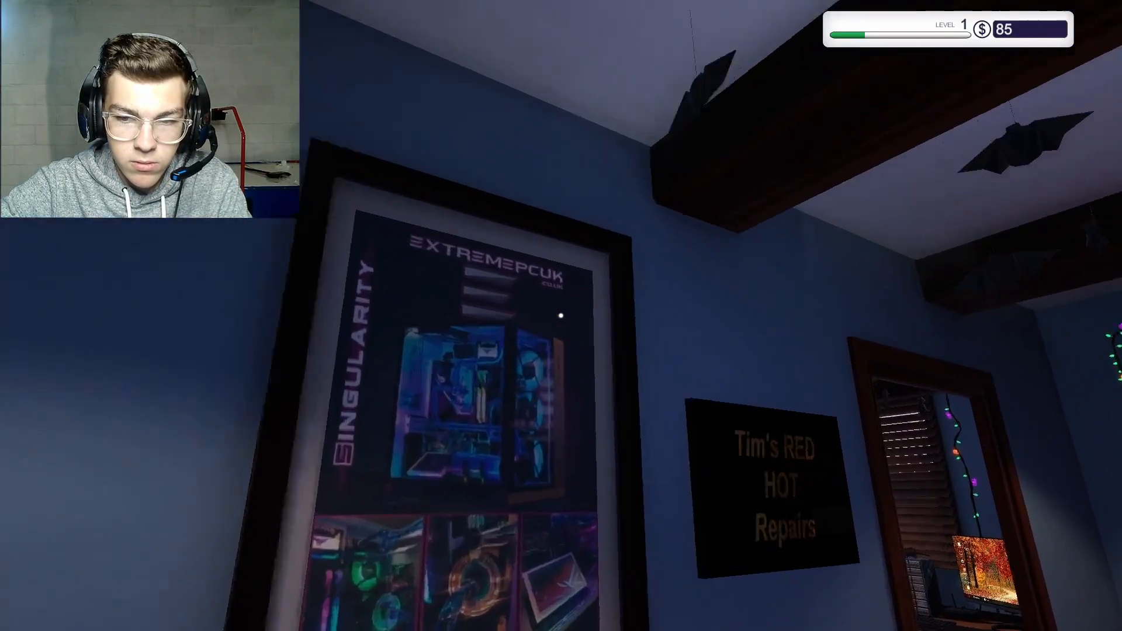
left_click(772, 476)
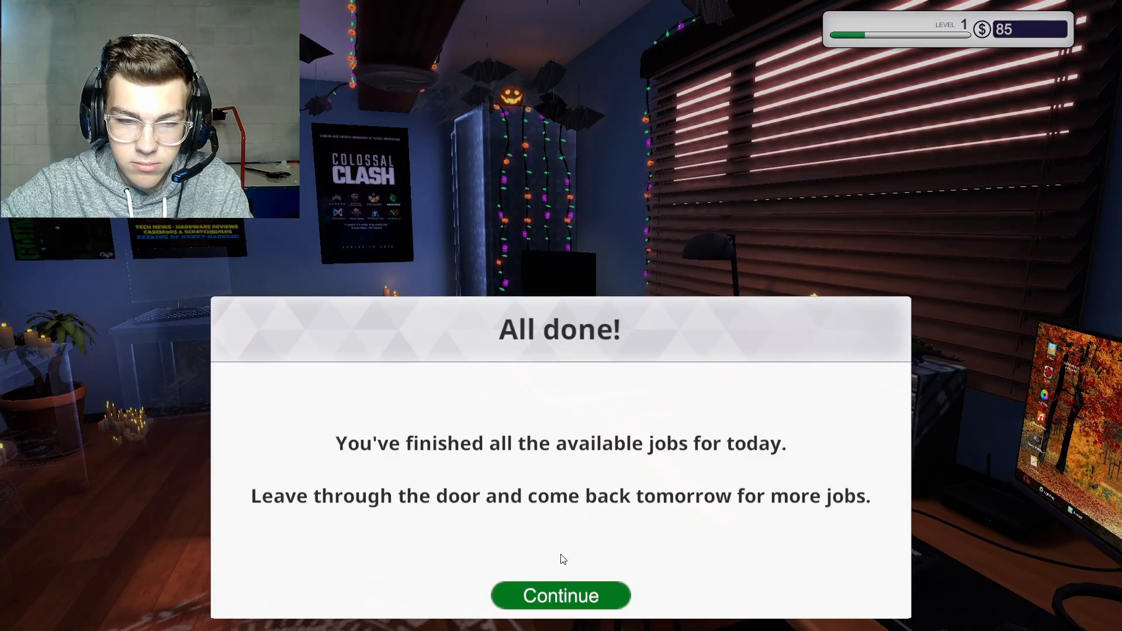
Leave the workshop, end day one, and go to work on Tuesday, January 2, 2018
left_click(561, 595)
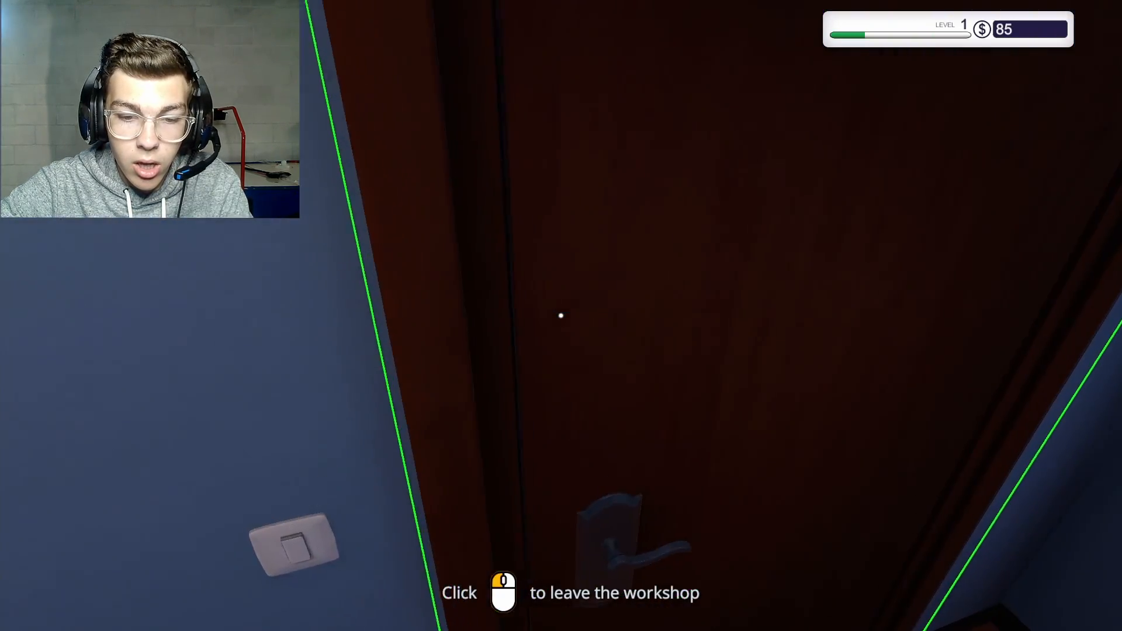
left_click(561, 316)
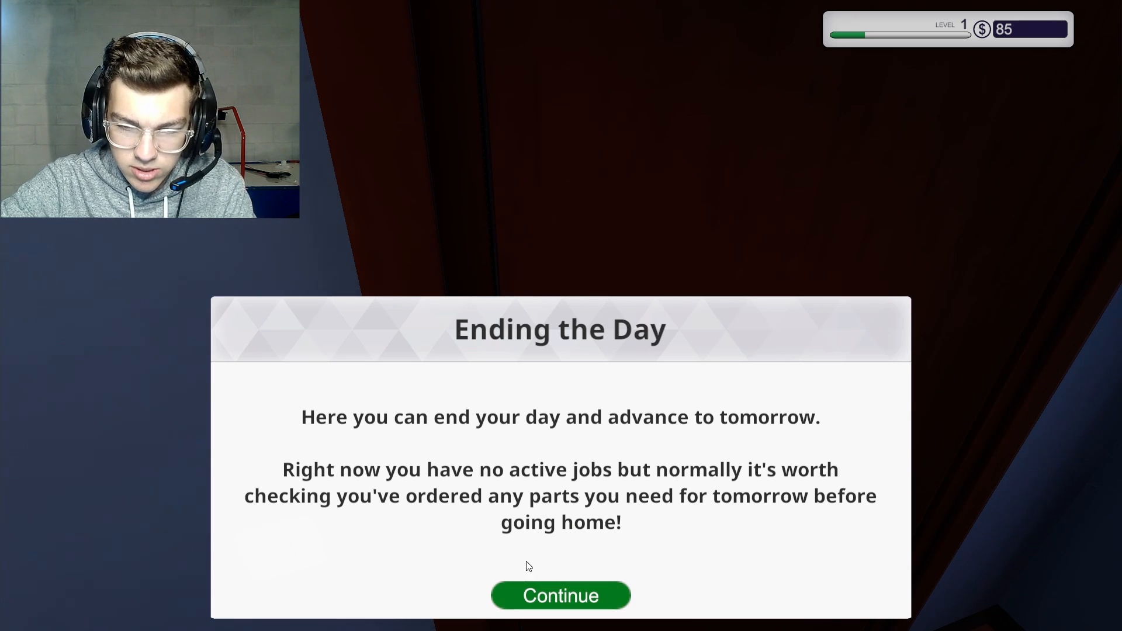
left_click(561, 595)
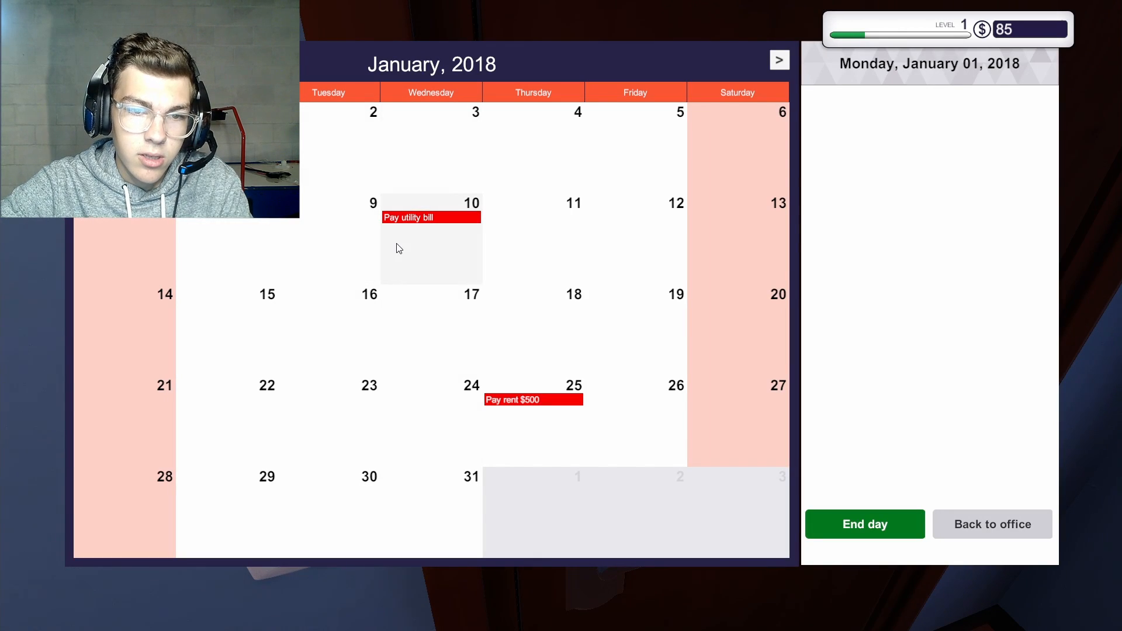
left_click(864, 524)
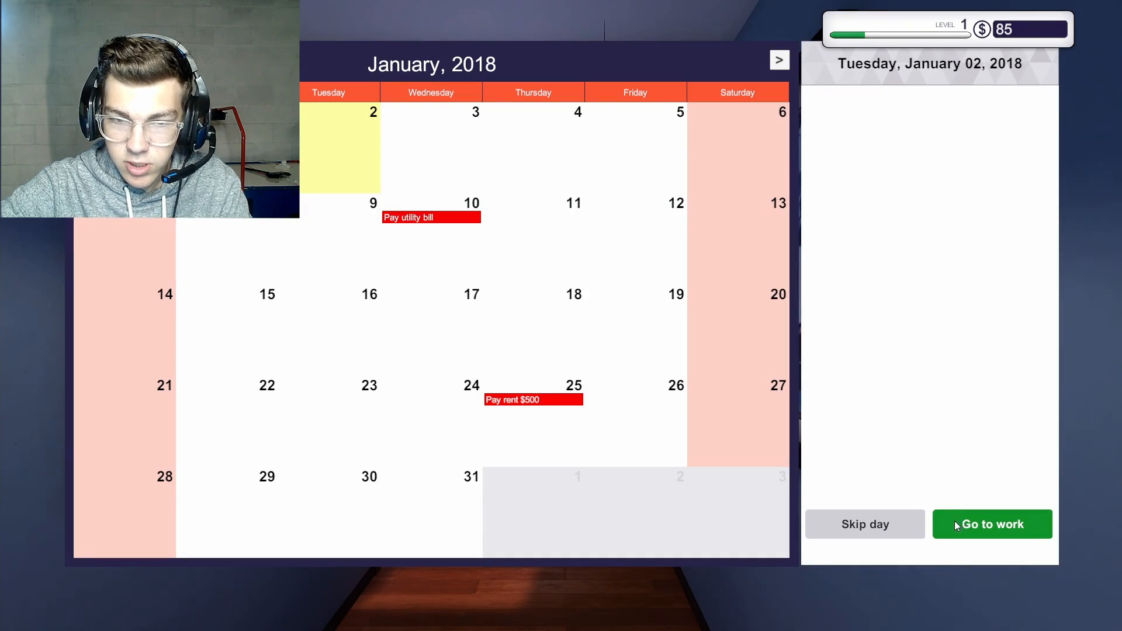
left_click(992, 524)
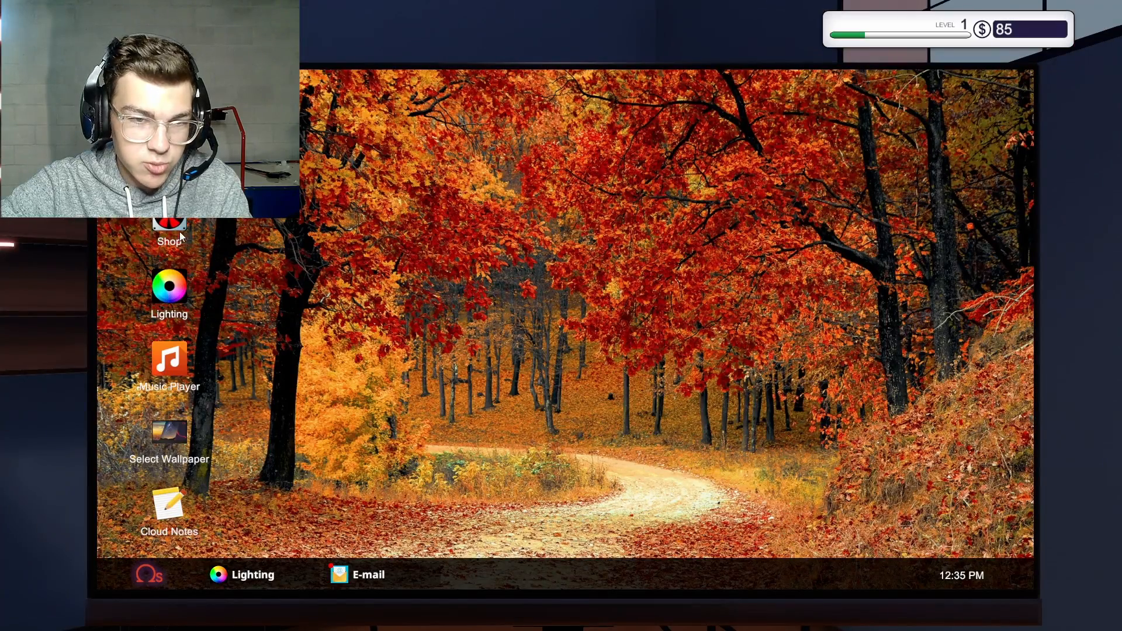
Read the two new job requests and Gary's 'Re: Virus Scan' thank-you reply
left_click(357, 575)
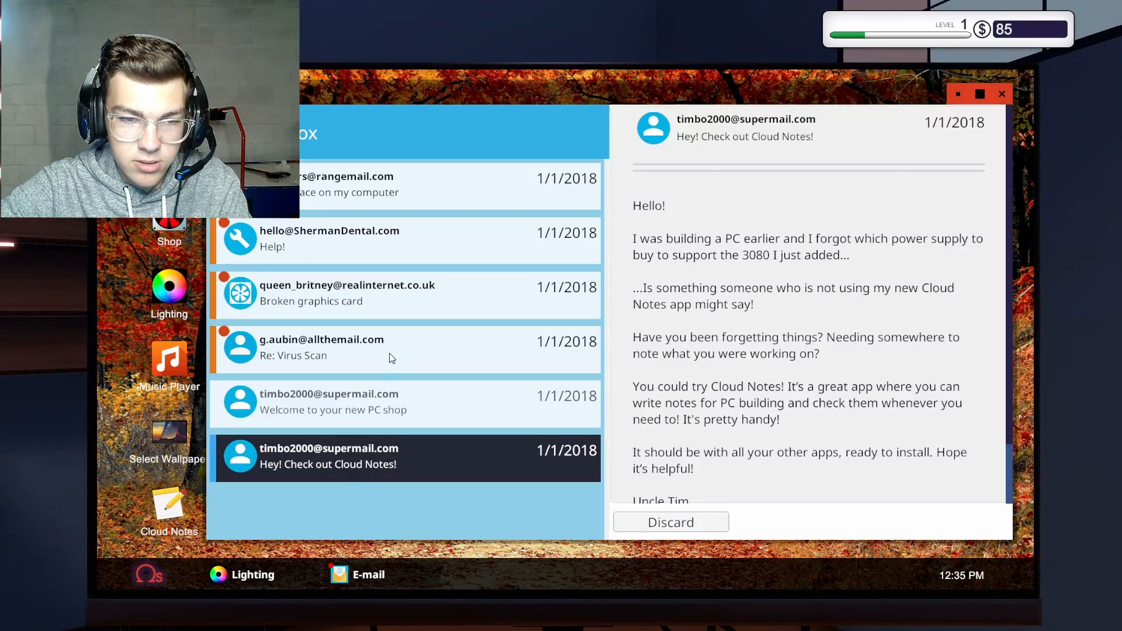
left_click(358, 238)
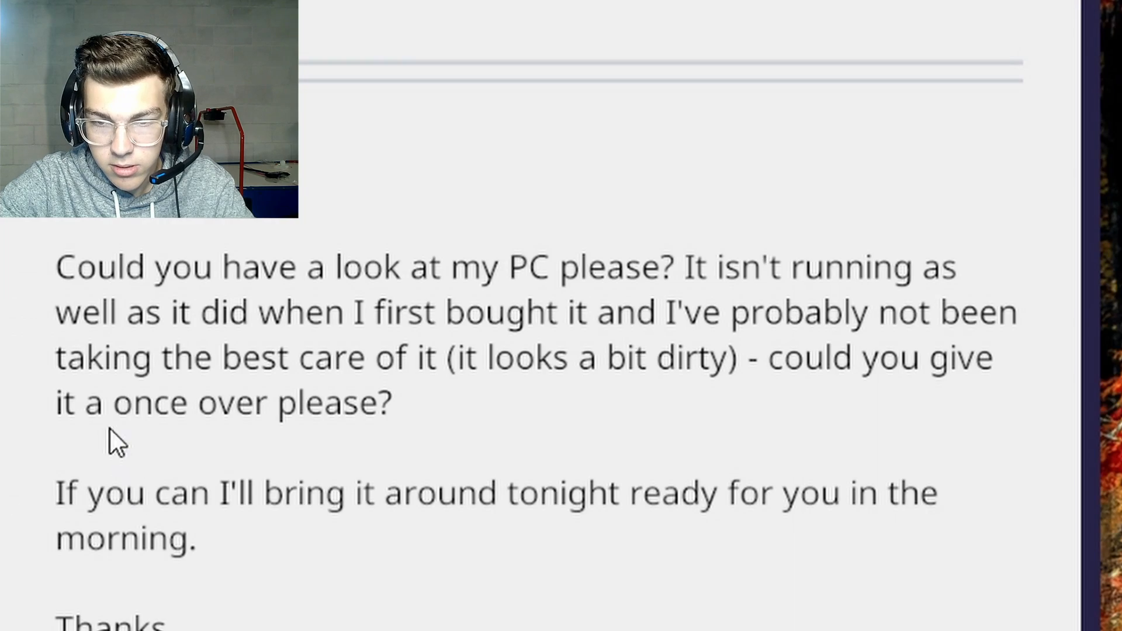
mouse_move(494, 350)
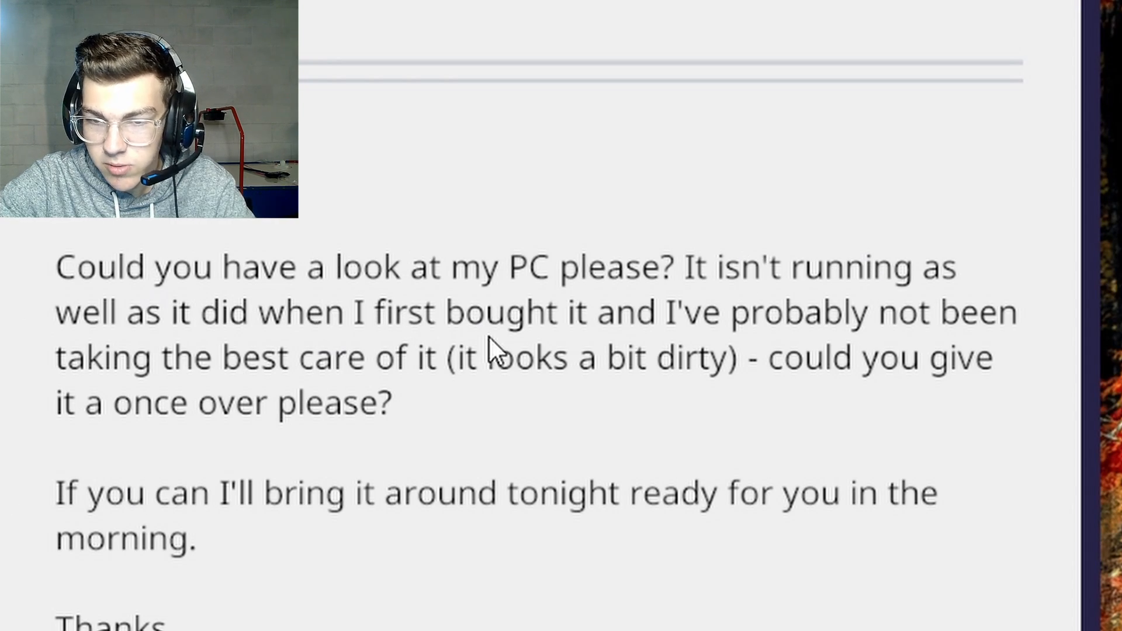
mouse_move(90, 401)
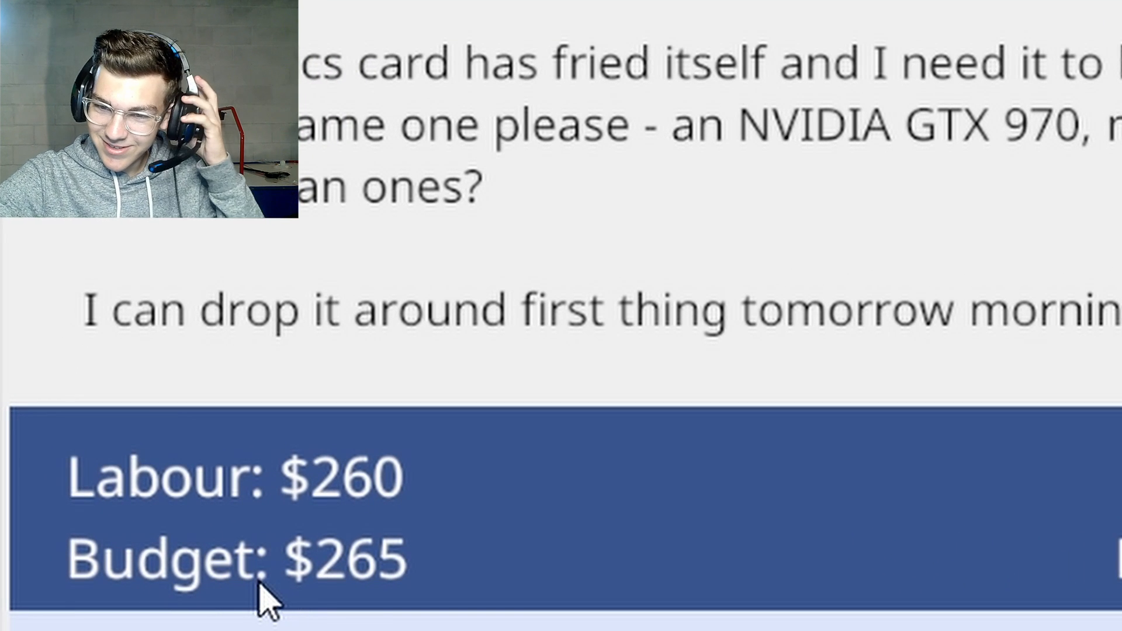
mouse_move(537, 194)
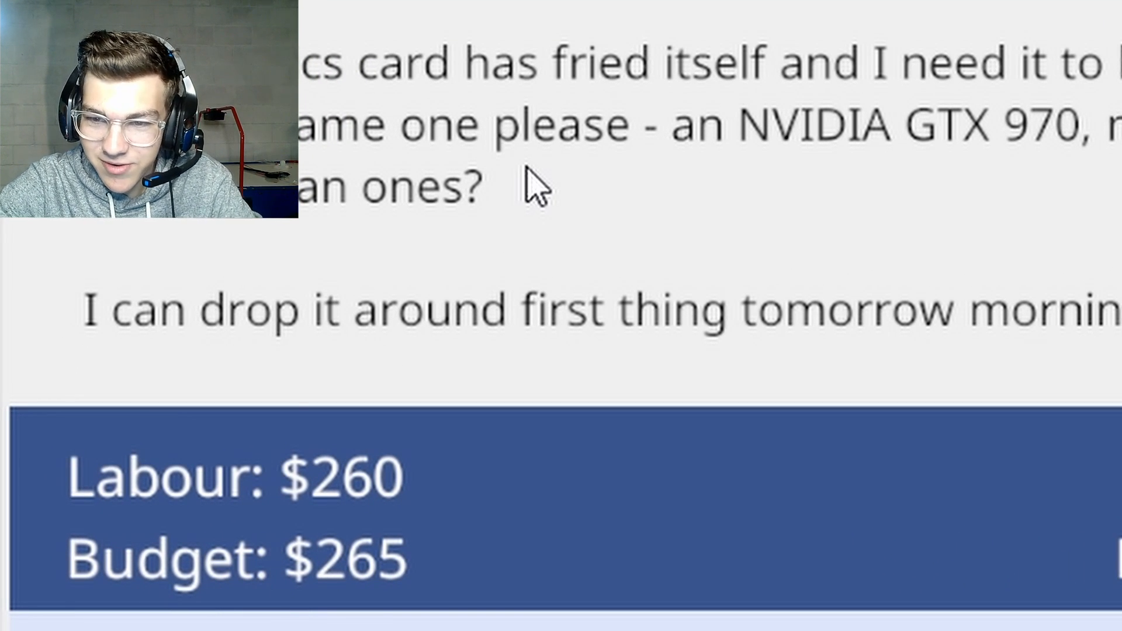
mouse_move(354, 572)
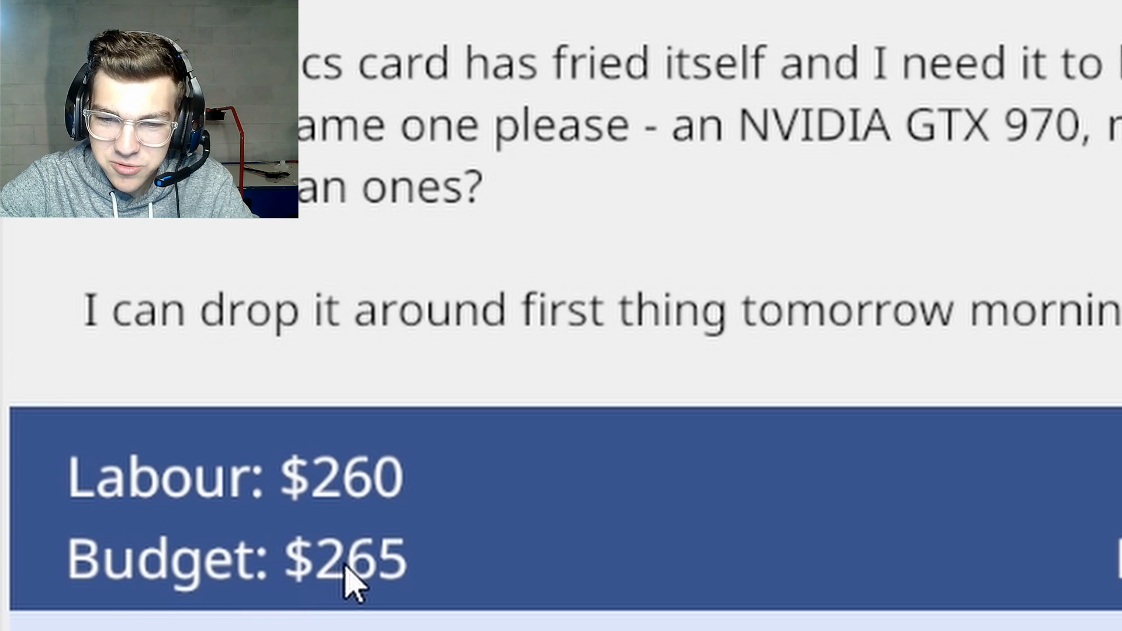
scroll("down", 3)
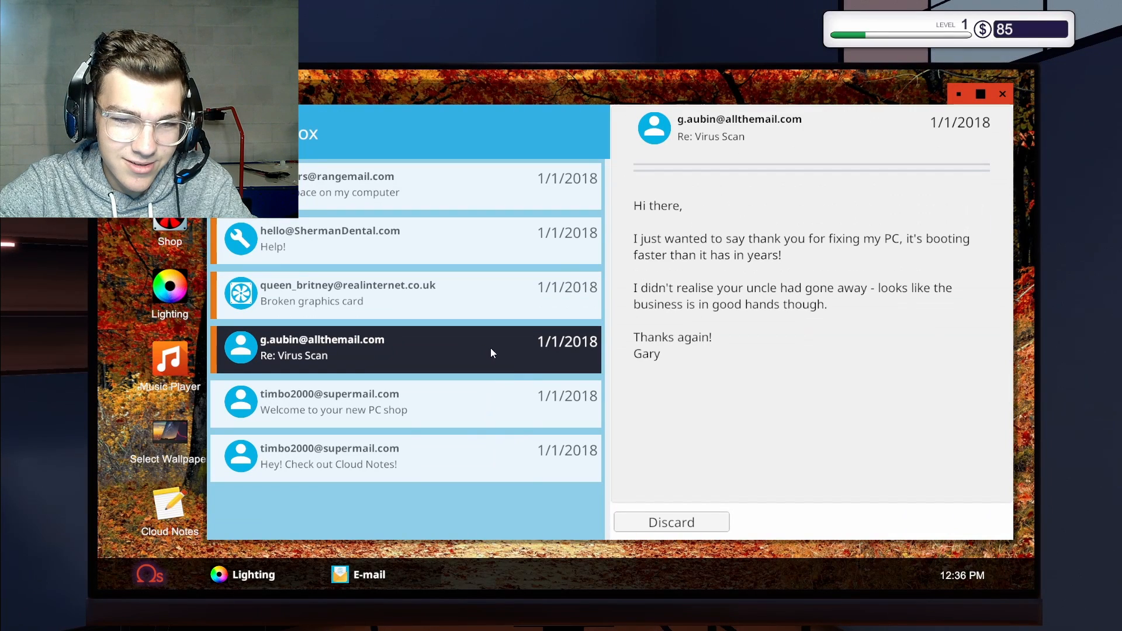
mouse_move(542, 399)
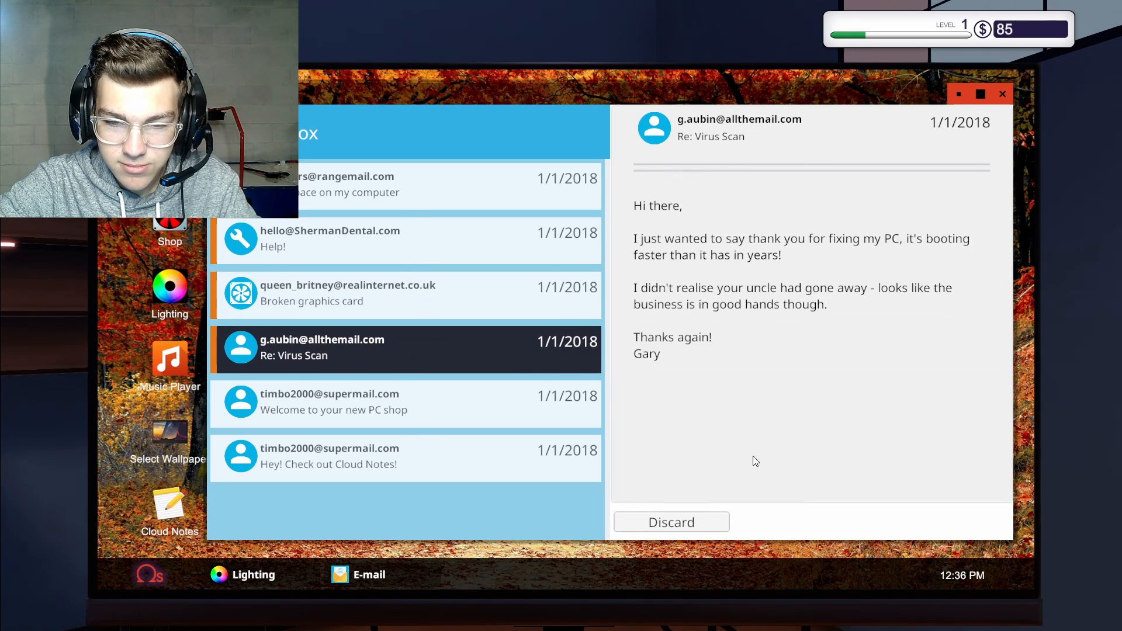
Show the Tools and Software inventory: thermal paste, compressed air and a USB drive
left_click(406, 186)
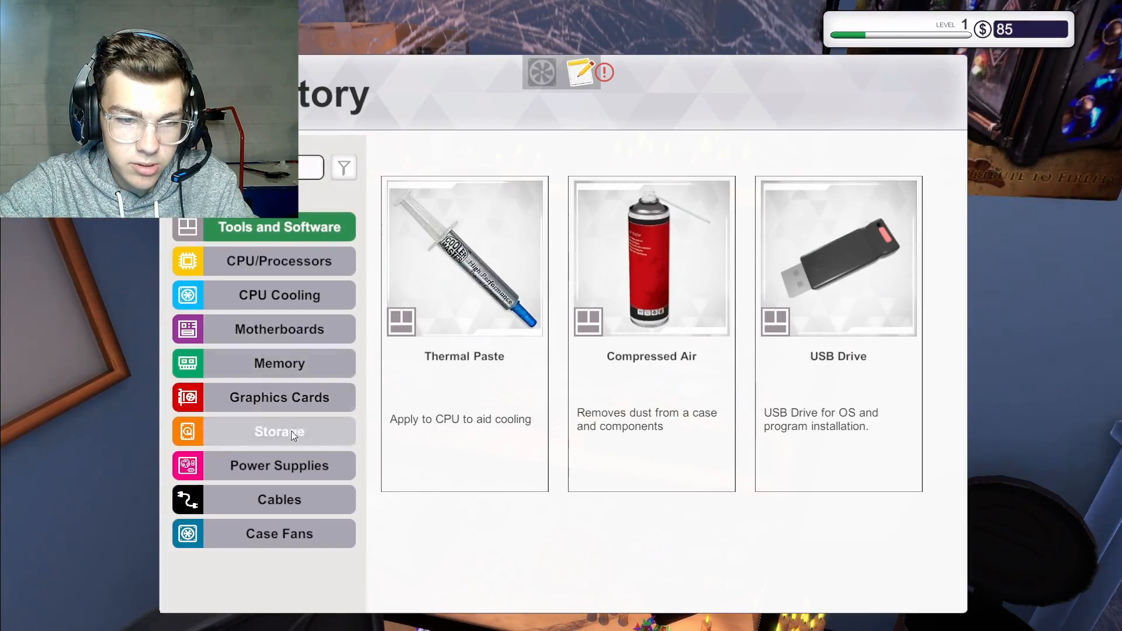
Browse storage parts in the inventory, then sit at the office computer to open the Shop
left_click(278, 329)
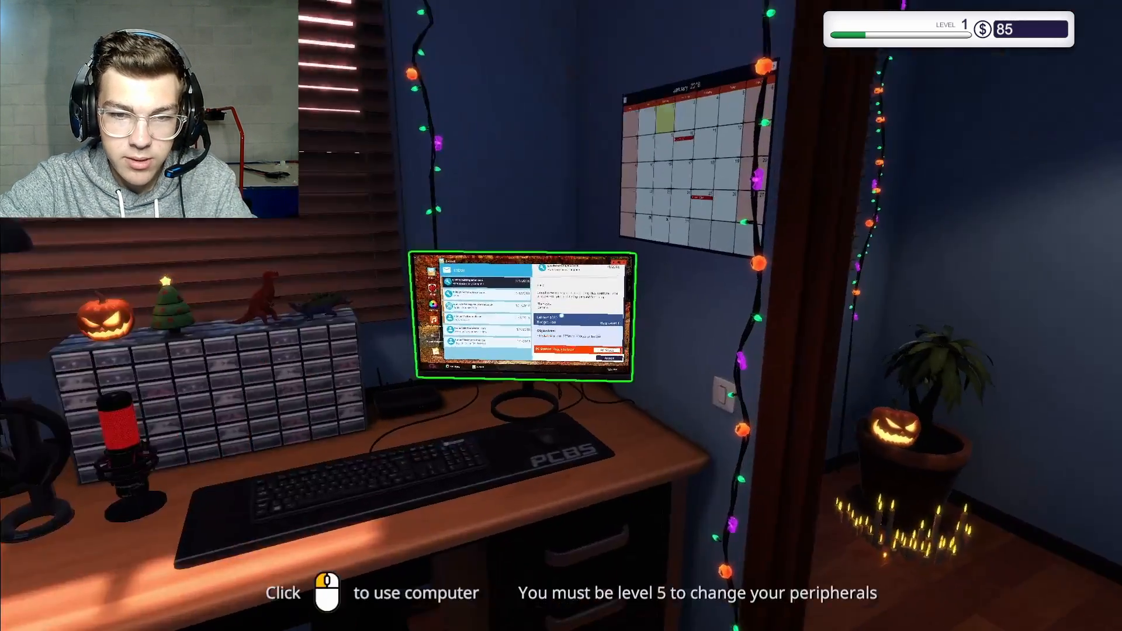
left_click(524, 312)
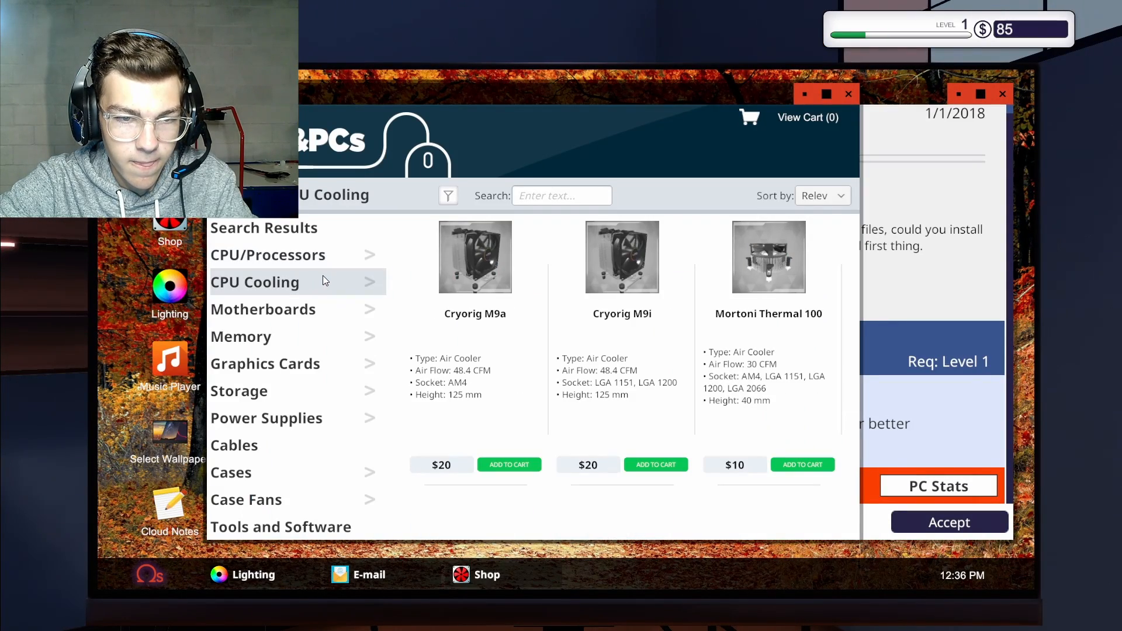
mouse_move(698, 104)
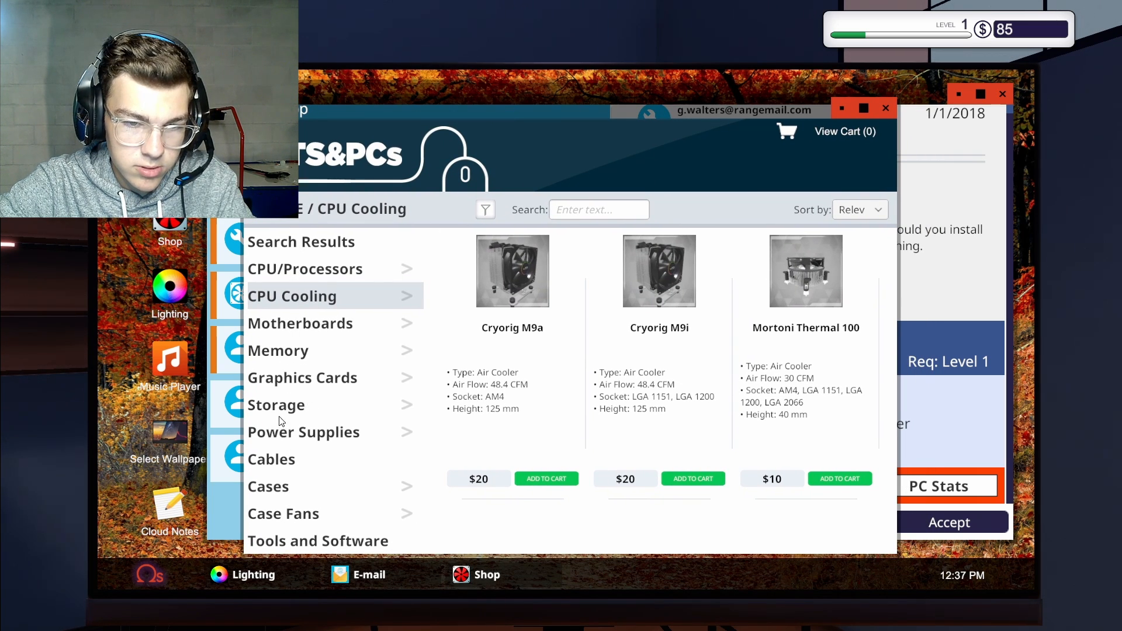
Add the $80 Mortoni EZStore 500GB from the Storage listings to the cart
left_click(277, 405)
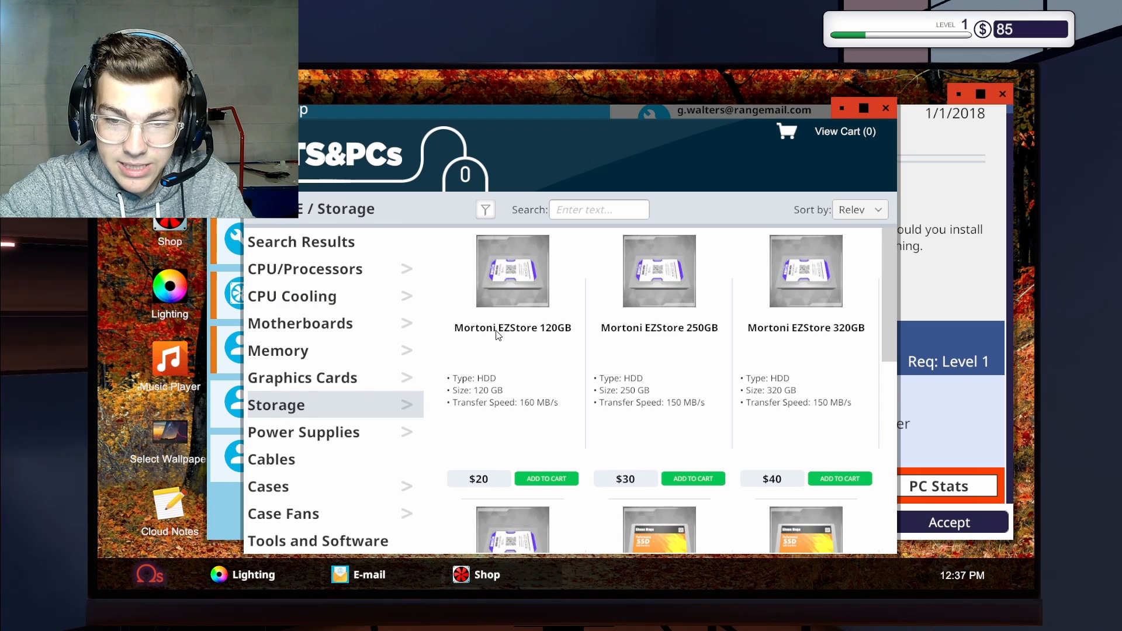
scroll("down", 3)
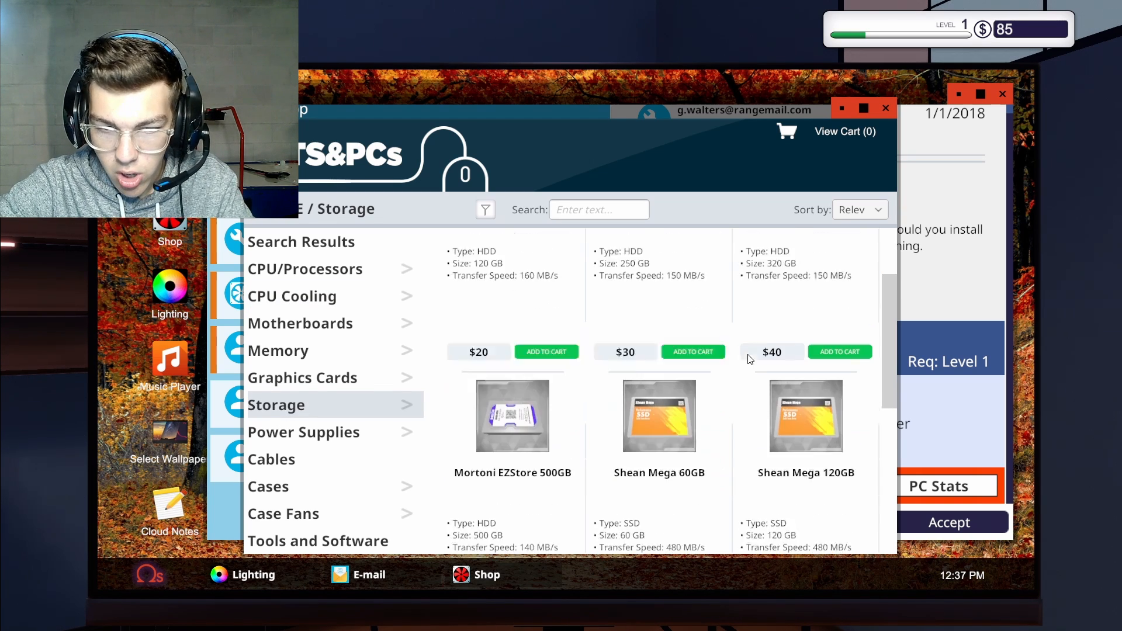
scroll("down", 3)
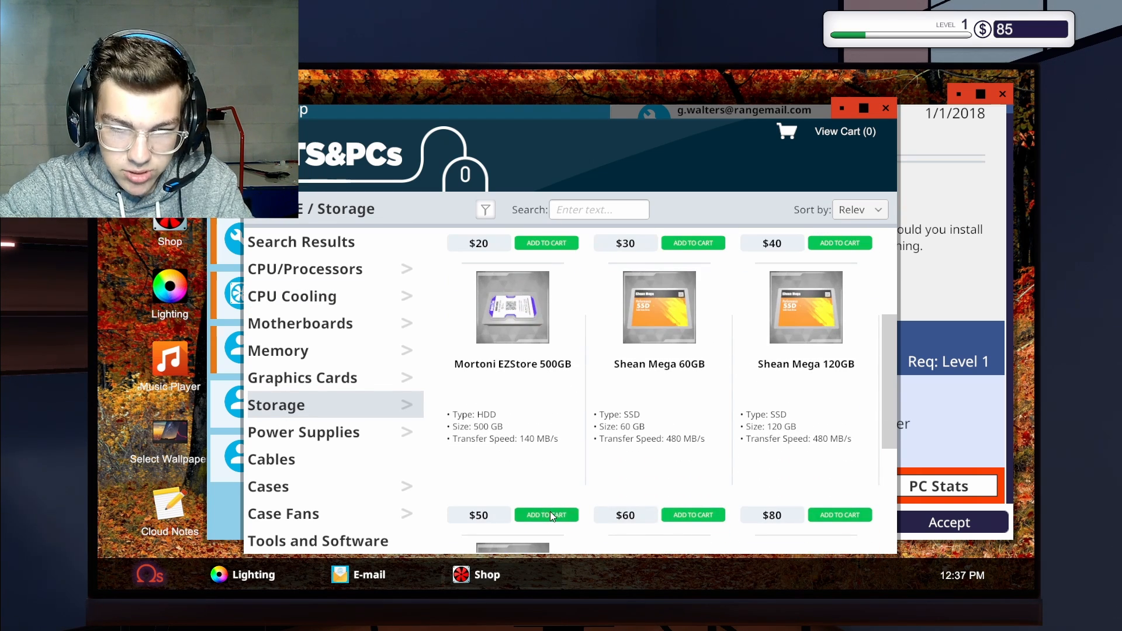
left_click(546, 515)
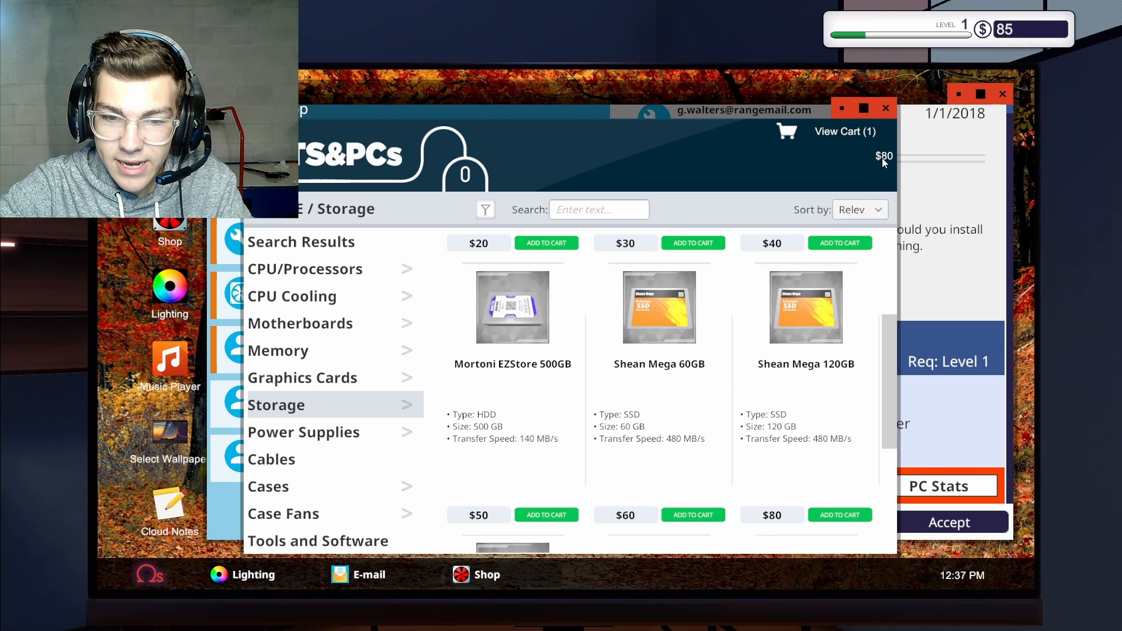
mouse_move(808, 157)
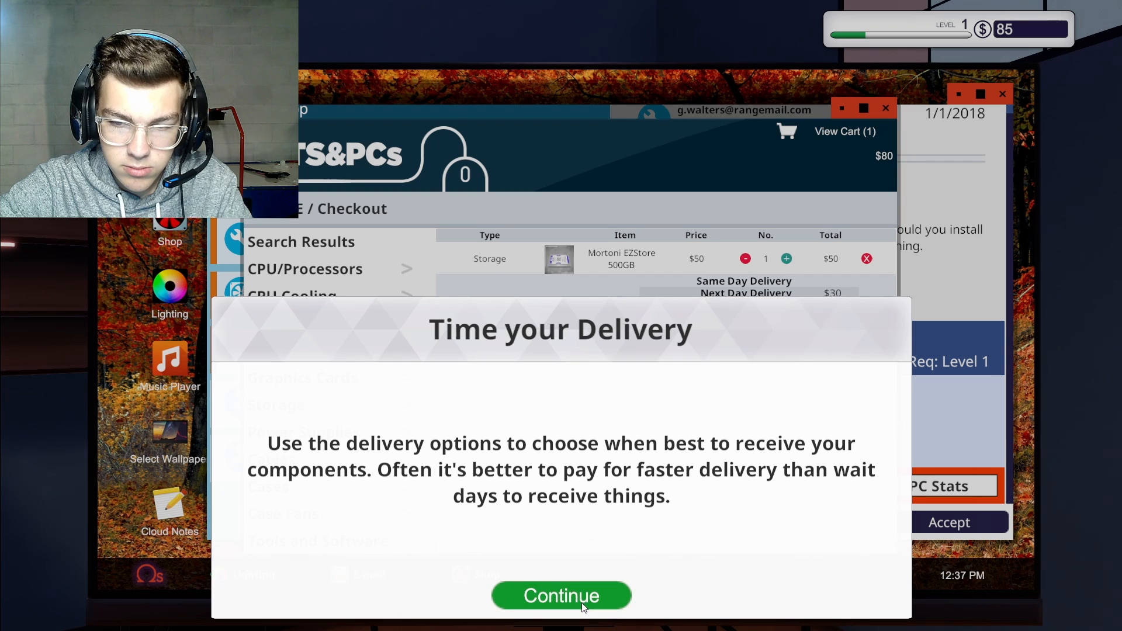
Choose Next Day Delivery and complete BUY NOW for the Mortoni EZStore 500GB
left_click(561, 595)
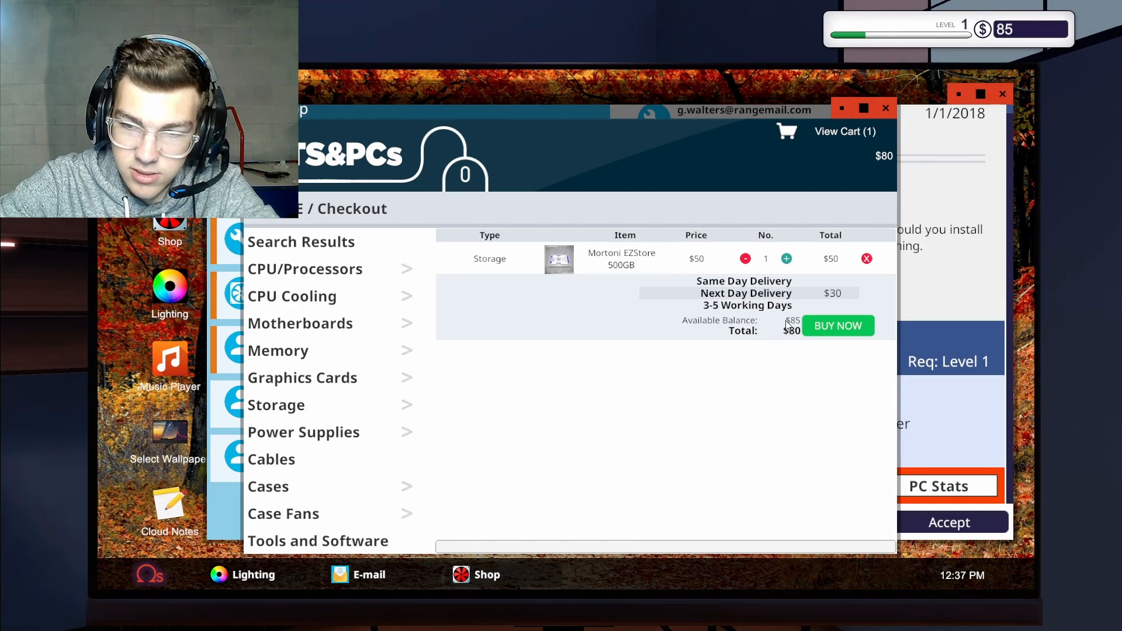
left_click(743, 281)
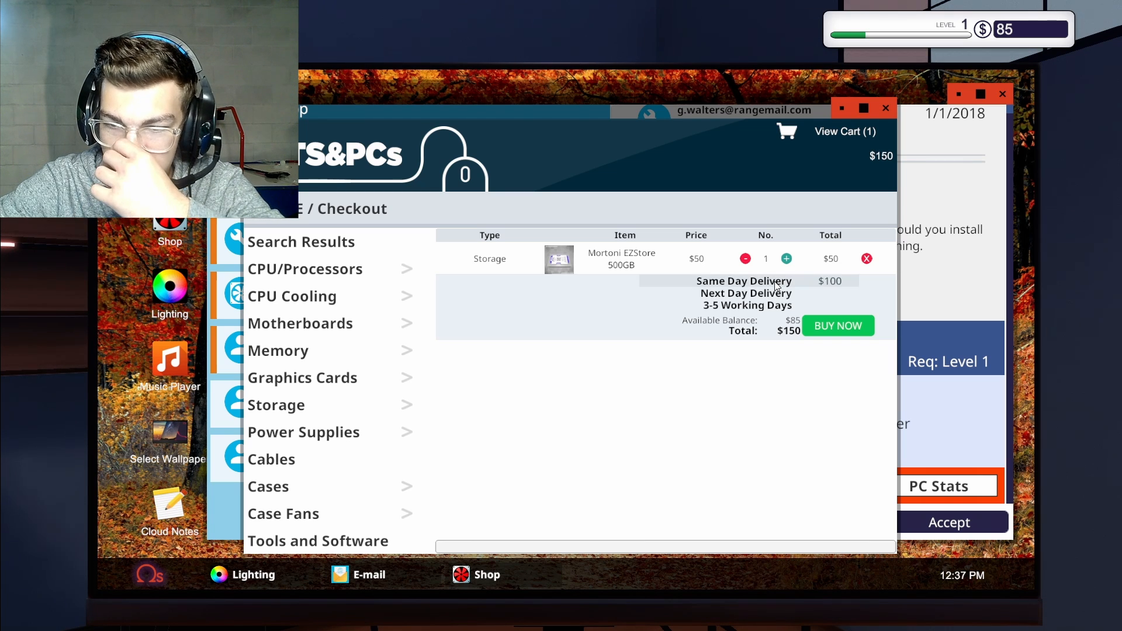
left_click(746, 293)
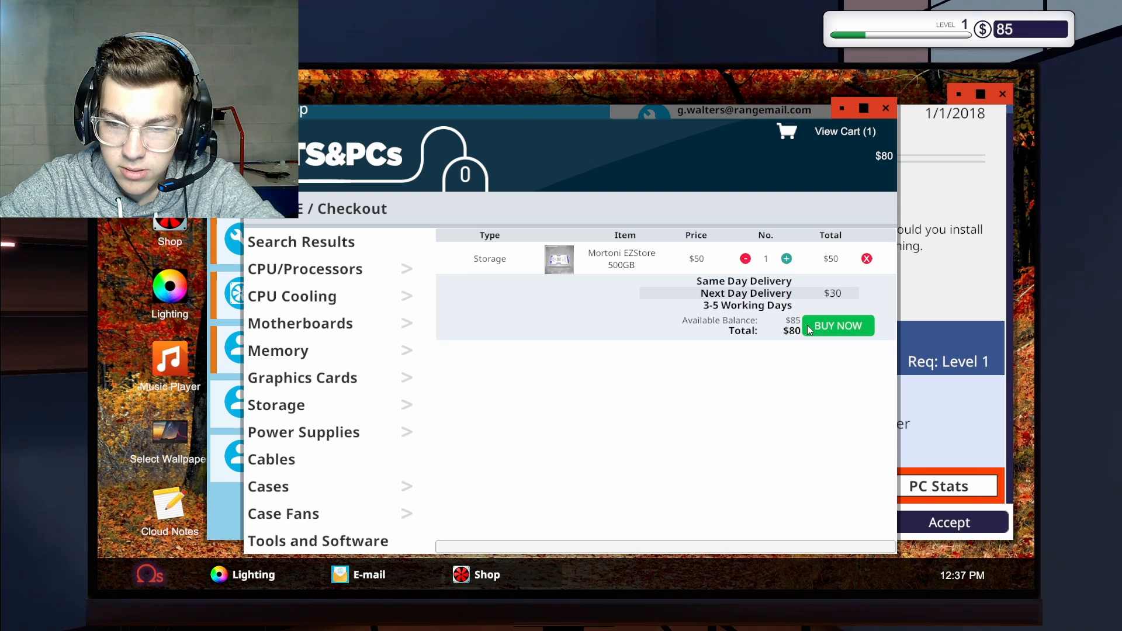
left_click(838, 326)
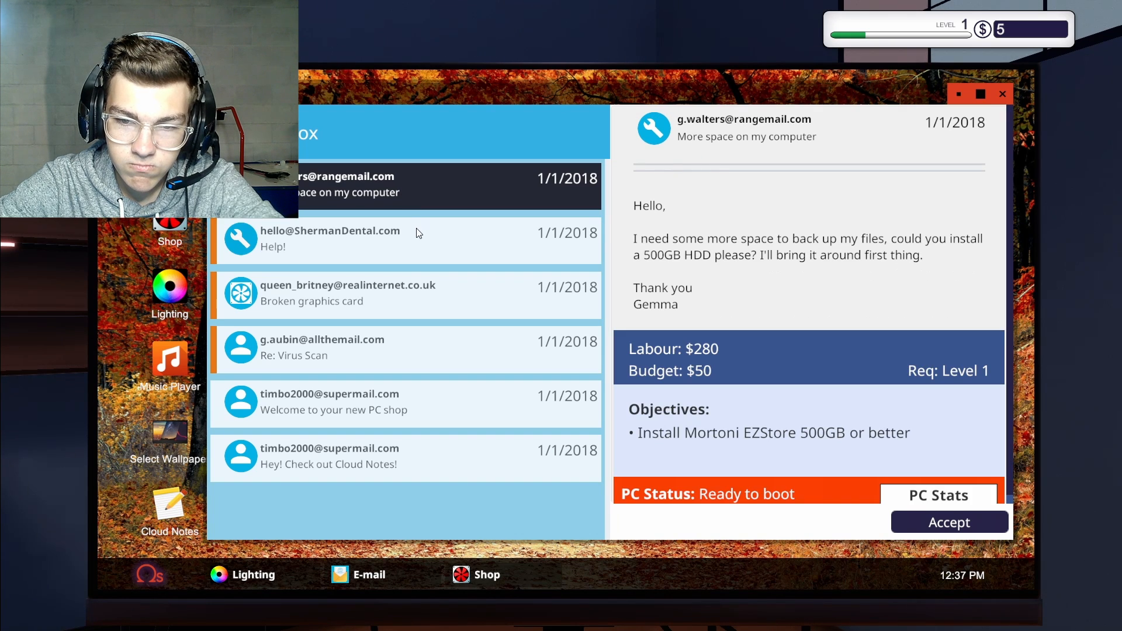
Accept the dental office's virus-removal and dust job, then the hard drive upgrade job
left_click(329, 239)
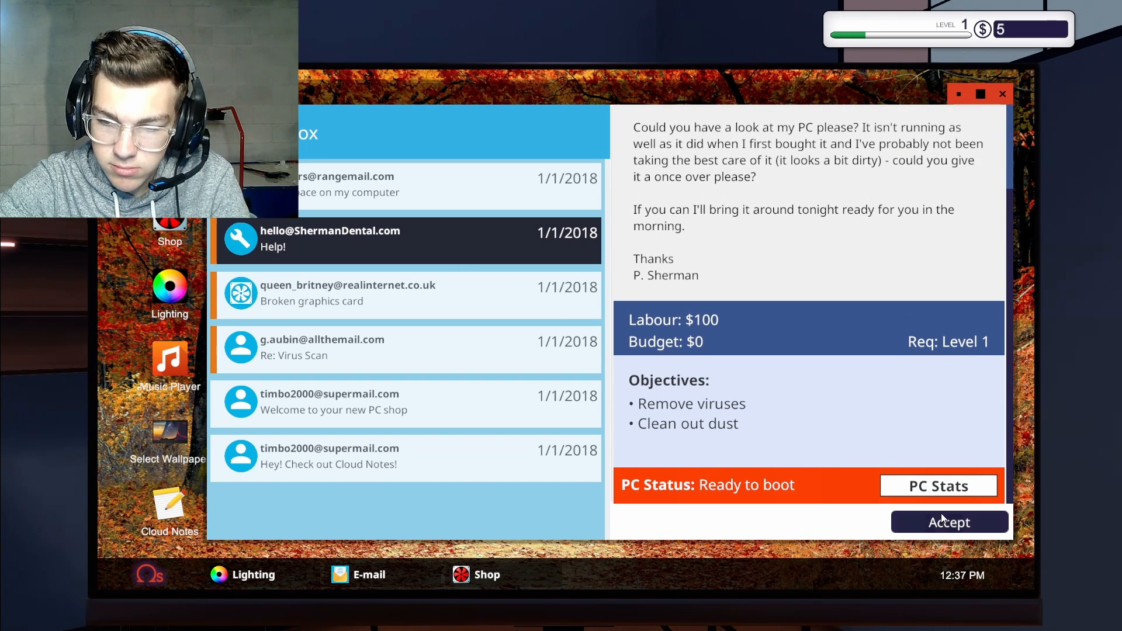
left_click(948, 522)
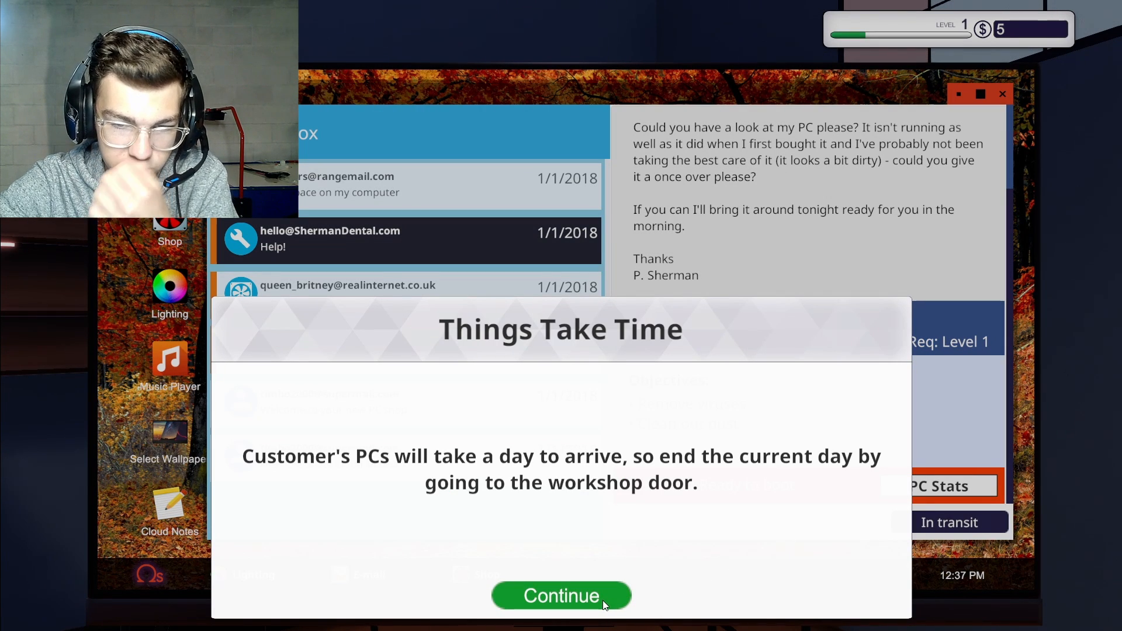
left_click(561, 596)
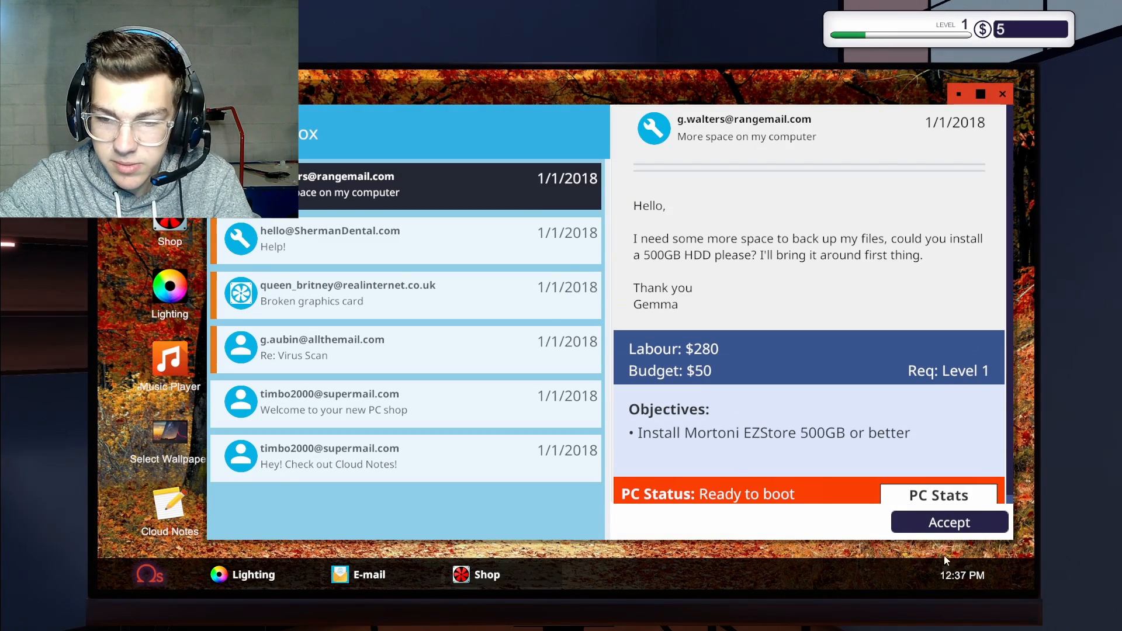
left_click(949, 522)
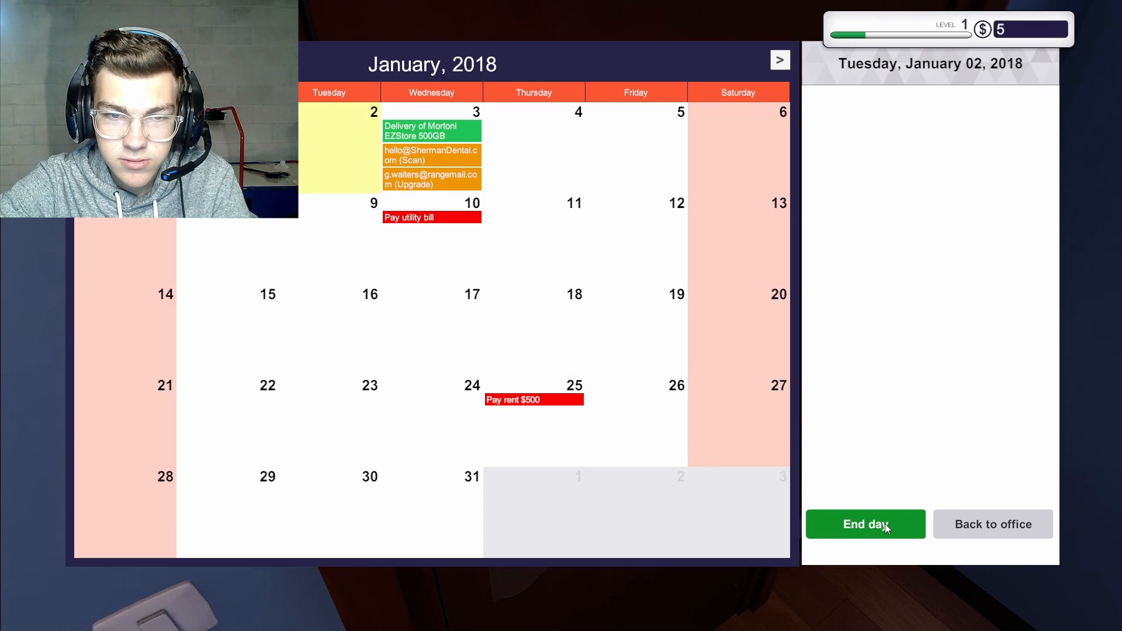
End the current day from the workshop door calendar
left_click(864, 524)
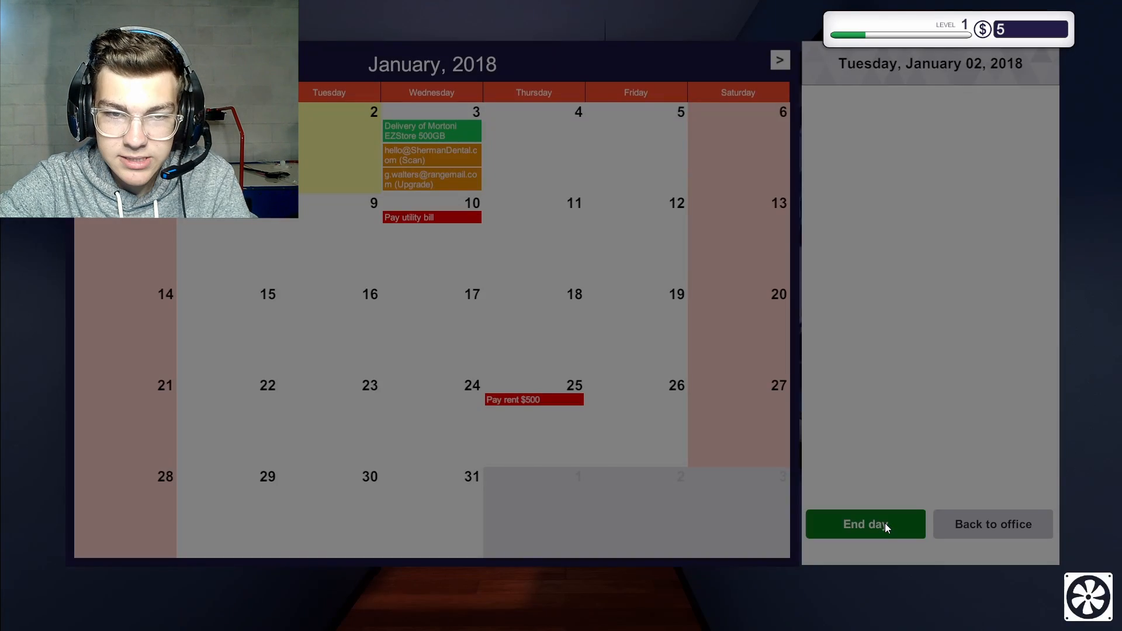
left_click(864, 523)
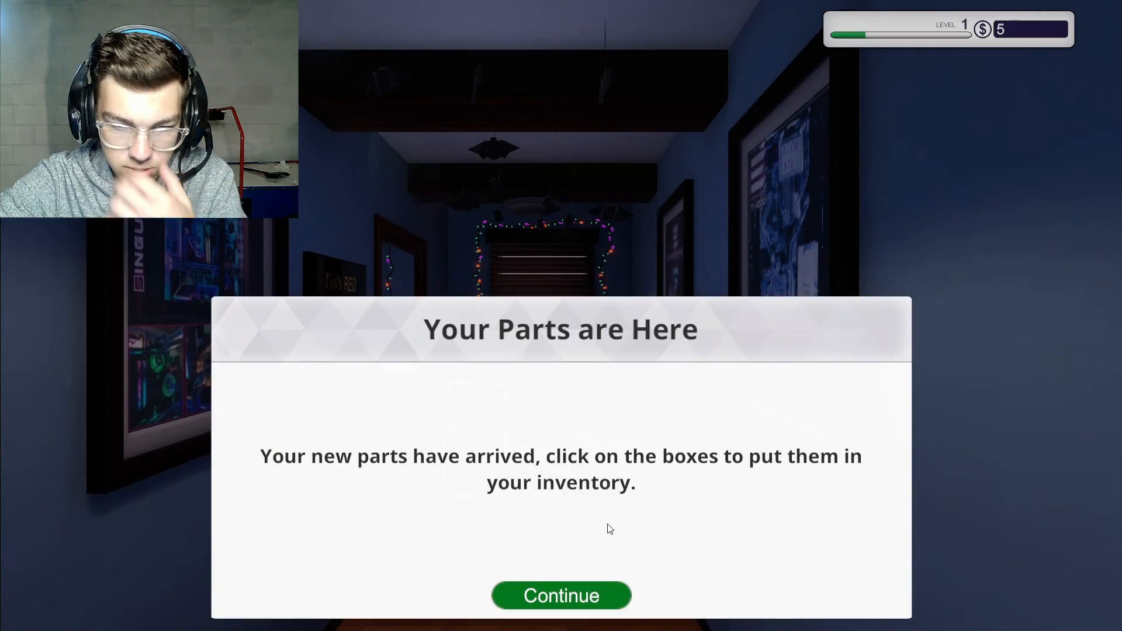
Dismiss the 'Your Parts are Here' arrival notice
left_click(562, 596)
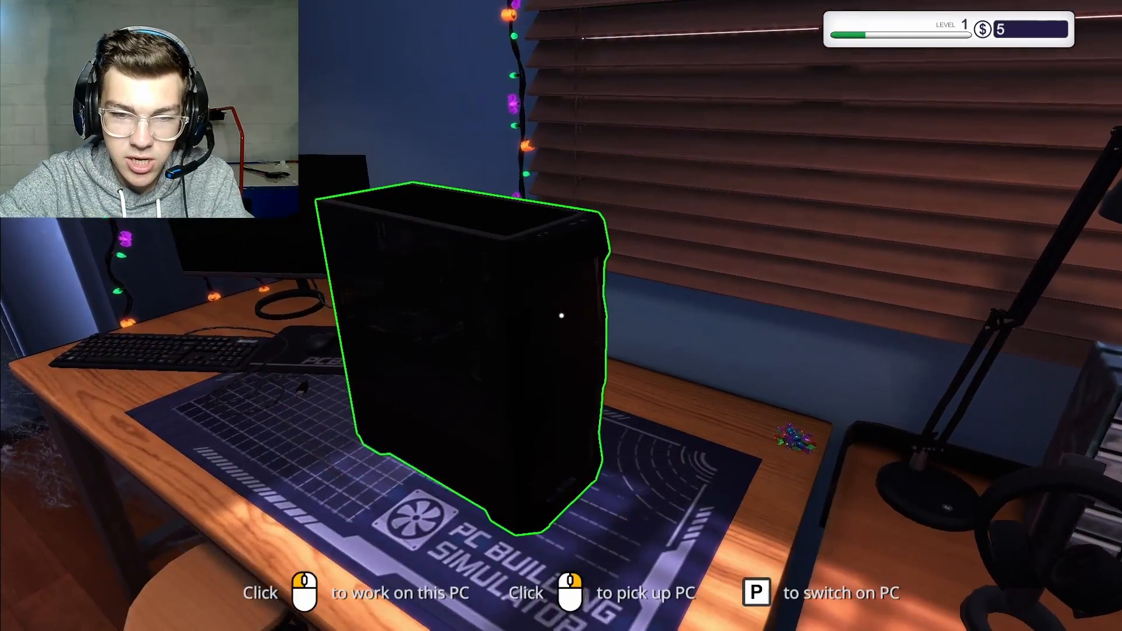
Start work on the customer's PC, remove its side panel and switch to cable mode
left_click(473, 315)
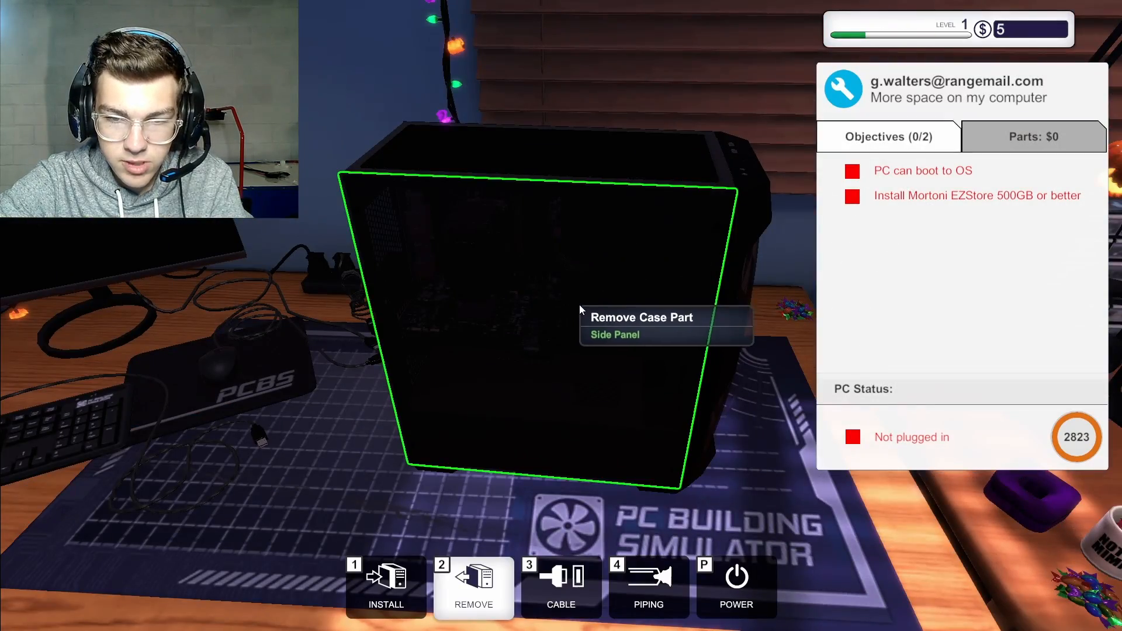
left_click(614, 335)
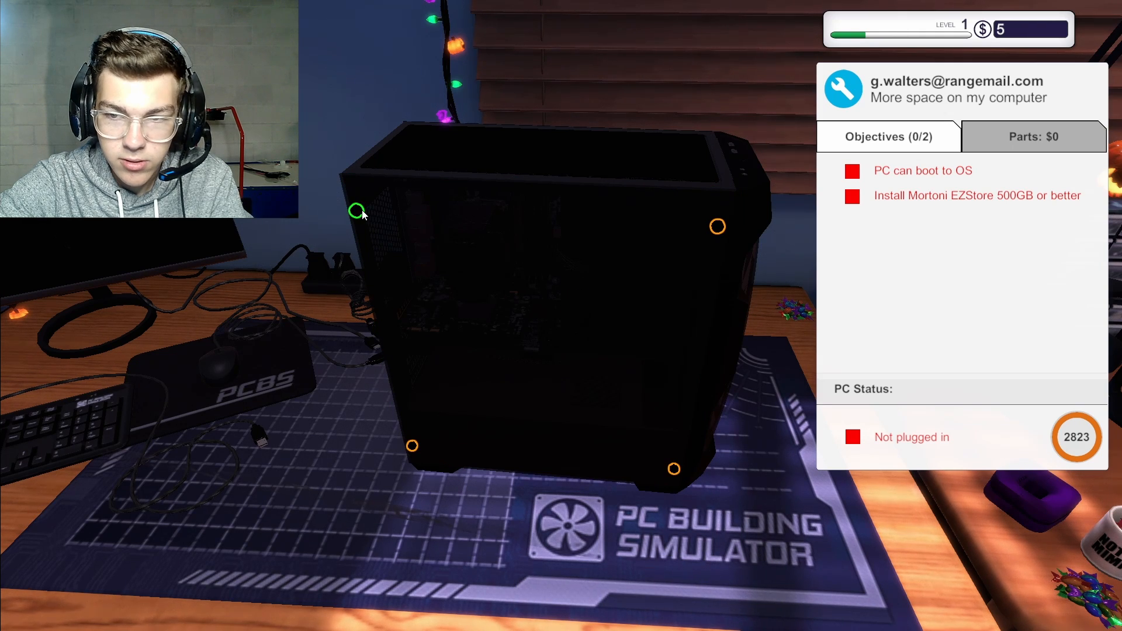
mouse_move(717, 228)
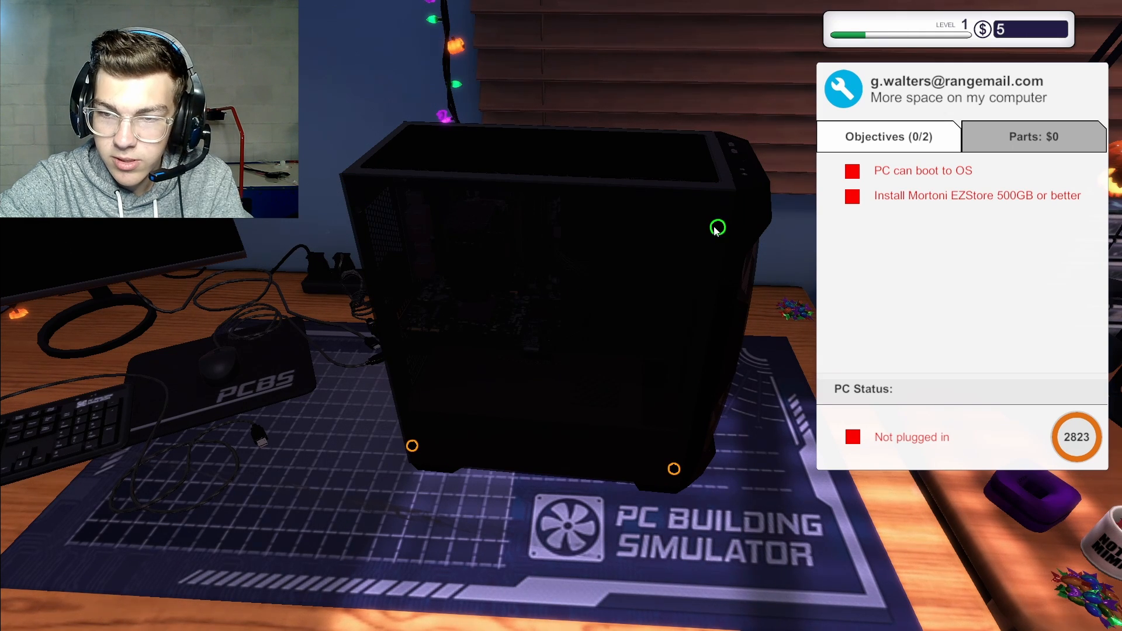
mouse_move(673, 469)
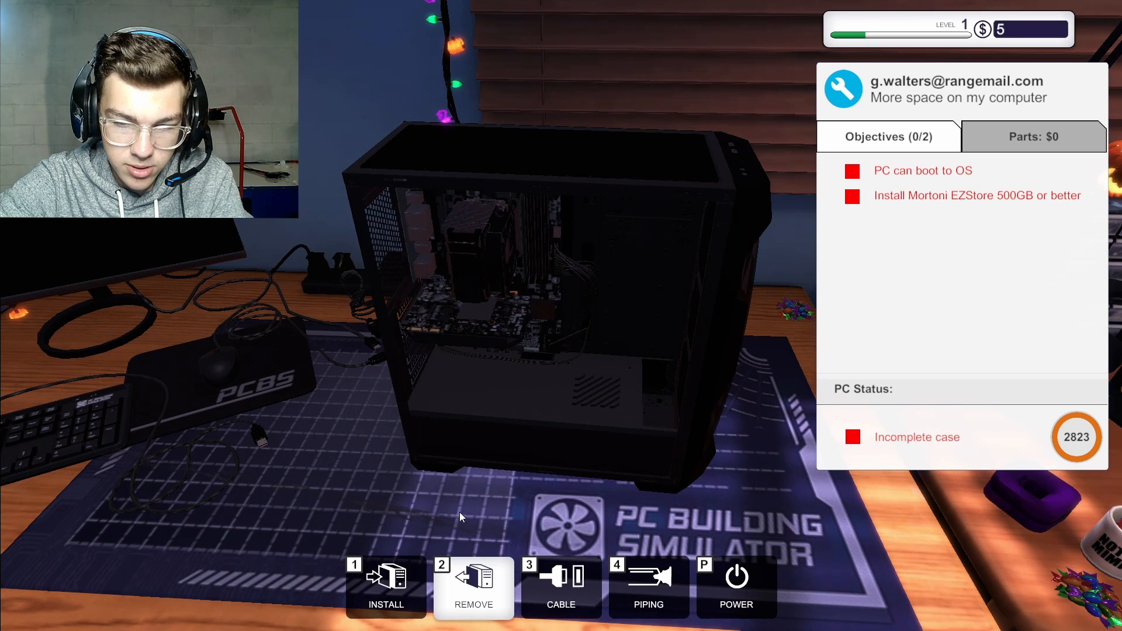
left_click(561, 586)
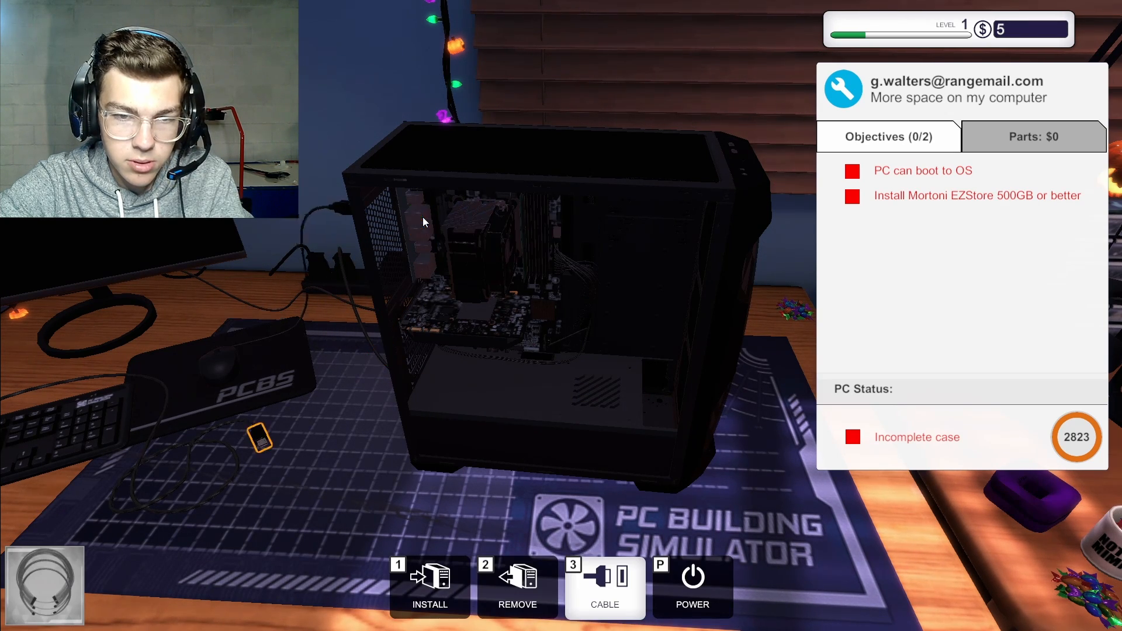
mouse_move(414, 229)
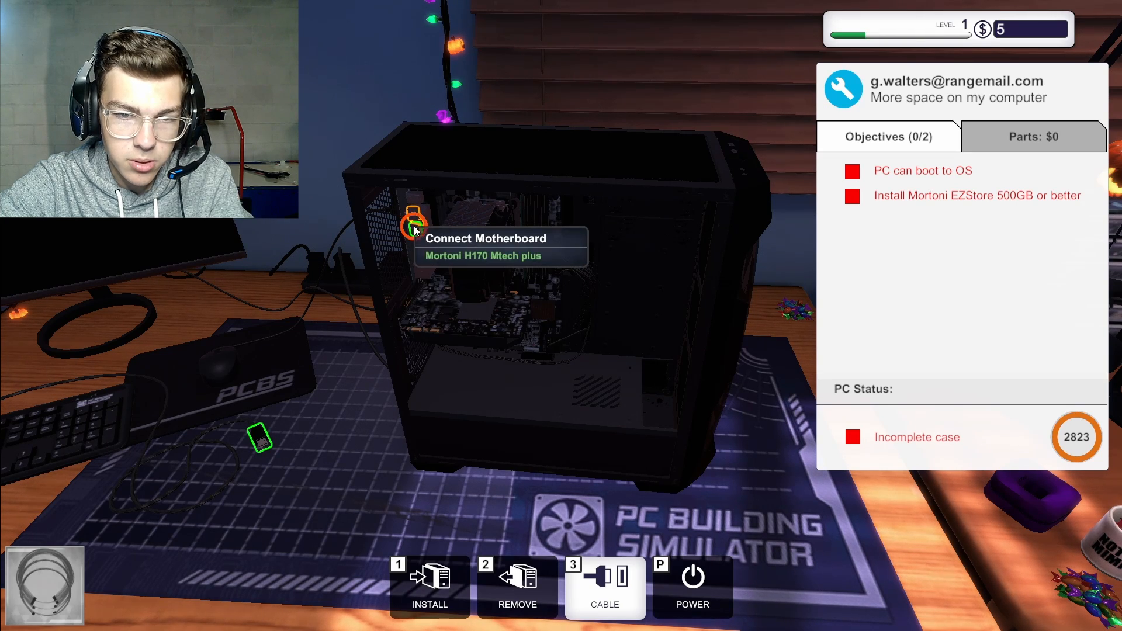
mouse_move(673, 329)
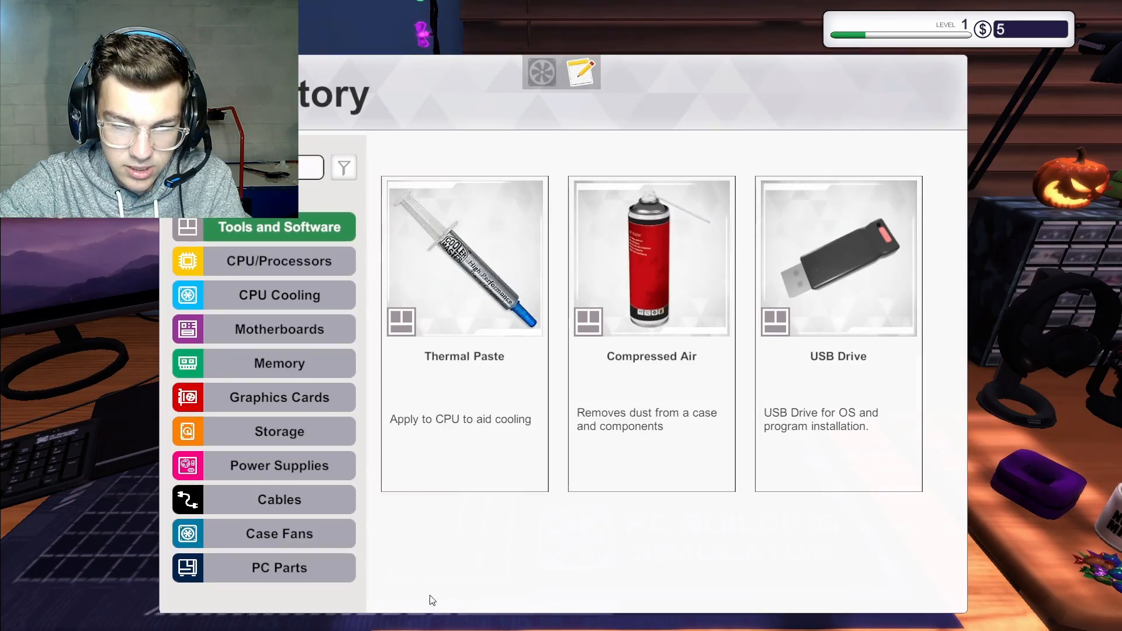
Browse the memory parts in inventory, then take the storage drive
left_click(279, 364)
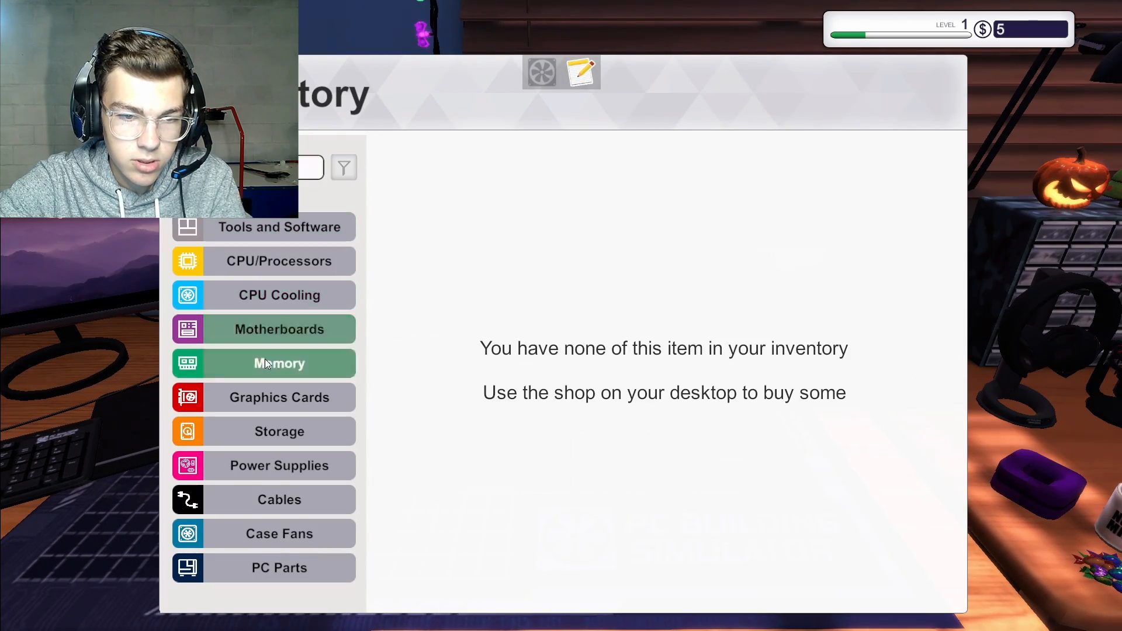
left_click(280, 431)
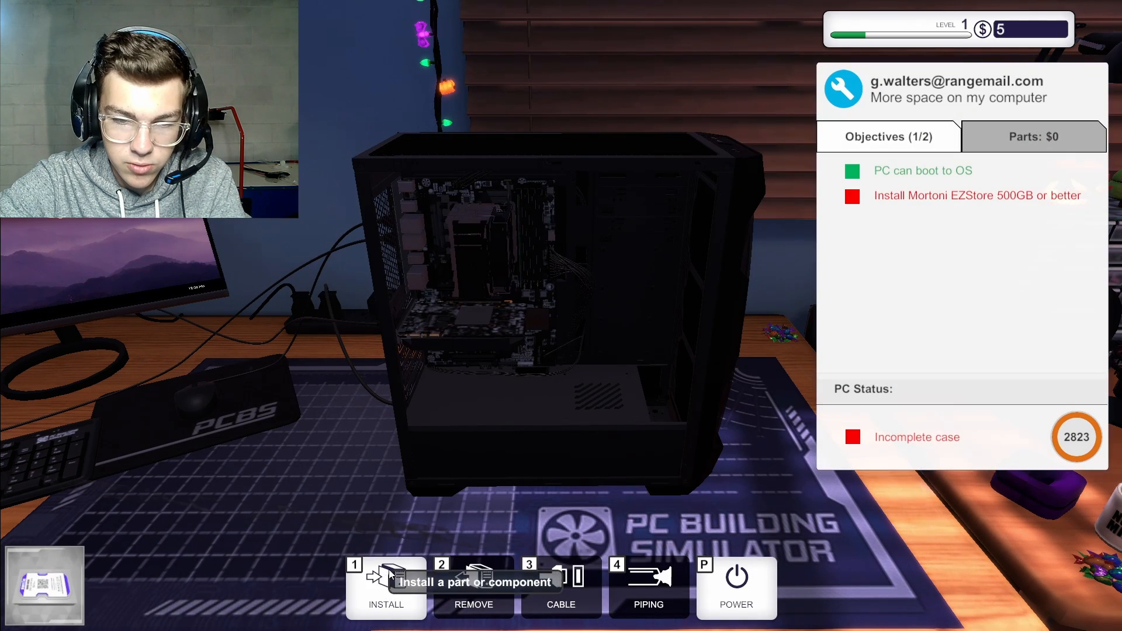
mouse_move(524, 548)
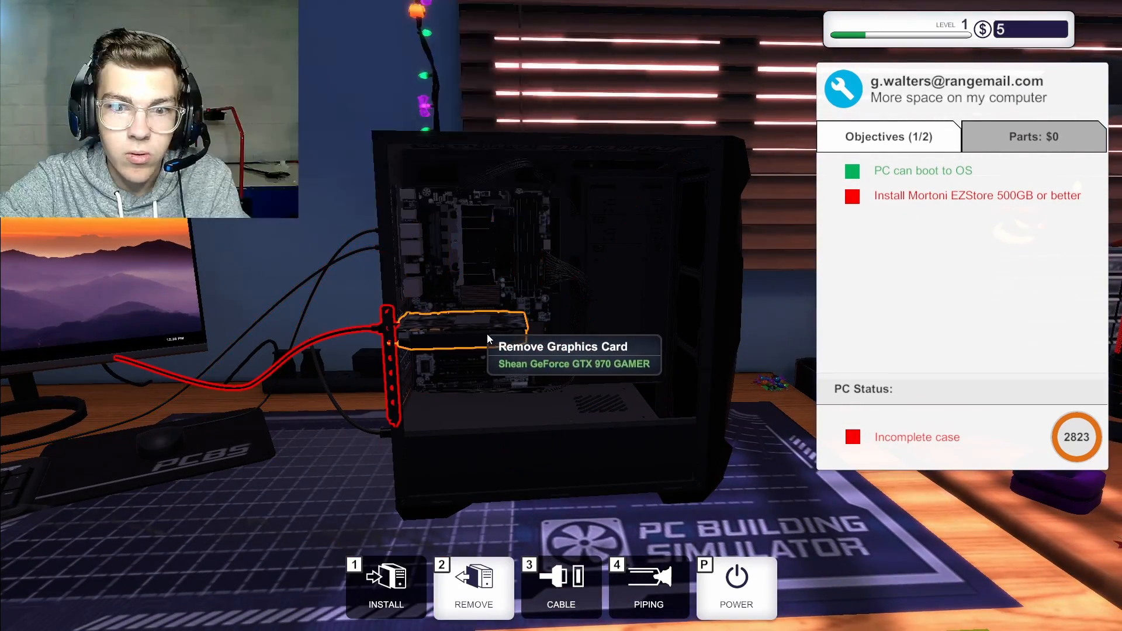
mouse_move(641, 248)
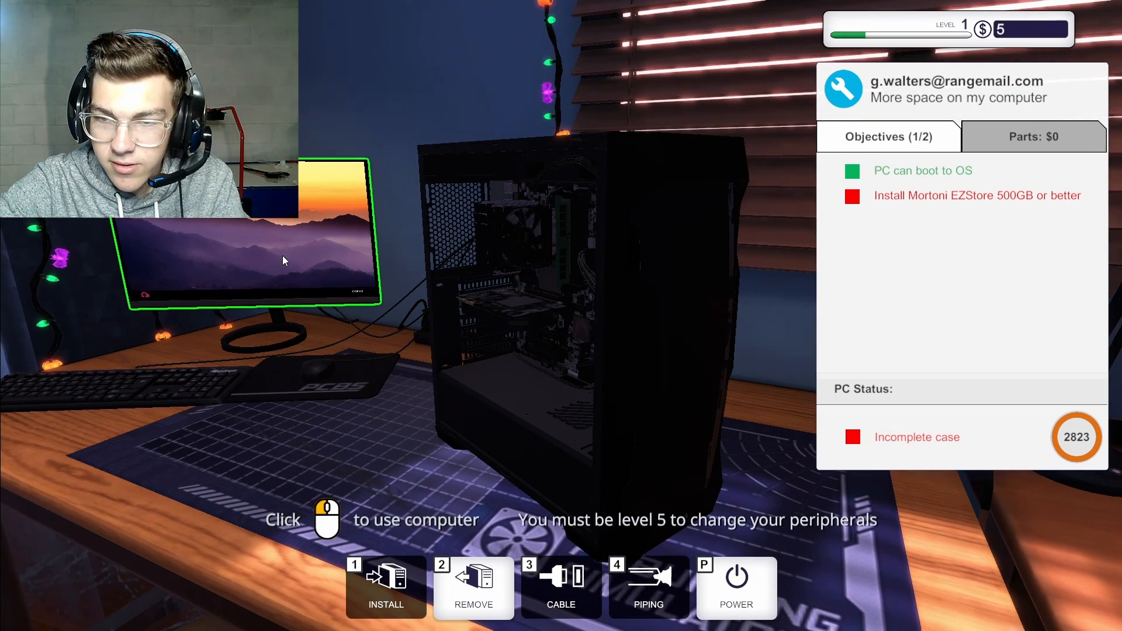
mouse_move(491, 351)
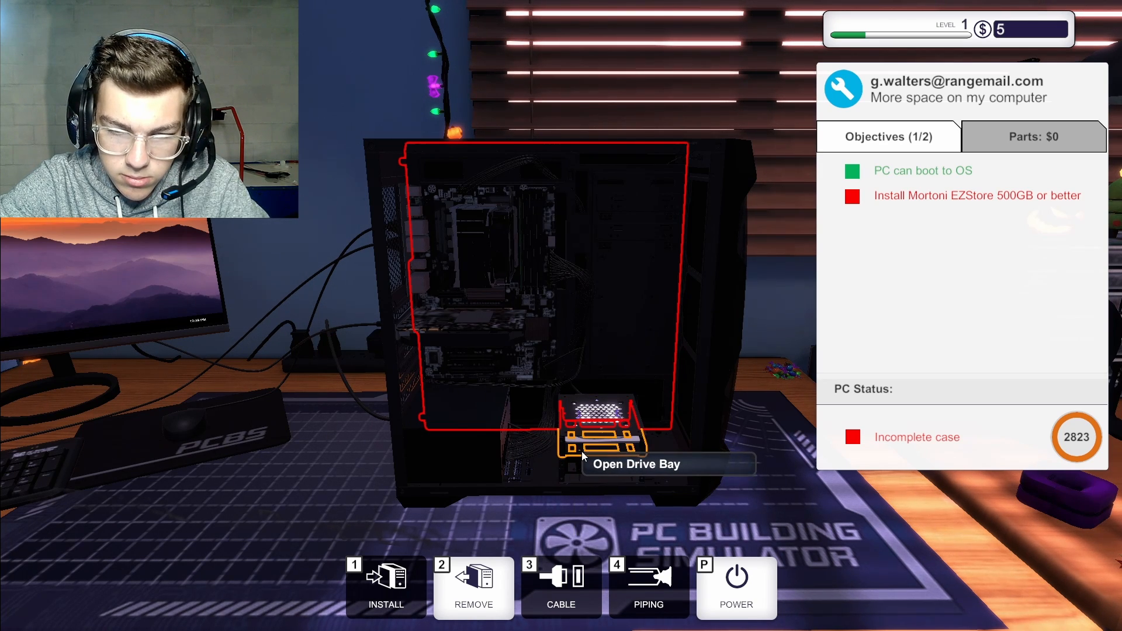
Open the case's drive bay and fit the new 500GB drive
left_click(597, 430)
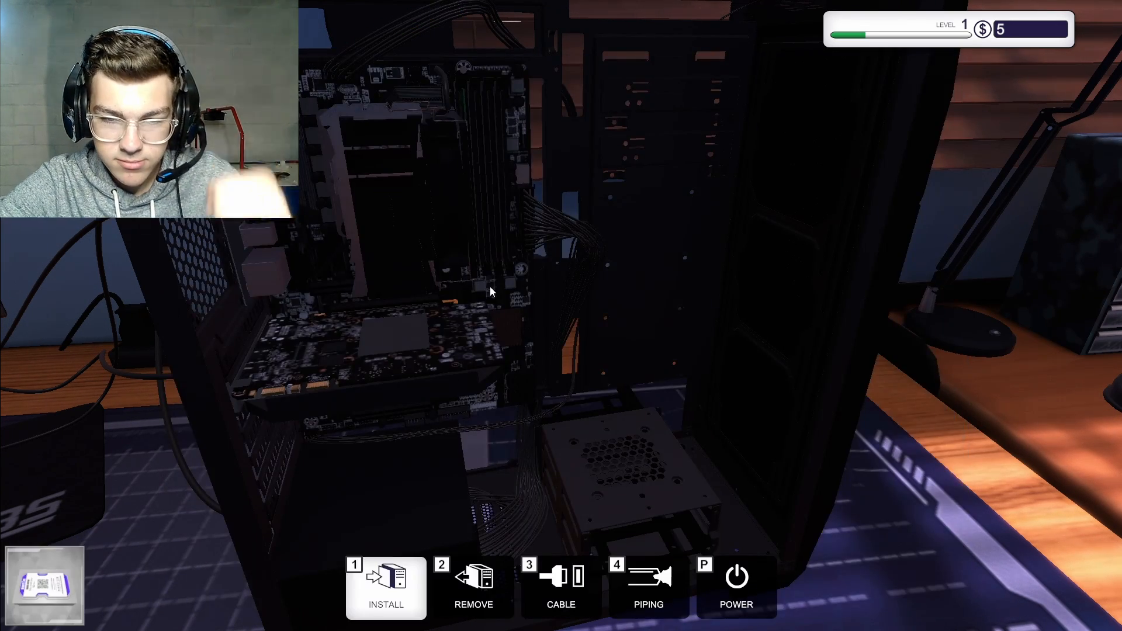
left_click(472, 586)
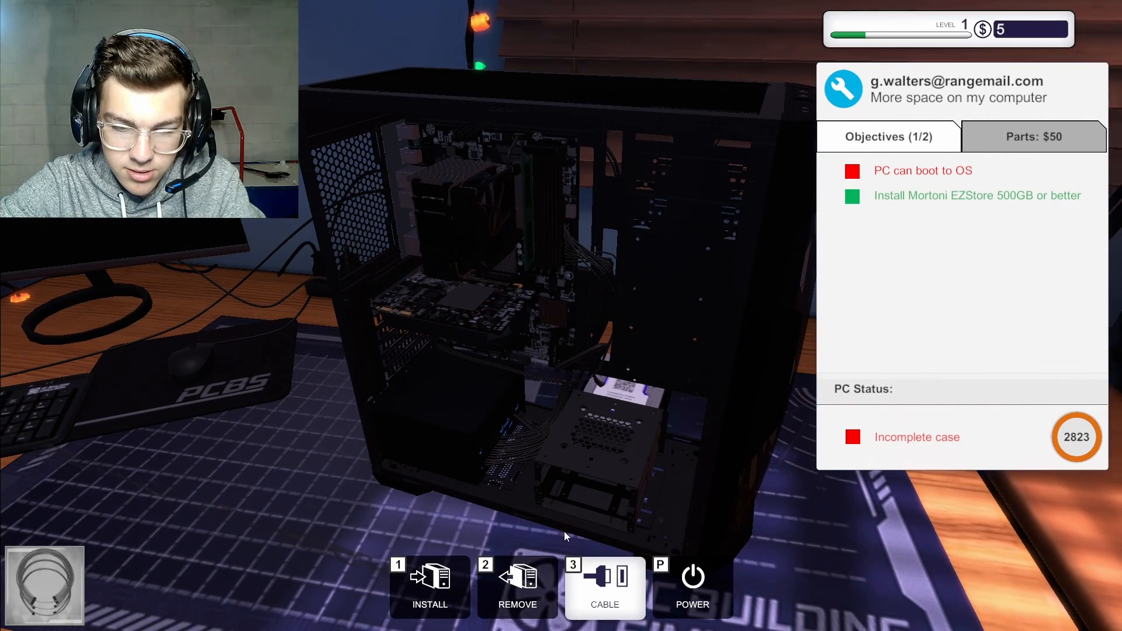
mouse_move(604, 466)
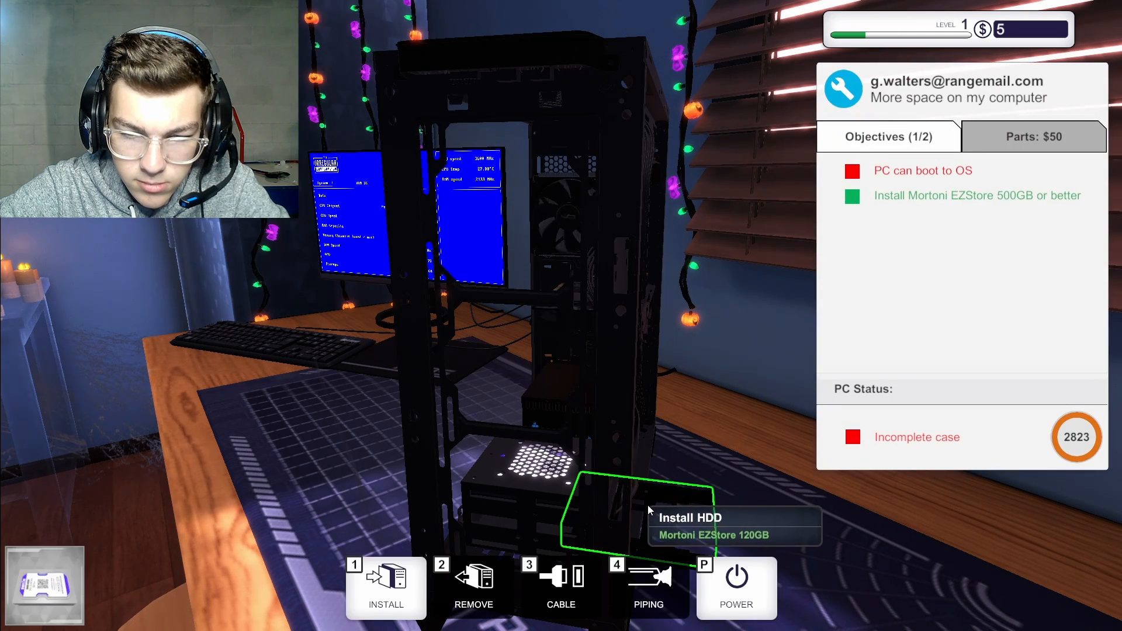
Install the Mortoni EZStore 120GB drive and take the USB Drive from inventory
left_click(386, 586)
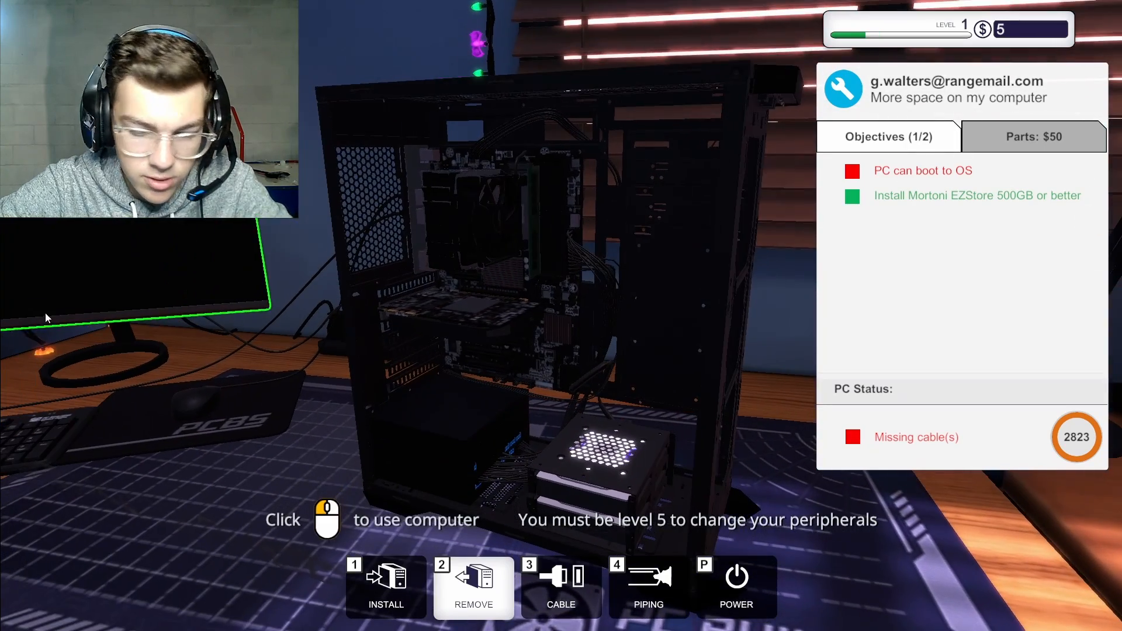
left_click(136, 272)
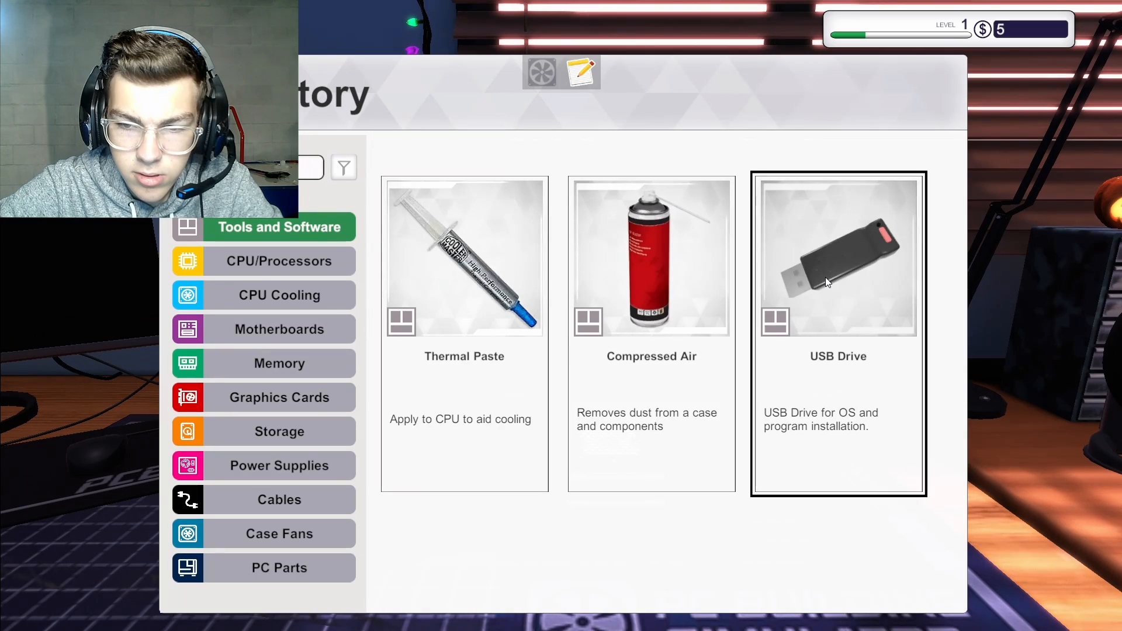
left_click(838, 259)
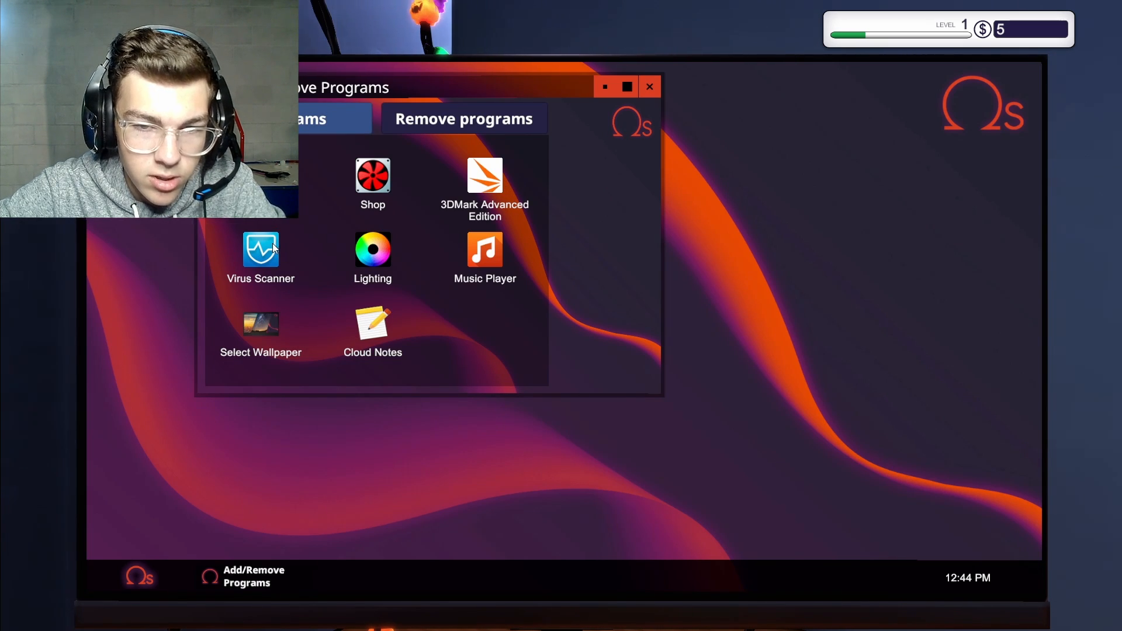
mouse_move(484, 258)
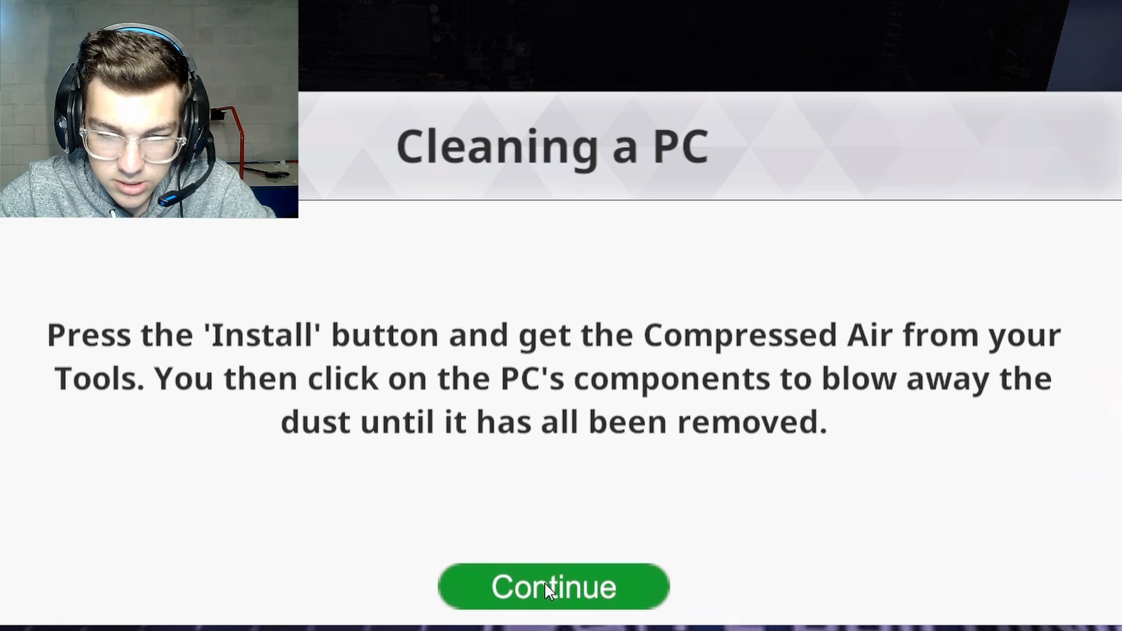
Dismiss the cleaning tutorial, set the PC on the mat and blow dust off the graphics card
left_click(553, 586)
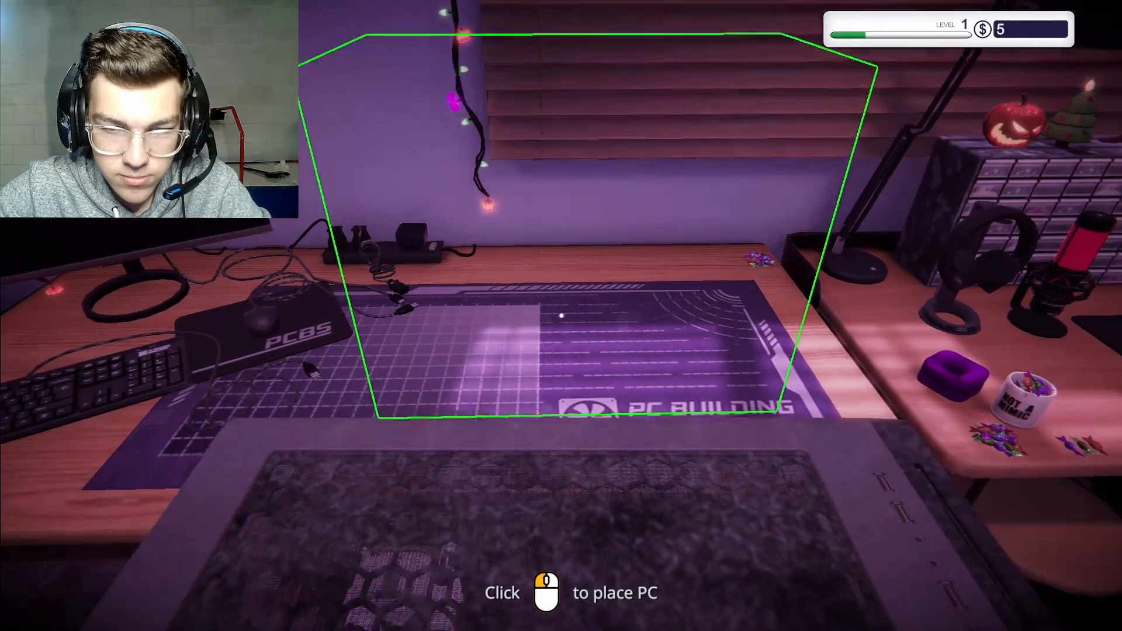
left_click(561, 322)
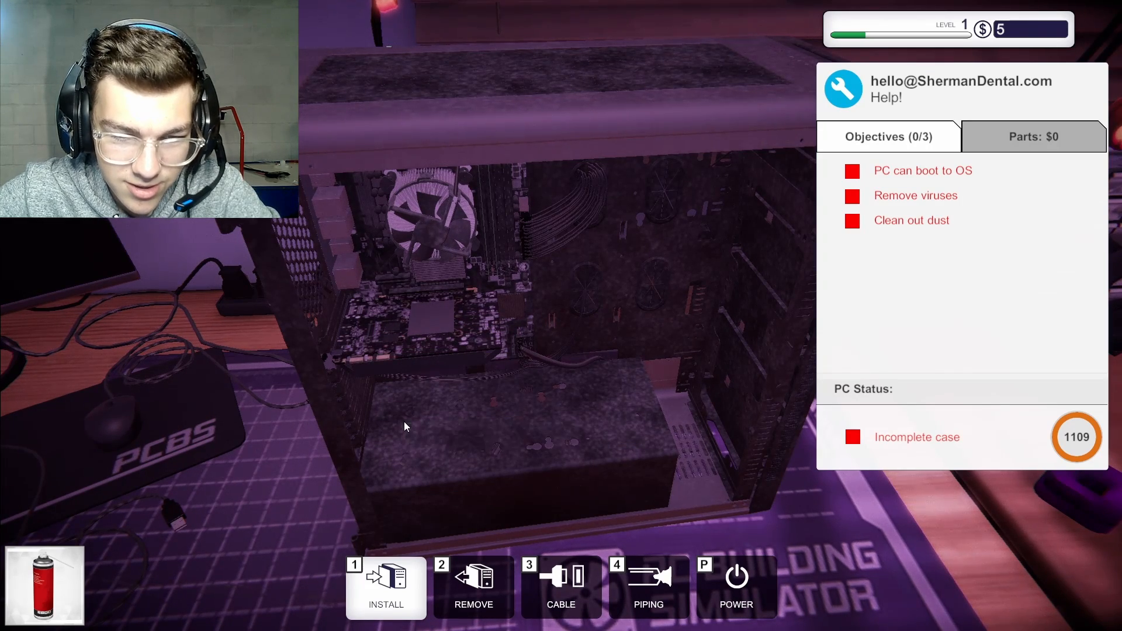
mouse_move(462, 480)
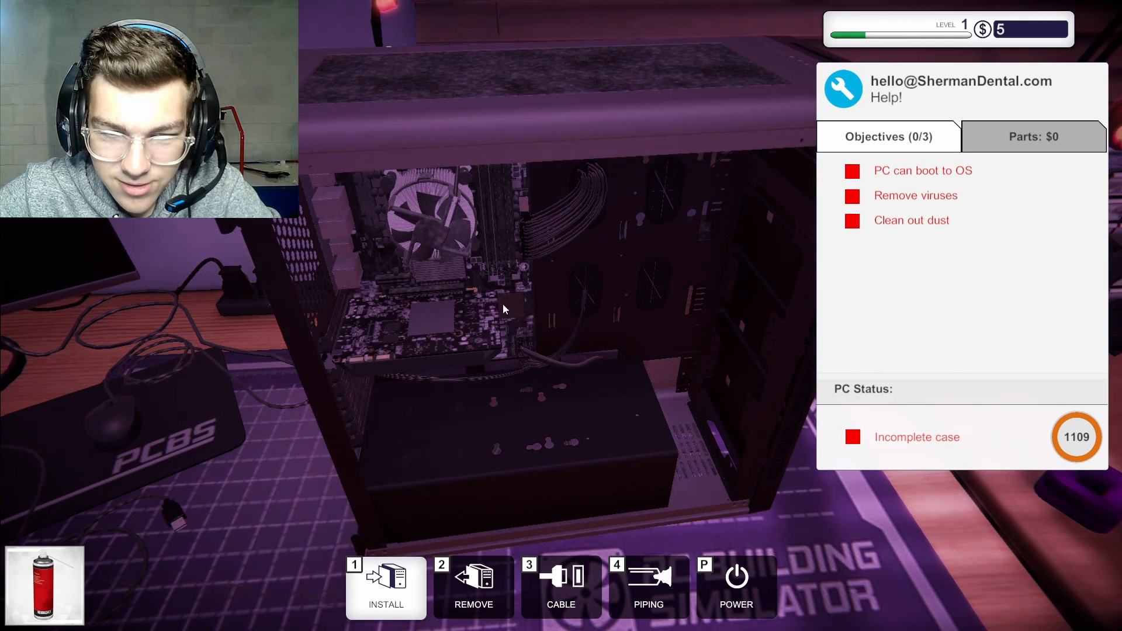
left_click(430, 243)
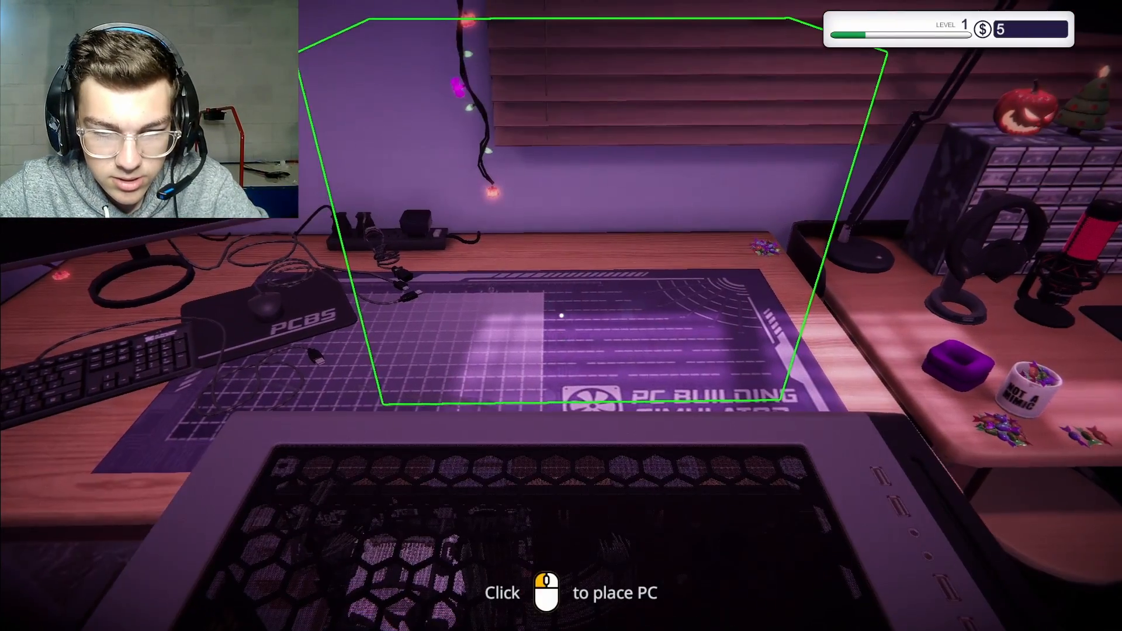
Set the cleaned dental office PC back down on the mat
left_click(562, 315)
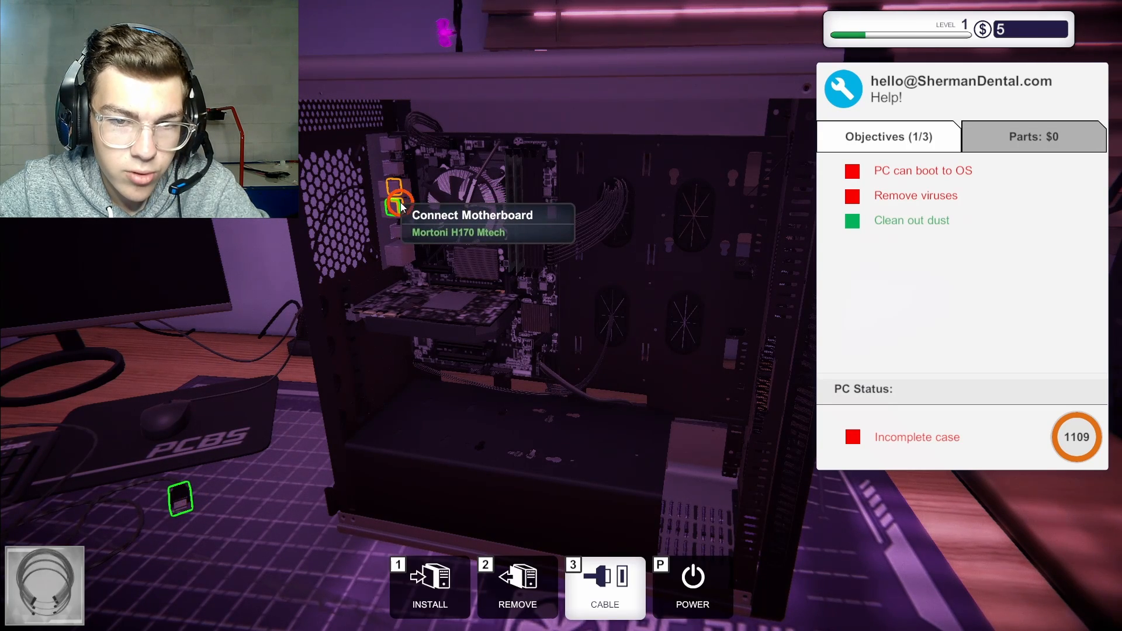
mouse_move(817, 490)
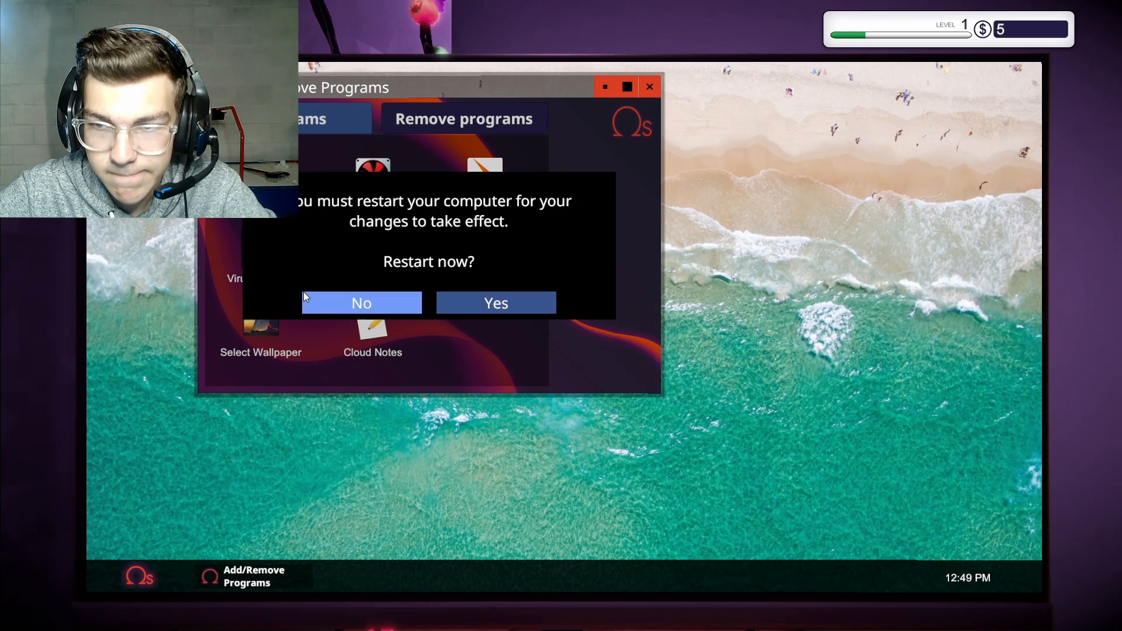
Answer the restart prompt after removing the unwanted programs
left_click(495, 303)
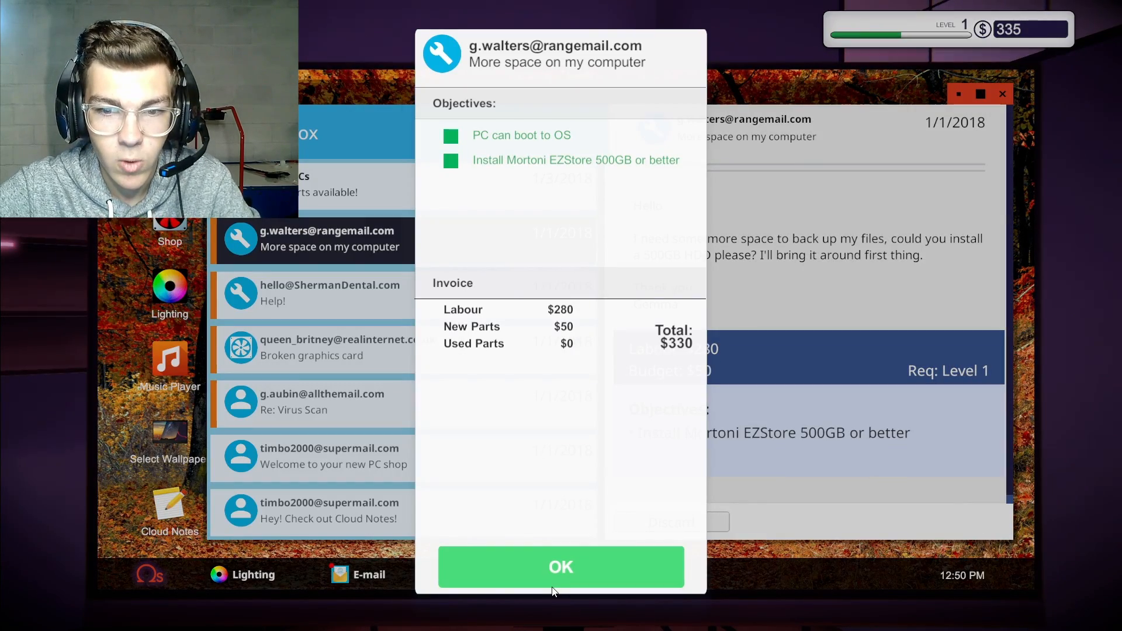
Accept the $330 storage-job invoice and collect Sherman Dental's $100 labour payment, raising the balance to 435
left_click(561, 567)
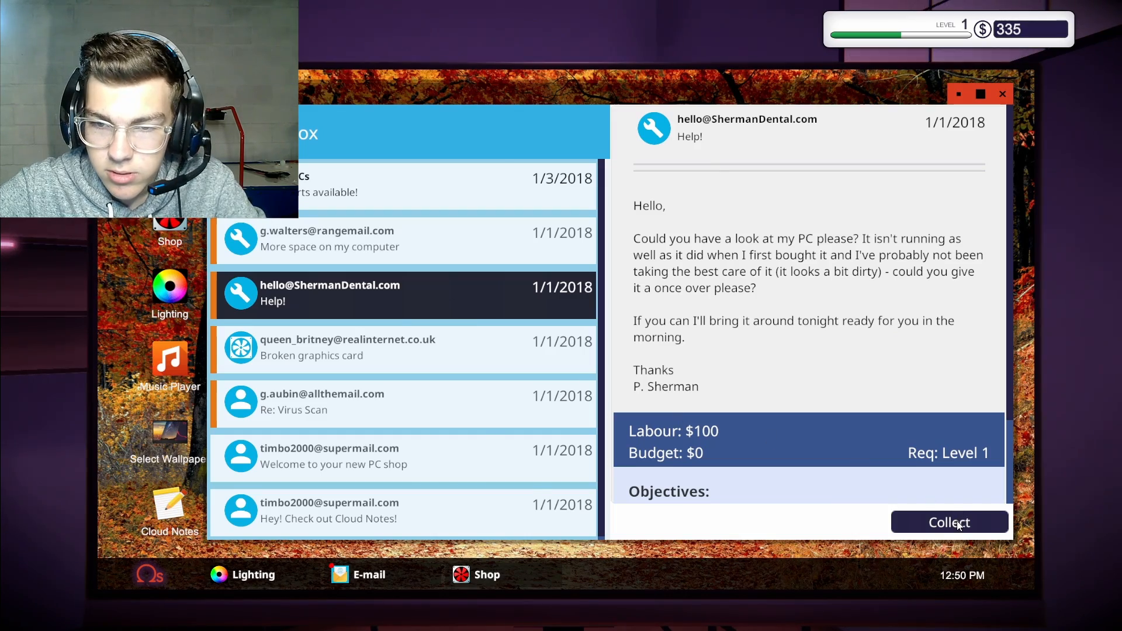
left_click(950, 522)
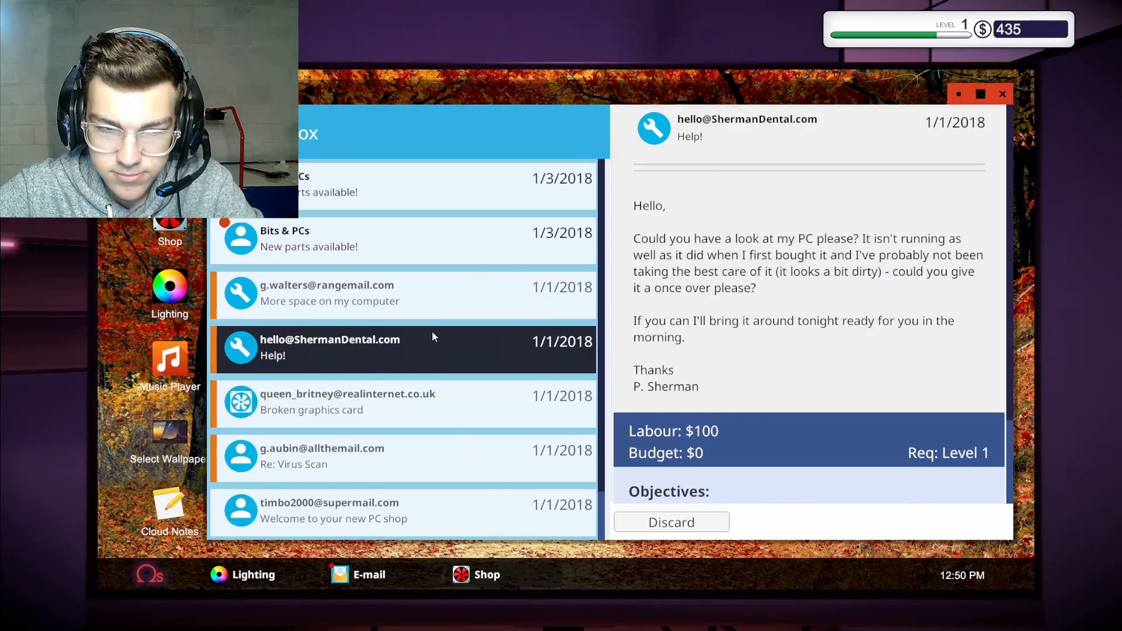